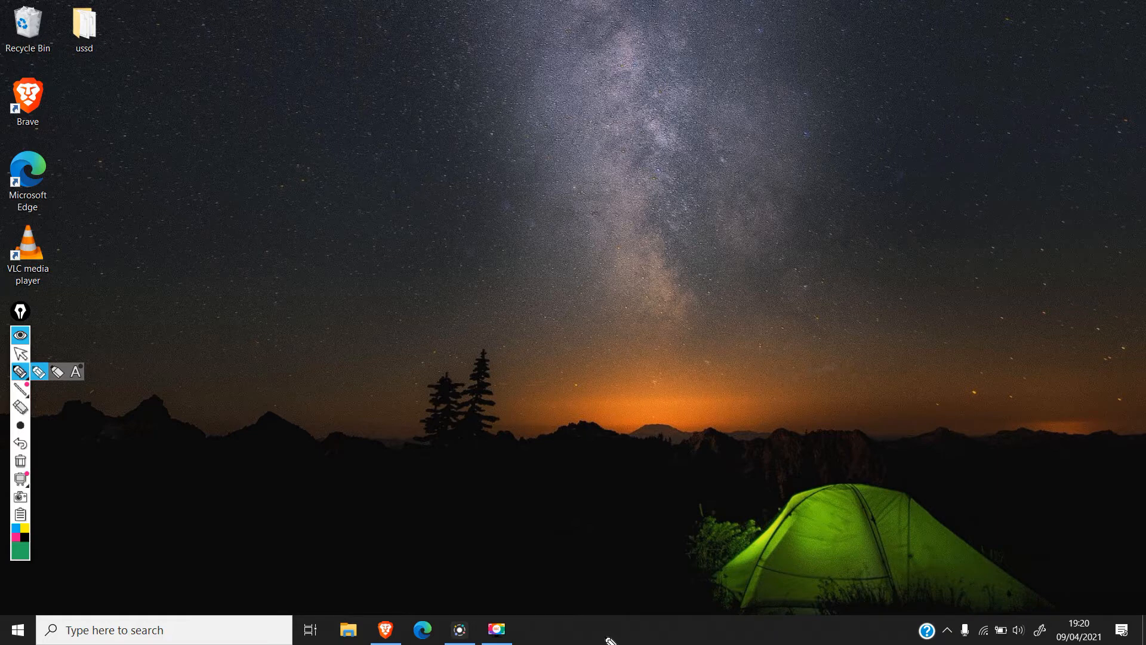
{"action": "mouse_move", "coordinate": [189, 72]}
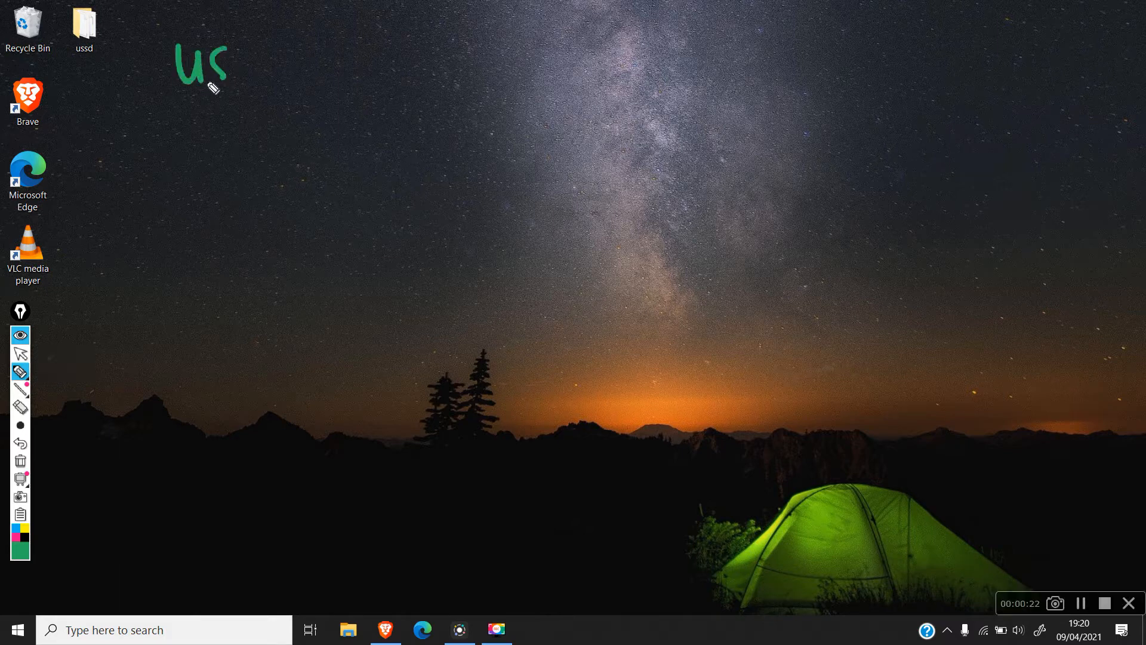
Step: Handwrite and underline the title 'USSD Javascript', then begin numbering the list below it
{"action": "left_click_drag", "start_coordinate": [220, 69], "coordinate": [336, 69]}
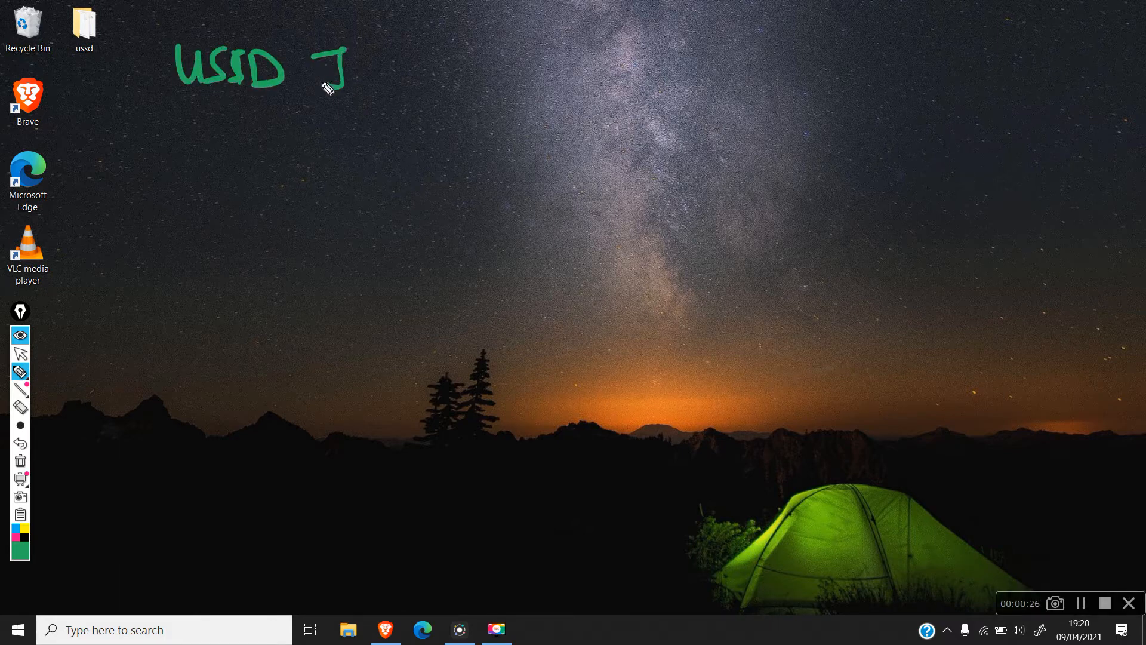
{"action": "left_click_drag", "start_coordinate": [337, 70], "coordinate": [431, 73]}
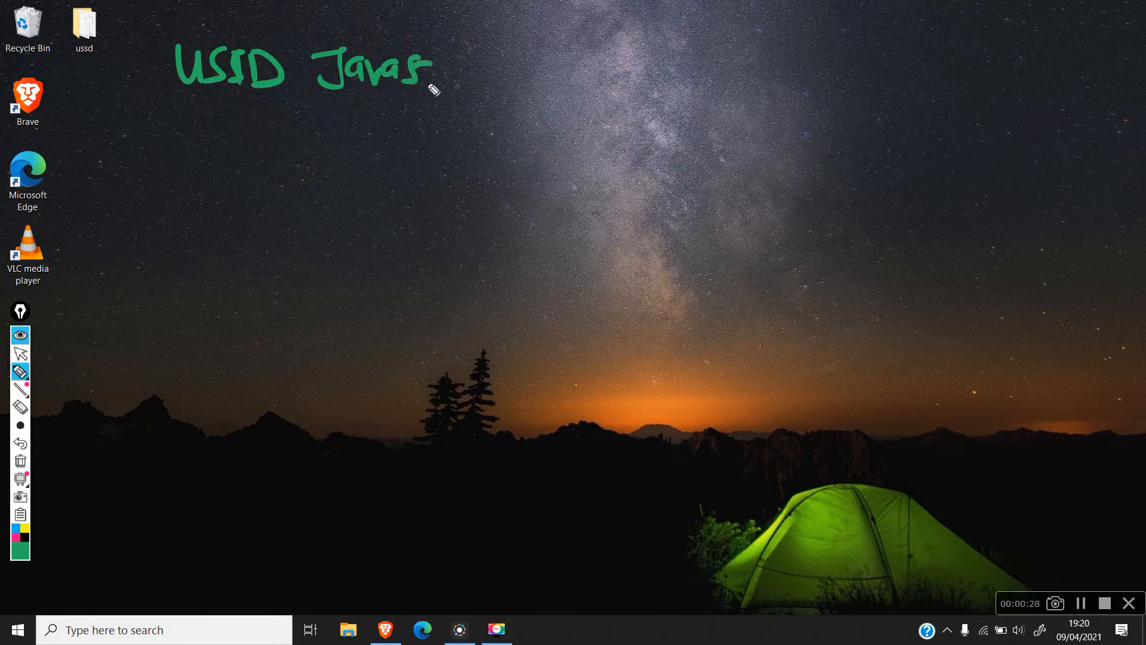
{"action": "left_click_drag", "start_coordinate": [438, 69], "coordinate": [497, 69]}
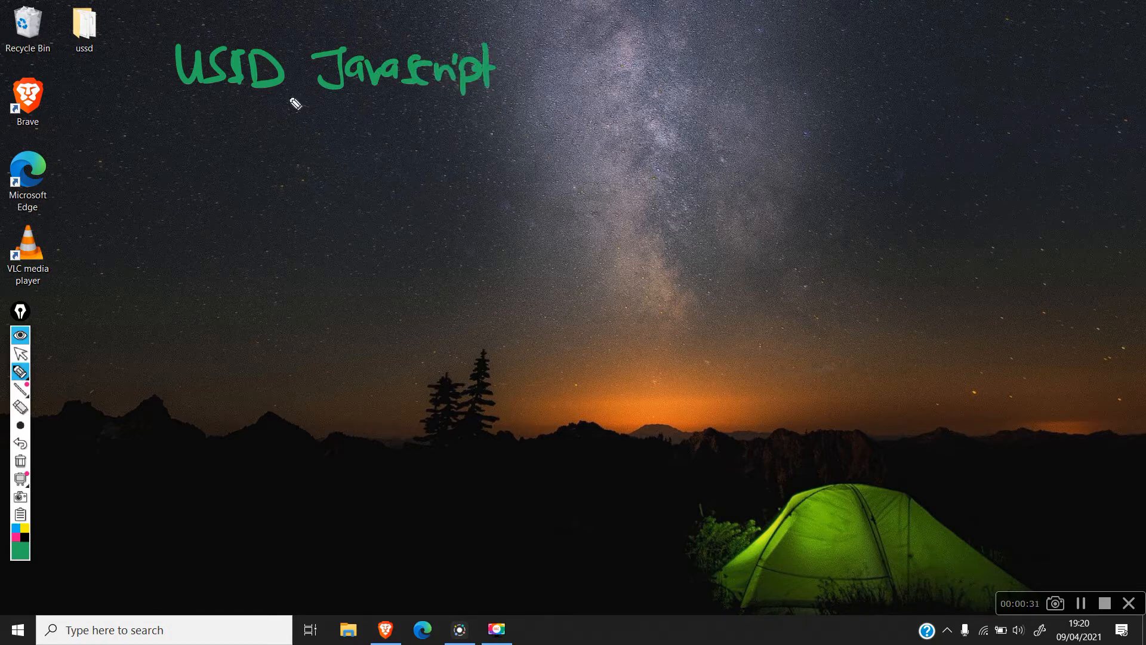
{"action": "left_click_drag", "start_coordinate": [176, 109], "coordinate": [503, 115]}
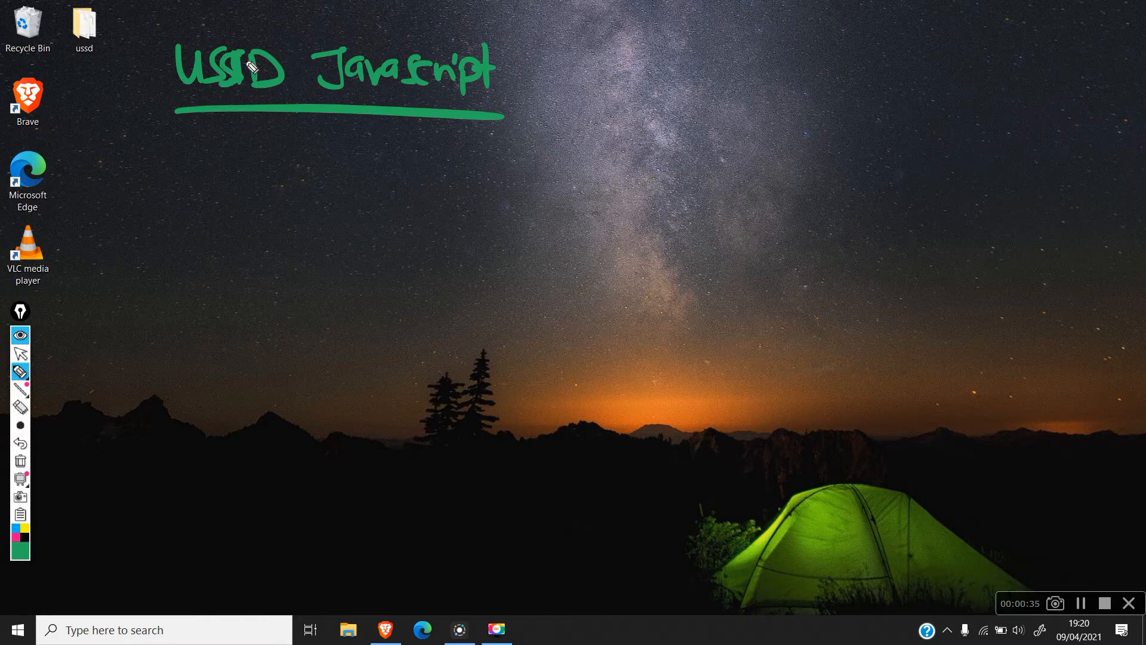
{"action": "mouse_move", "coordinate": [409, 90]}
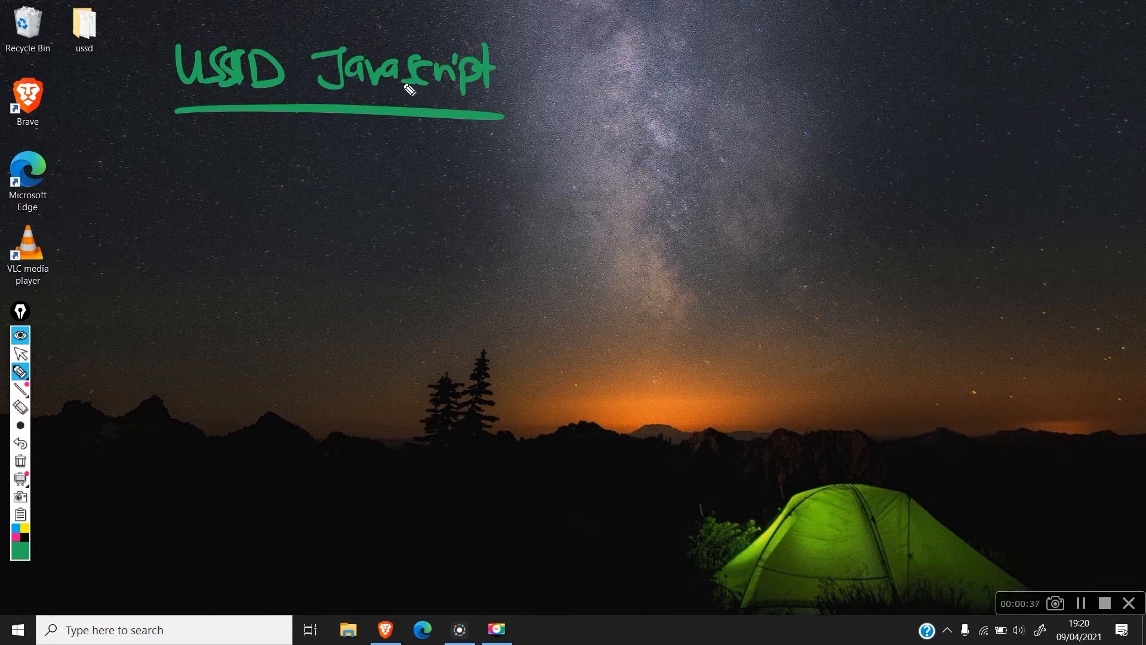
{"action": "left_click_drag", "start_coordinate": [155, 135], "coordinate": [155, 176]}
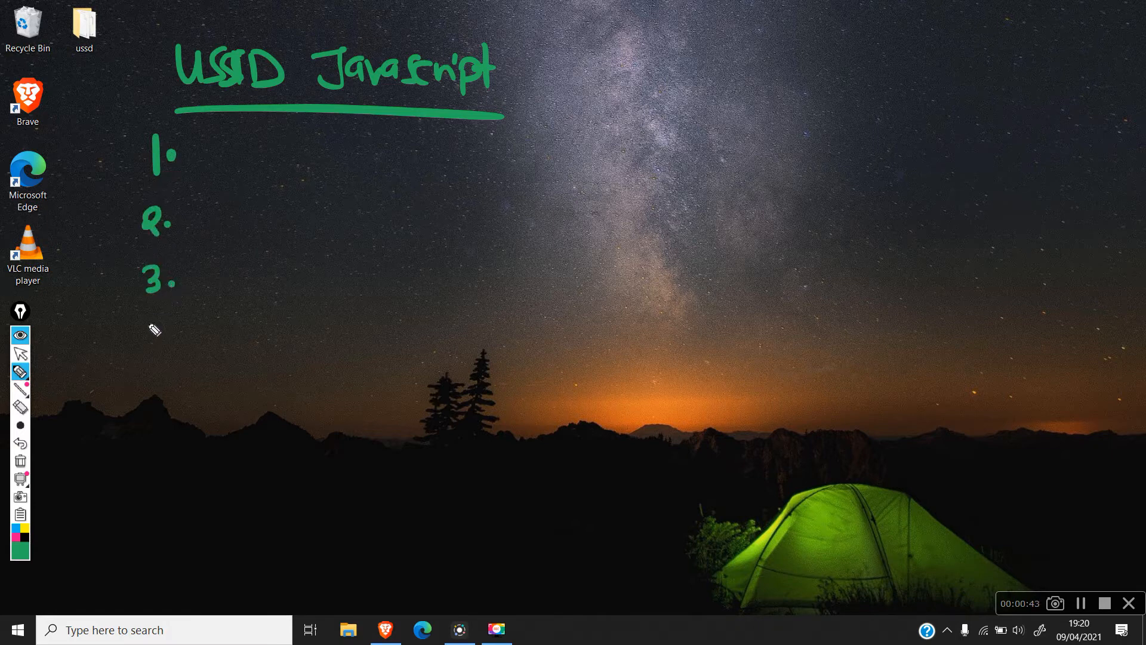
Step: Write items 1 'Create a Record (Firestore)' and 2 'Read data', underlining Firestore
{"action": "left_click_drag", "start_coordinate": [145, 337], "coordinate": [172, 365]}
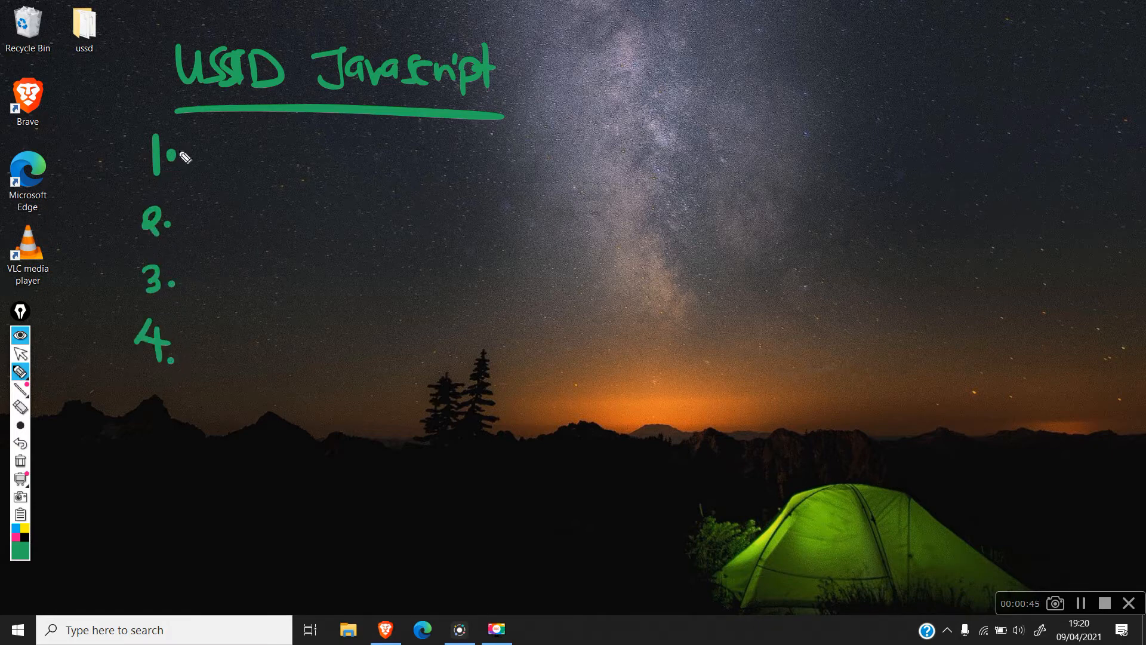
{"action": "left_click_drag", "start_coordinate": [200, 168], "coordinate": [231, 135]}
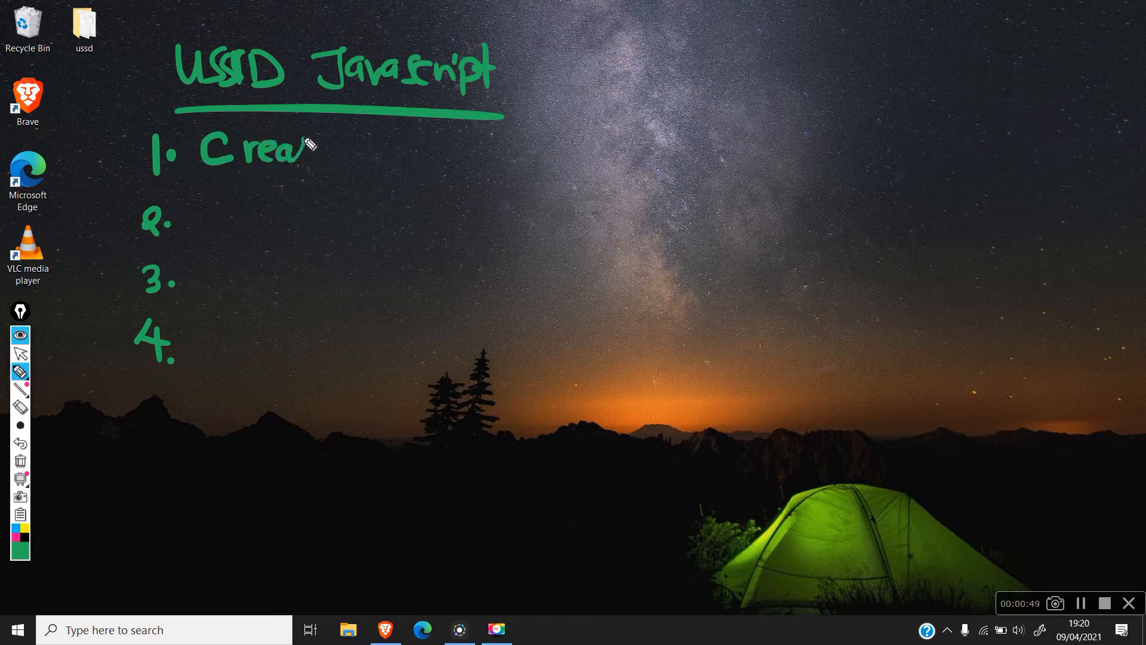
{"action": "left_click_drag", "start_coordinate": [314, 145], "coordinate": [410, 154]}
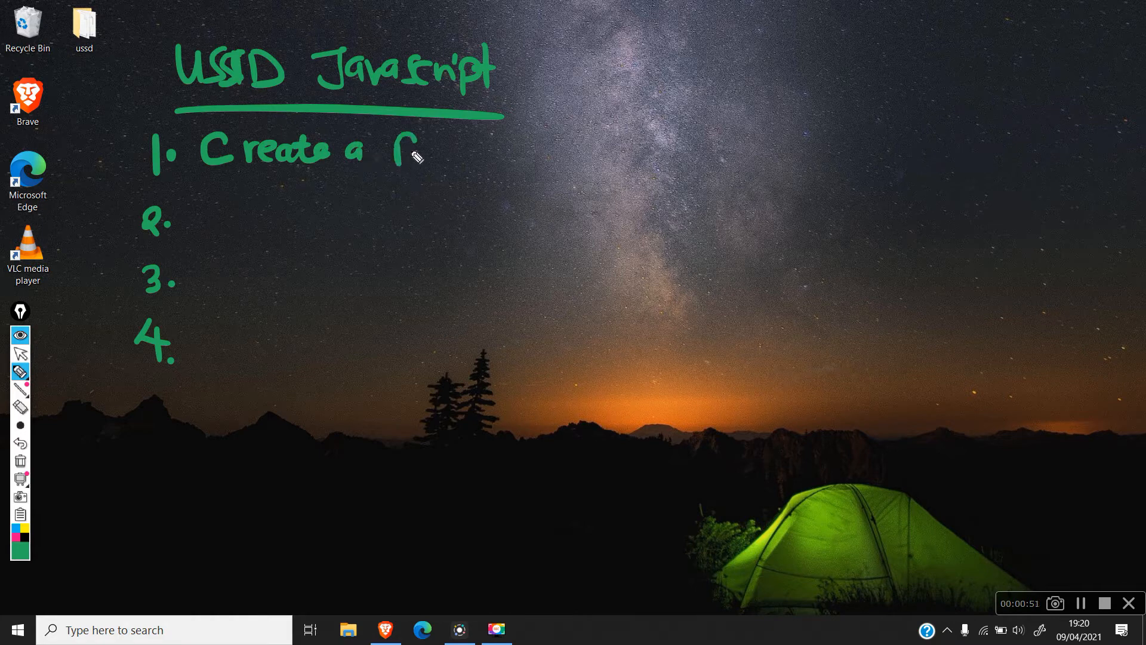
{"action": "left_click_drag", "start_coordinate": [398, 150], "coordinate": [504, 154]}
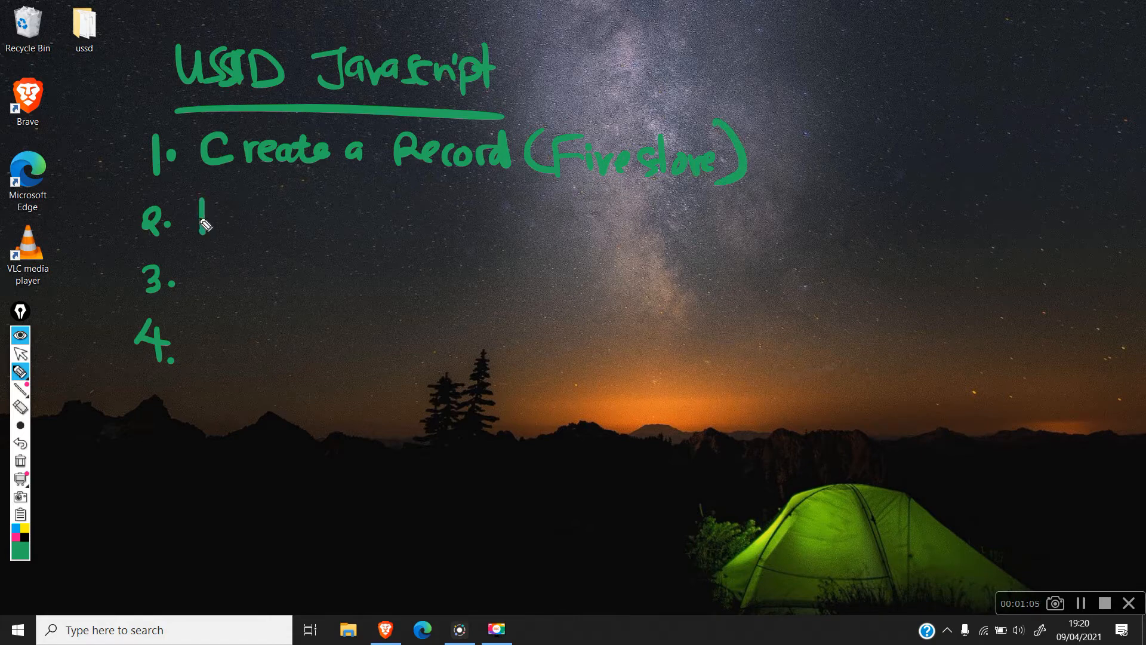
{"action": "left_click_drag", "start_coordinate": [197, 220], "coordinate": [279, 227]}
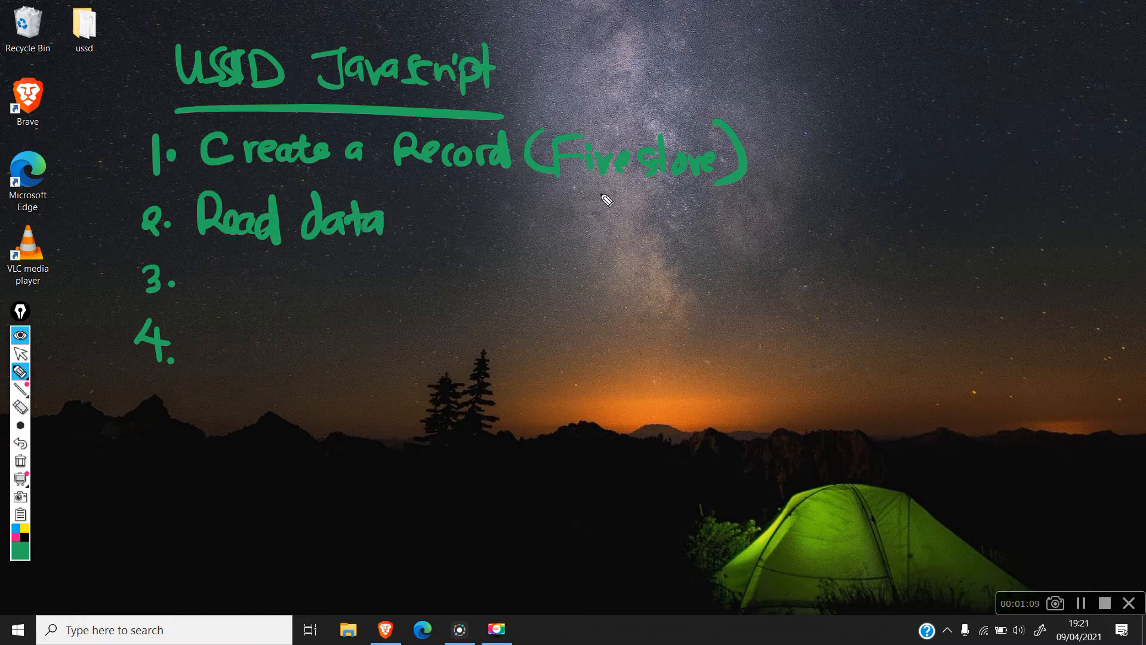
{"action": "left_click_drag", "start_coordinate": [555, 197], "coordinate": [665, 199]}
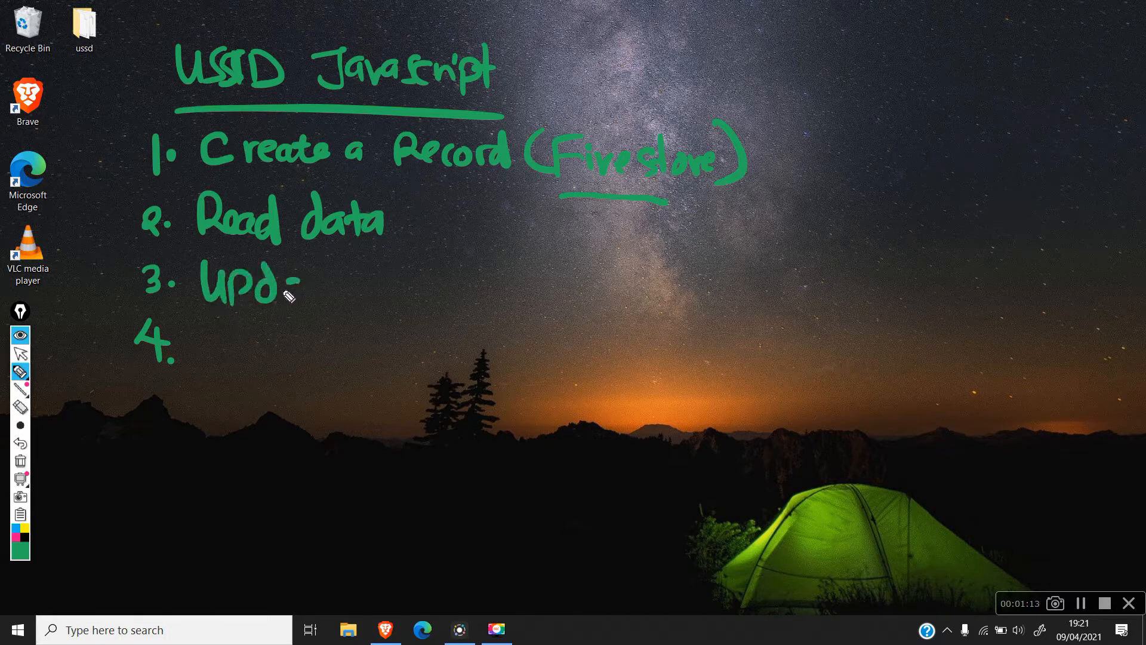
Step: Write items 3 'Update Data' and 4 'Delete', and draw a closing line beneath the list
{"action": "left_click_drag", "start_coordinate": [293, 286], "coordinate": [409, 286]}
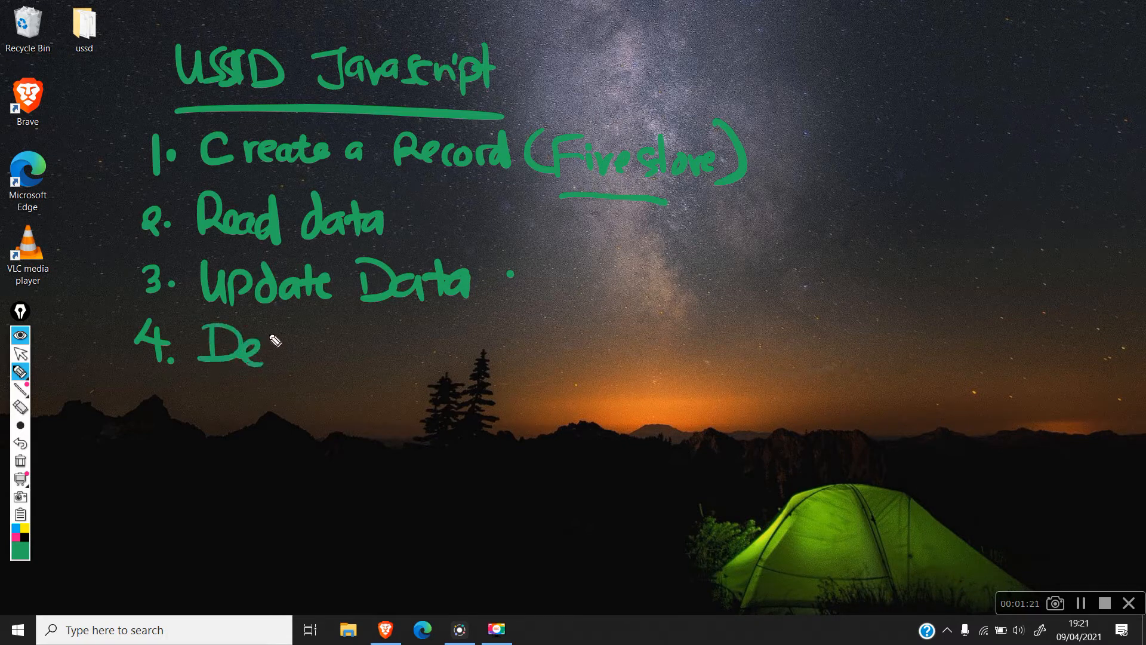
{"action": "left_click_drag", "start_coordinate": [263, 351], "coordinate": [333, 351]}
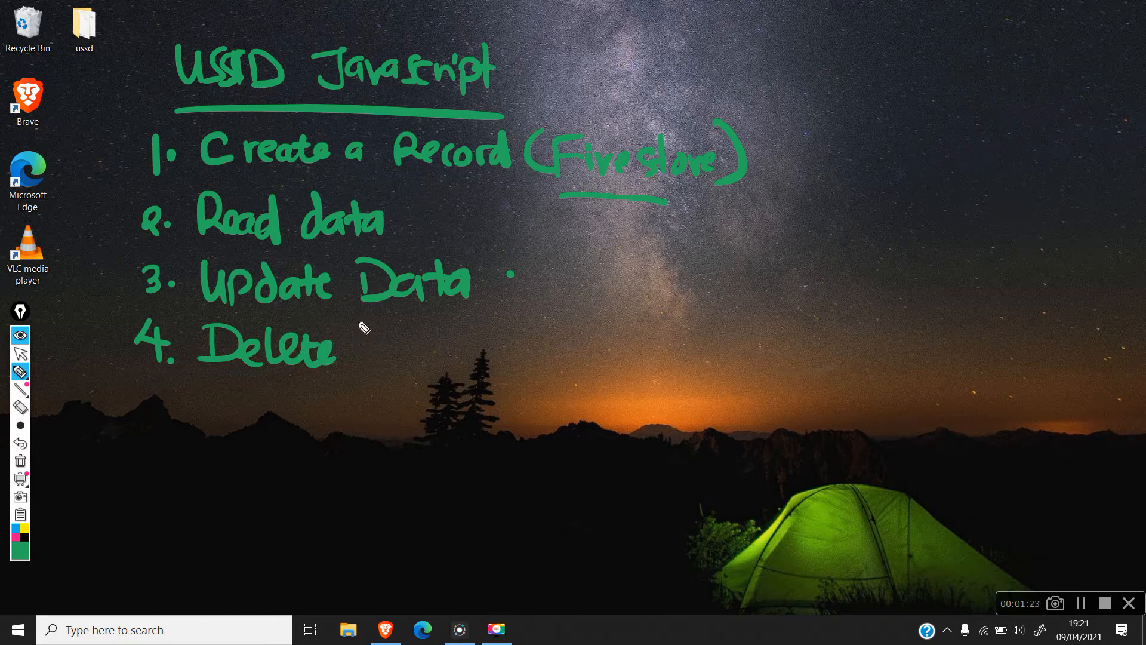
{"action": "mouse_move", "coordinate": [357, 275]}
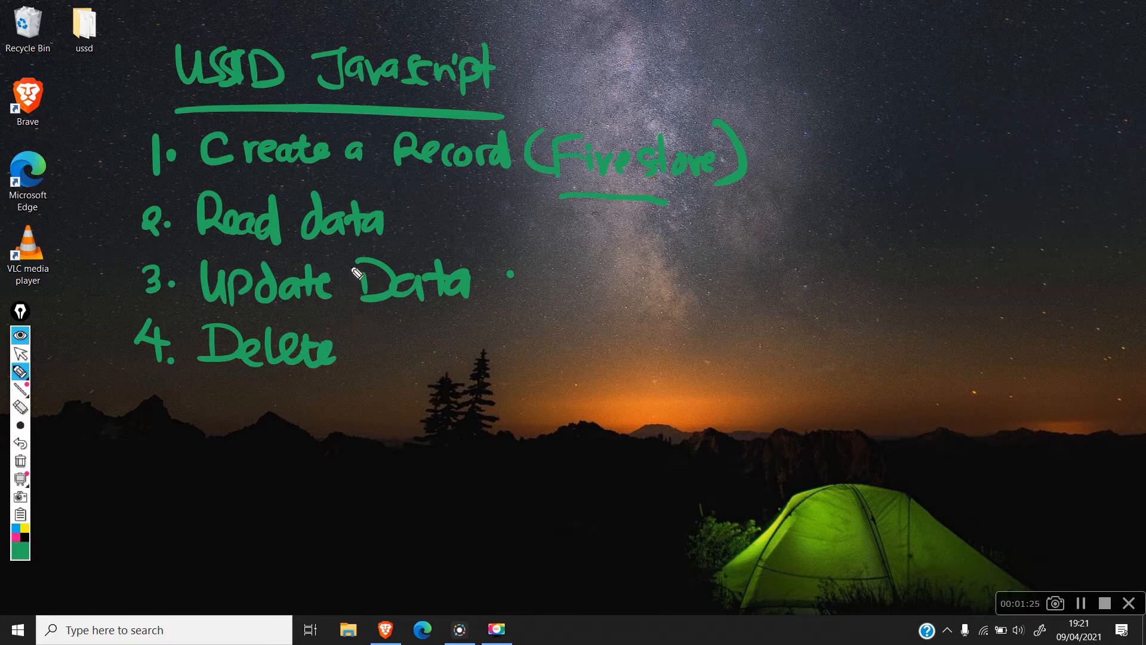
{"action": "left_click_drag", "start_coordinate": [103, 419], "coordinate": [520, 410]}
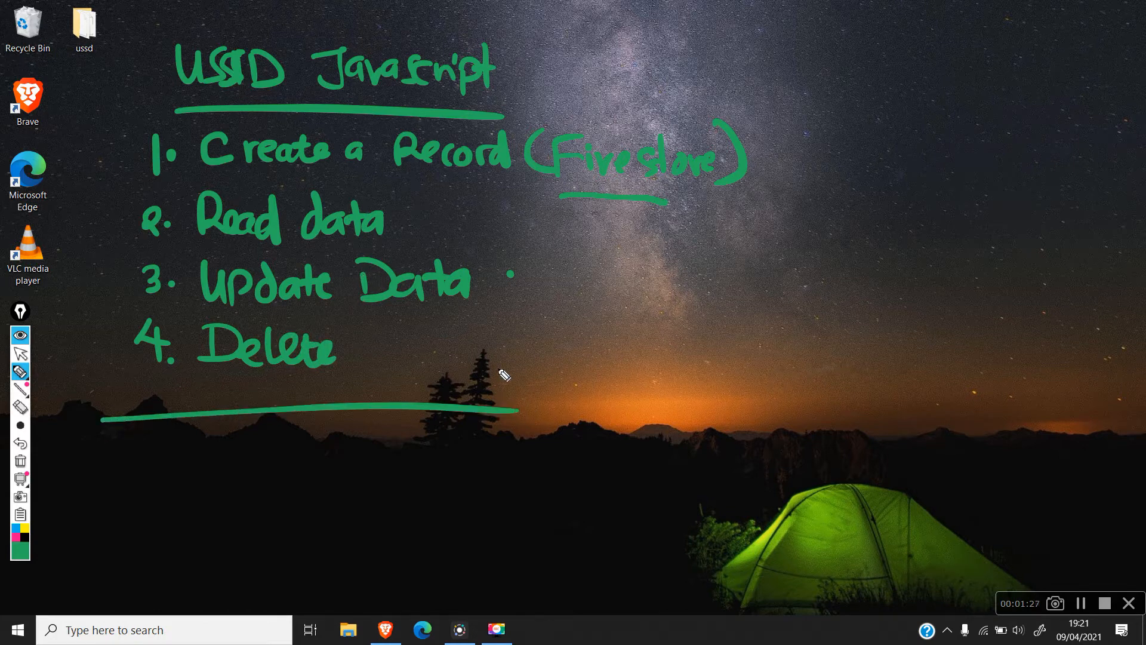
{"action": "mouse_move", "coordinate": [317, 92]}
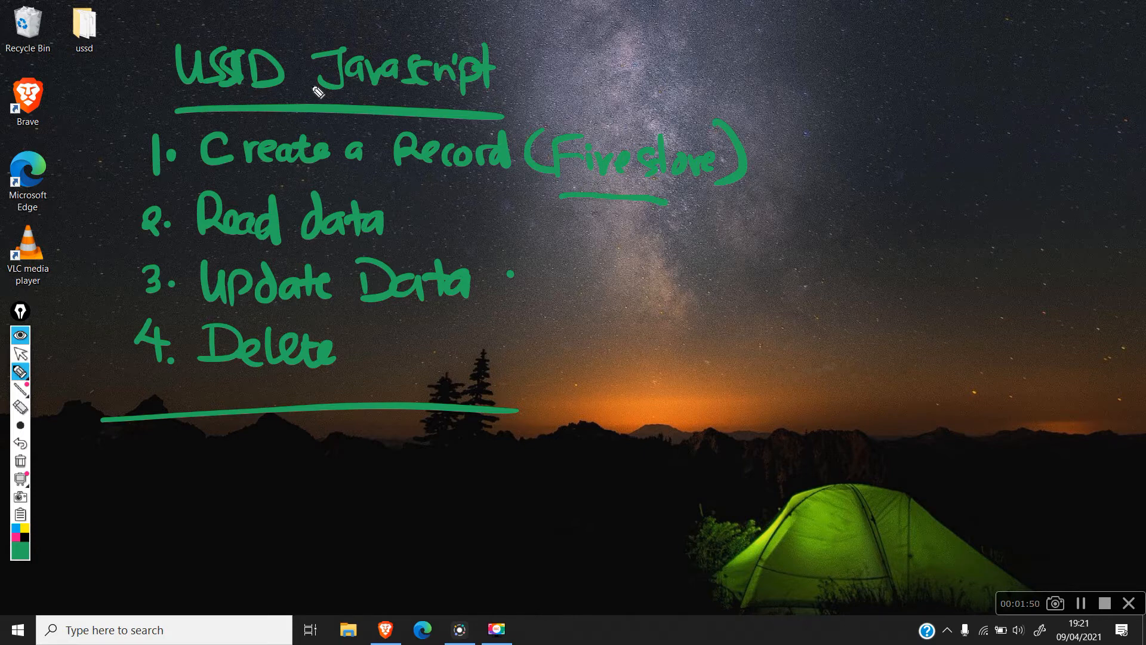
{"action": "mouse_move", "coordinate": [171, 382]}
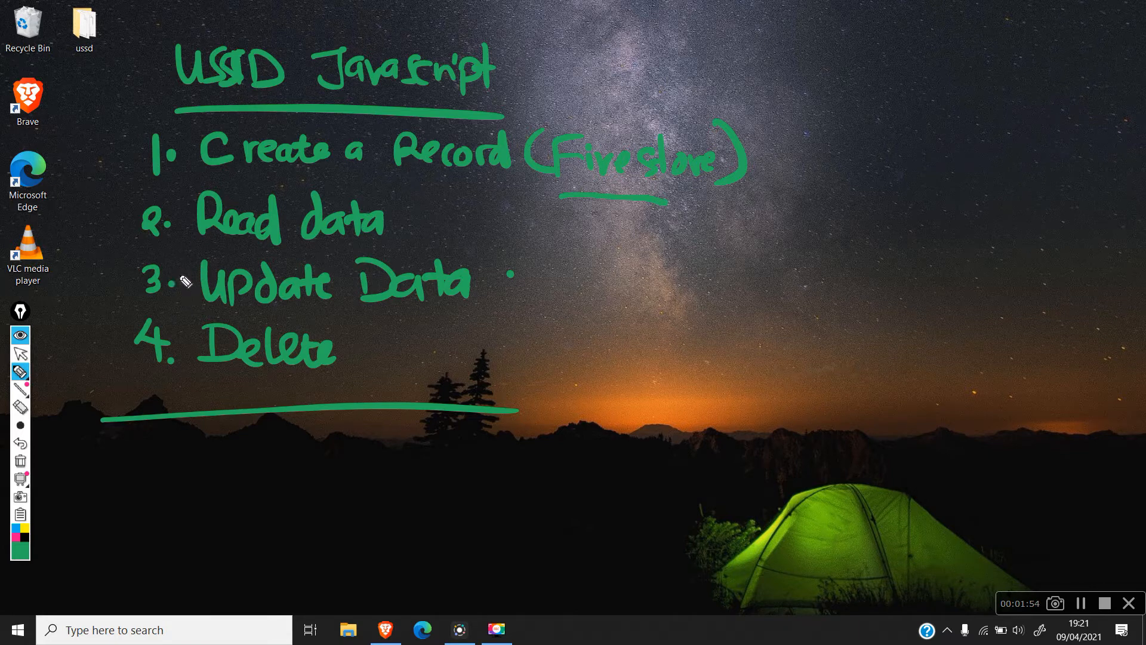
{"action": "mouse_move", "coordinate": [232, 199]}
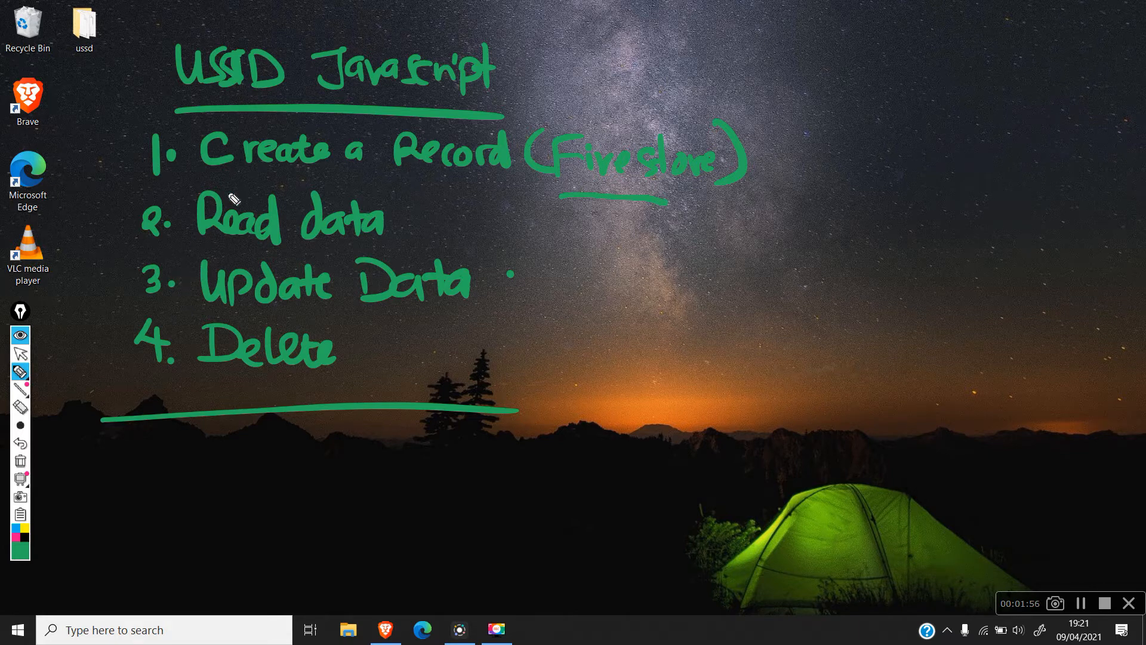
{"action": "mouse_move", "coordinate": [797, 82]}
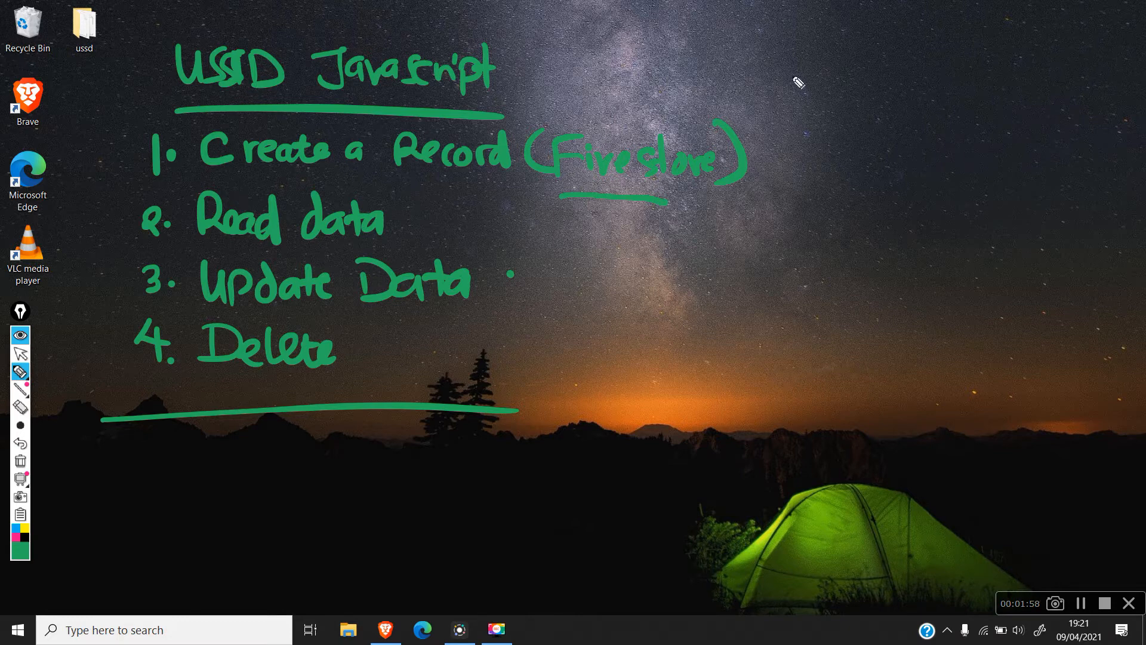
{"action": "mouse_move", "coordinate": [839, 67]}
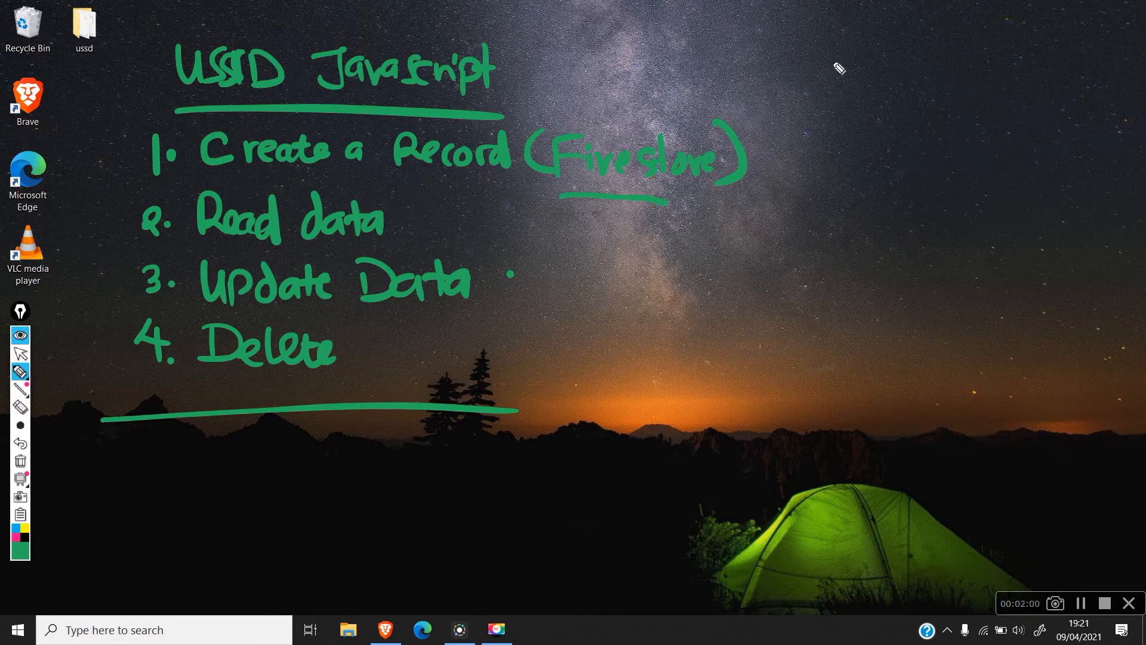
{"action": "mouse_move", "coordinate": [837, 57]}
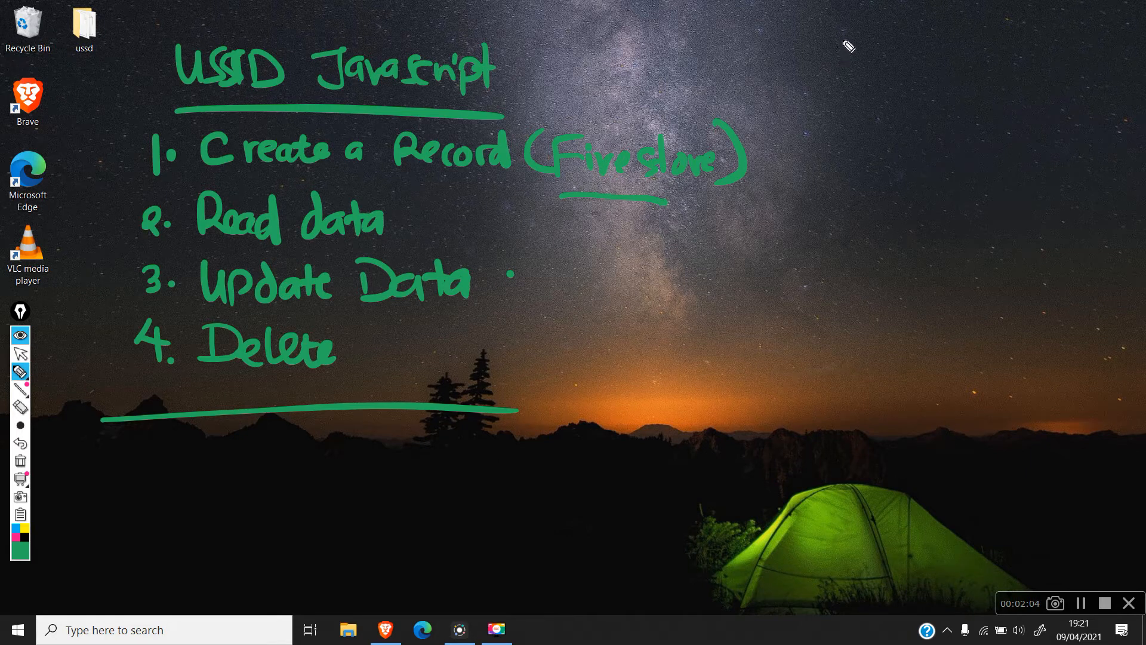
Step: Write a second list at the top right: '1. Format code' and '2. Firestore'
{"action": "left_click_drag", "start_coordinate": [848, 44], "coordinate": [858, 73]}
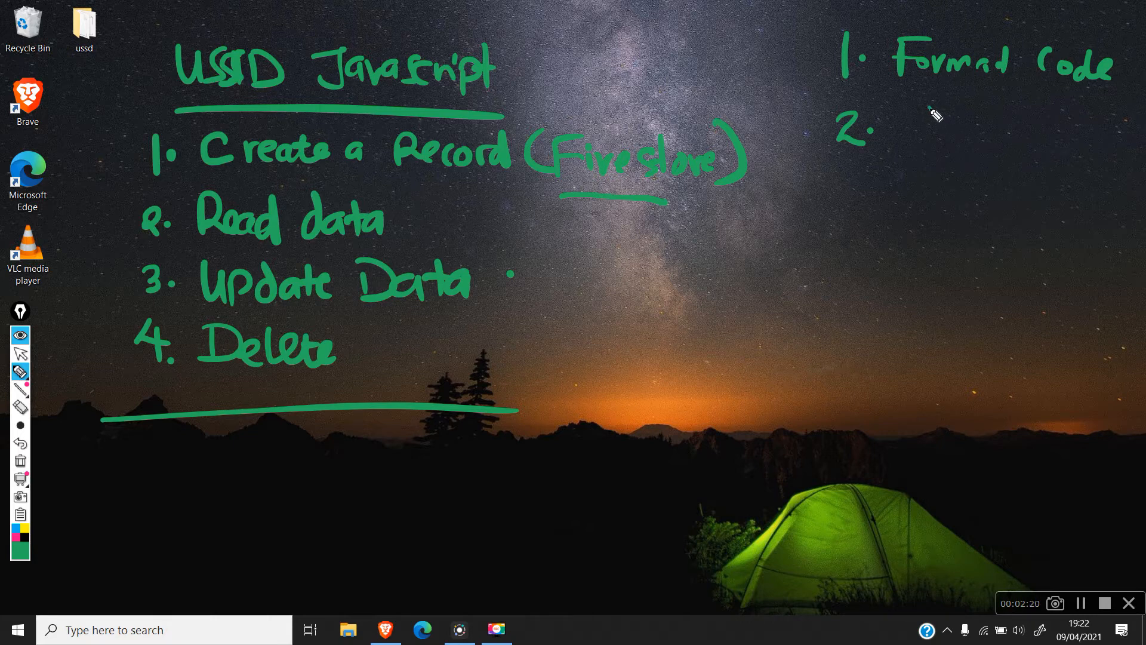
{"action": "left_click", "coordinate": [926, 109]}
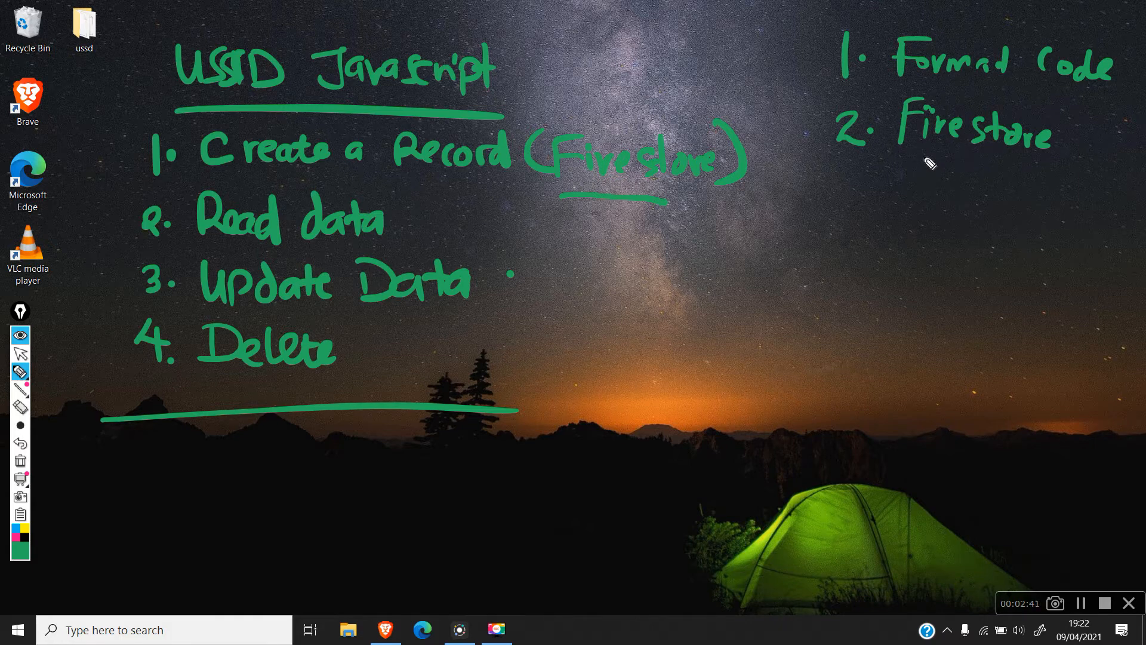
{"action": "mouse_move", "coordinate": [117, 351]}
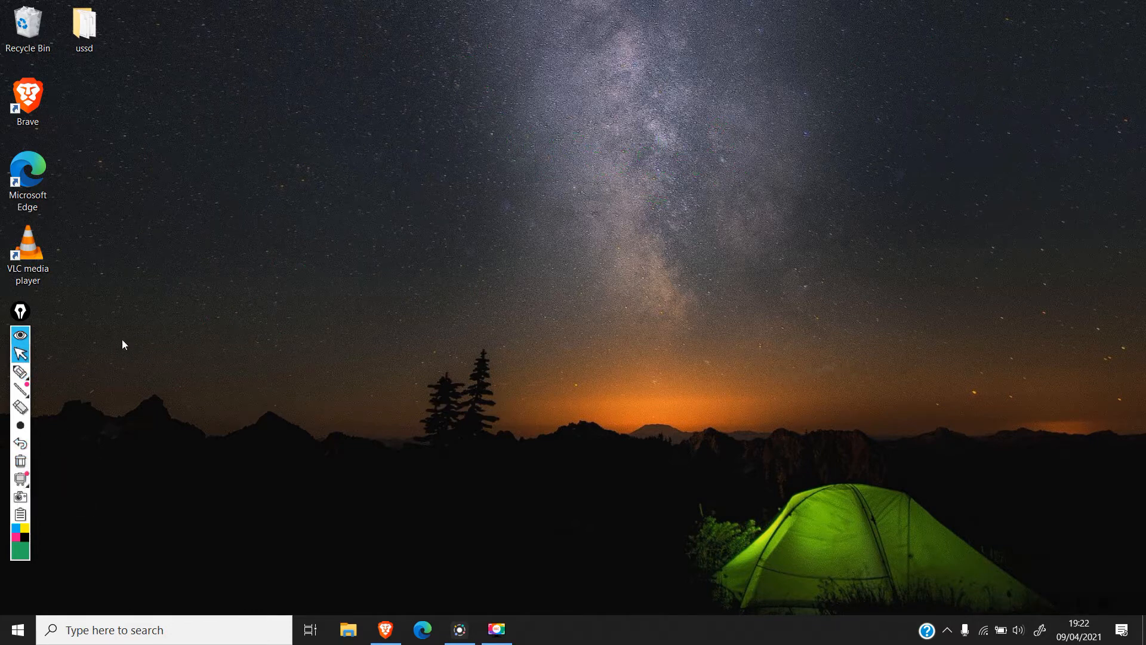
{"action": "mouse_move", "coordinate": [15, 629]}
{"action": "type", "text": "code"}
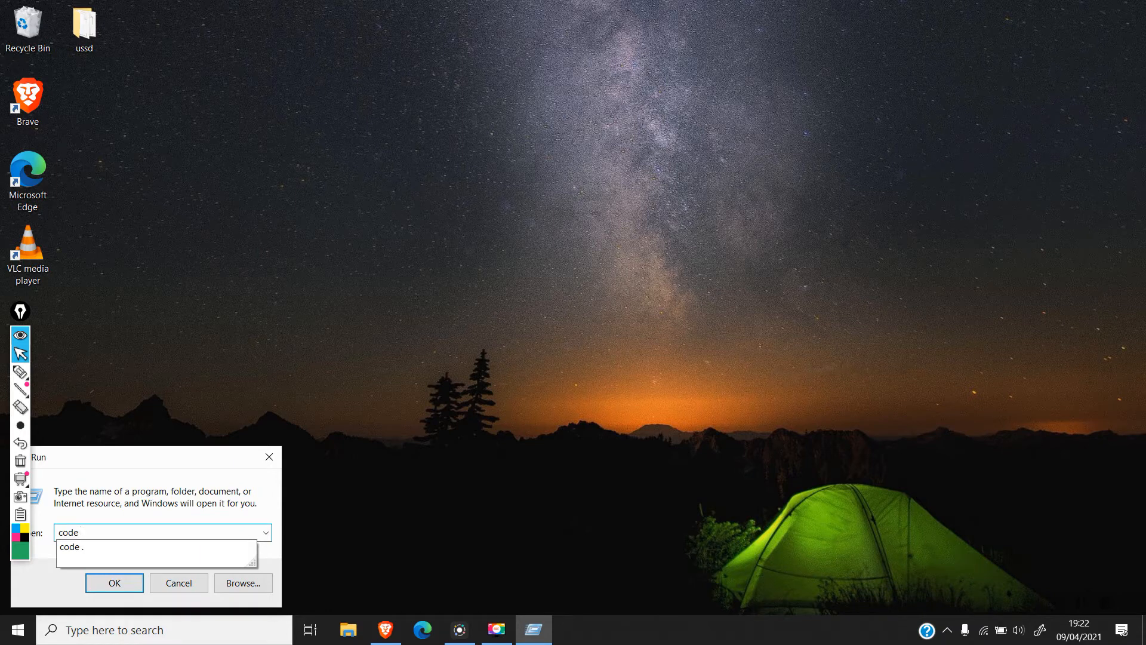
Step: Run 'code .' from the Windows Run dialog to launch Visual Studio Code
{"action": "left_click", "coordinate": [114, 583]}
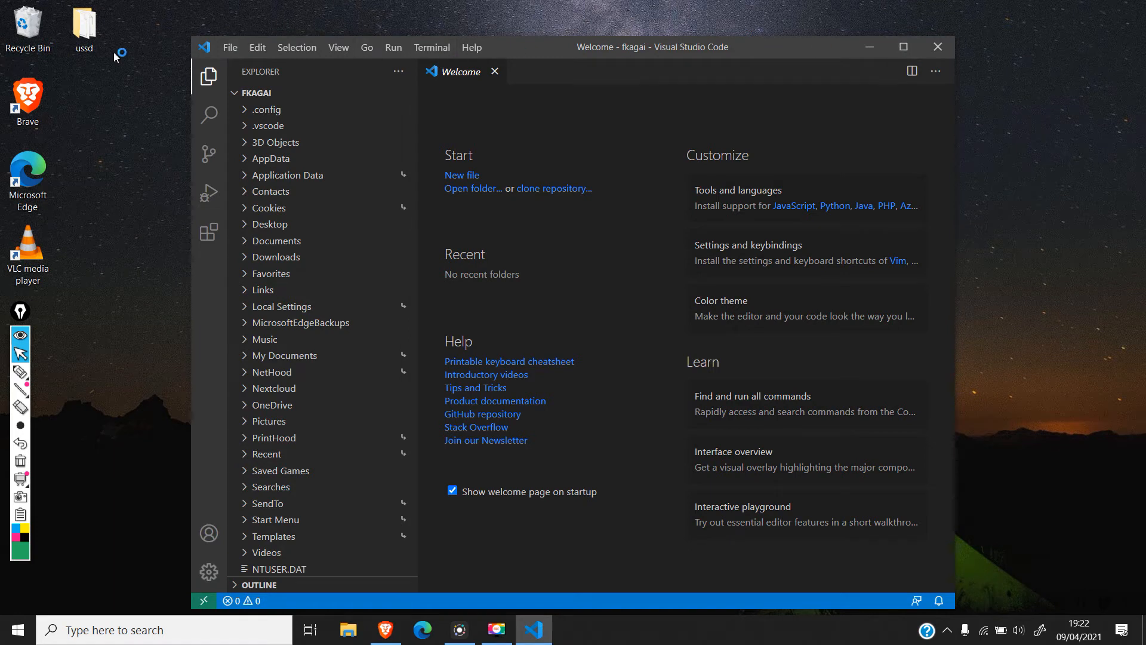
Step: Open the Desktop folder as the Visual Studio Code workspace
{"action": "left_click", "coordinate": [84, 25]}
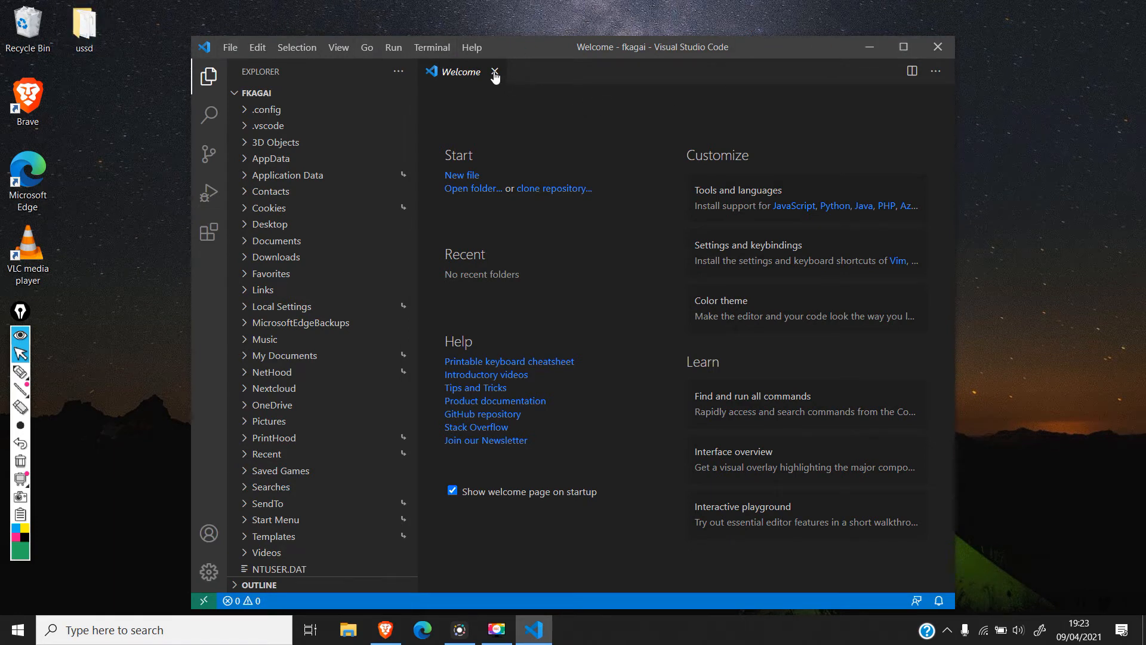
{"action": "left_click", "coordinate": [494, 72]}
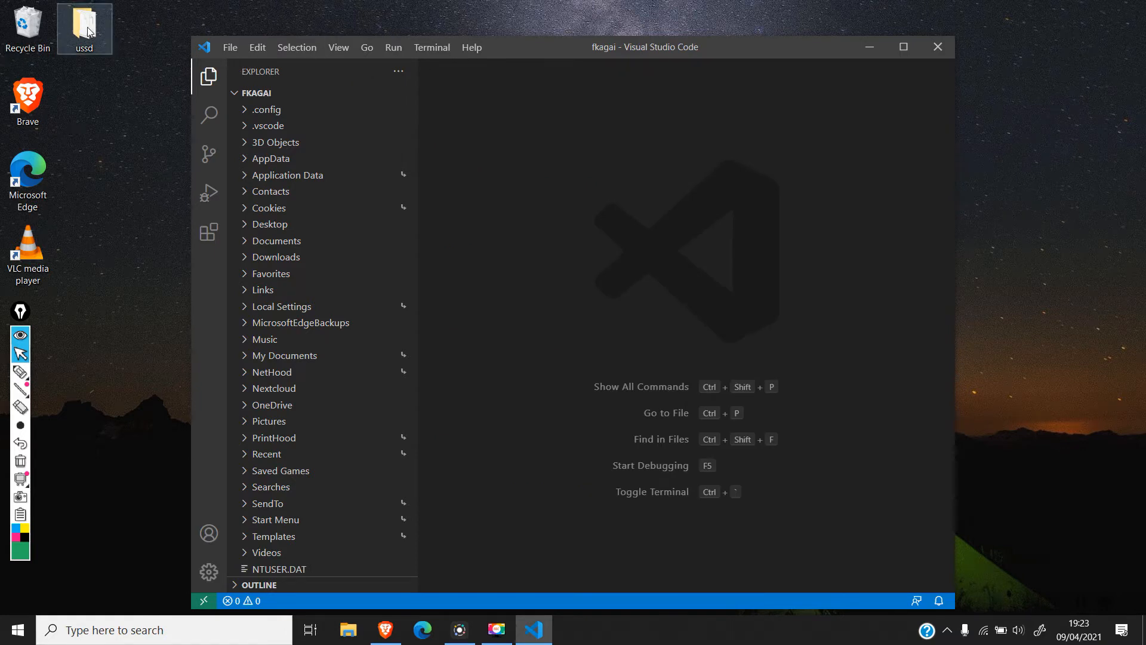
{"action": "left_click", "coordinate": [229, 47]}
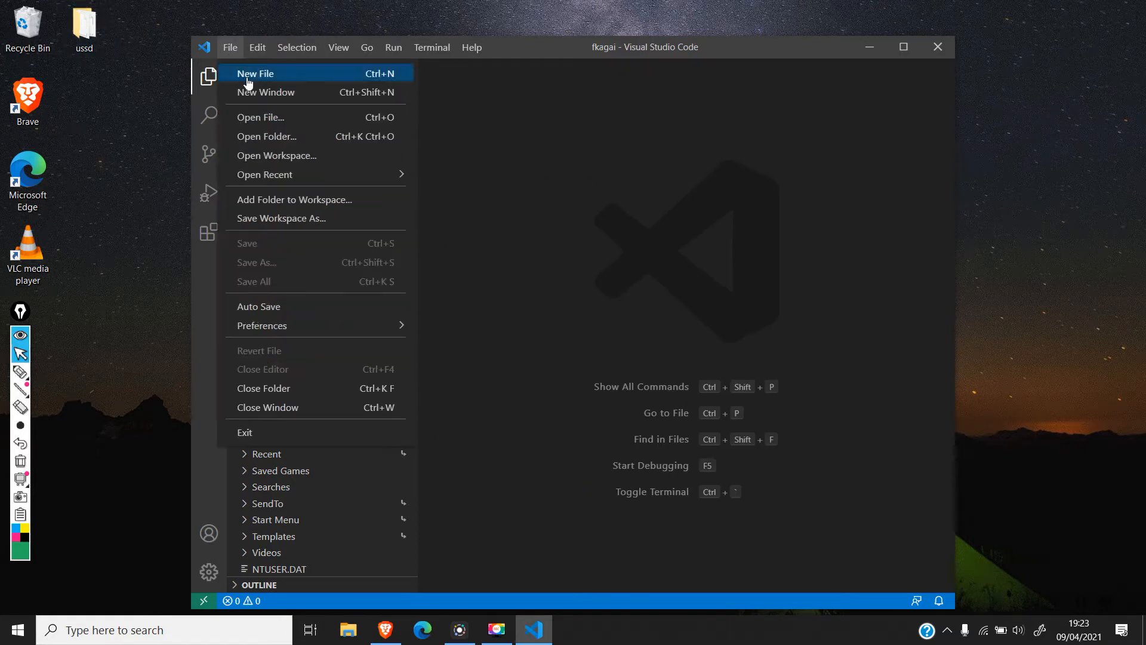
{"action": "left_click", "coordinate": [266, 136]}
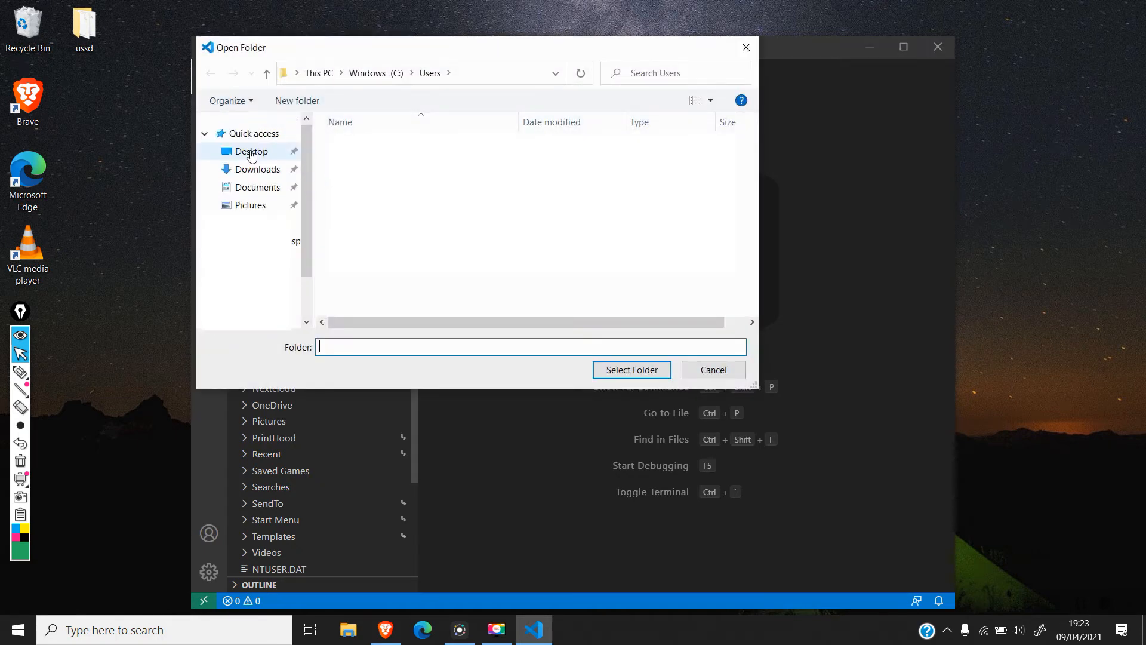
{"action": "left_click", "coordinate": [252, 152]}
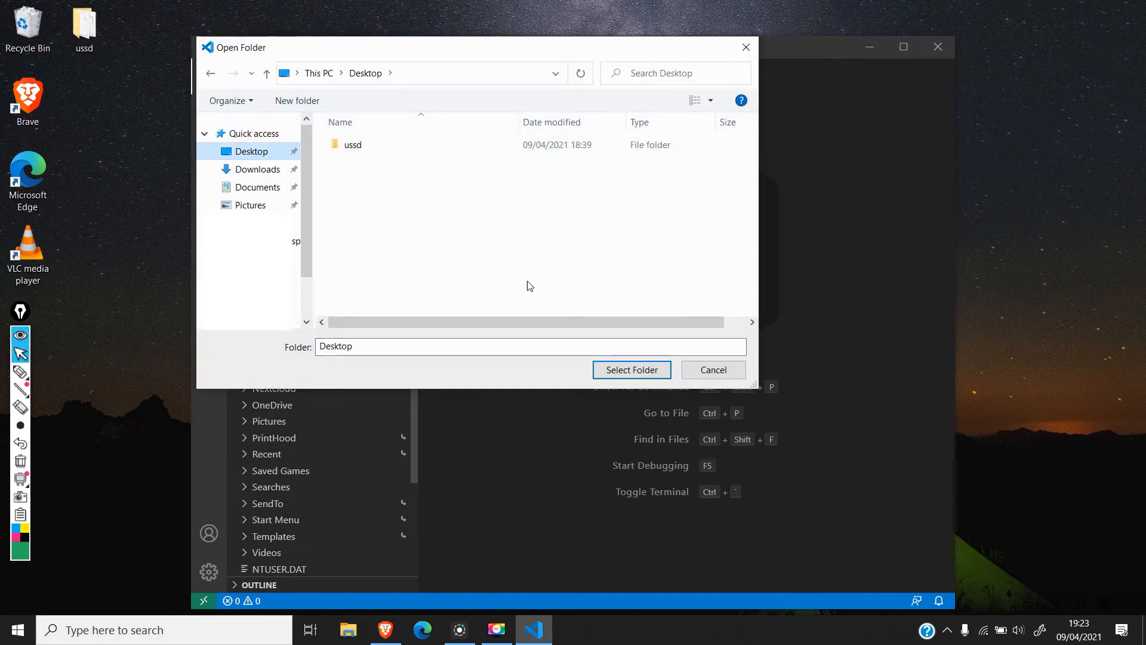
{"action": "left_click", "coordinate": [630, 369]}
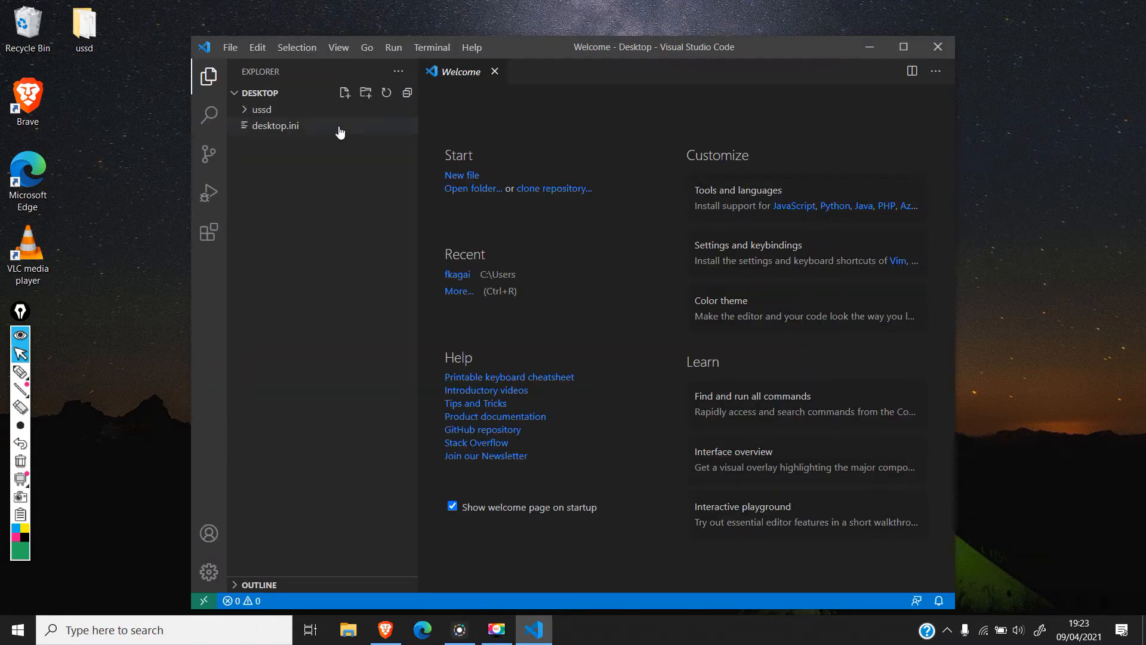
Step: Close the Welcome page, maximize the window and expand the ussd project in the Explorer
{"action": "left_click", "coordinate": [494, 72]}
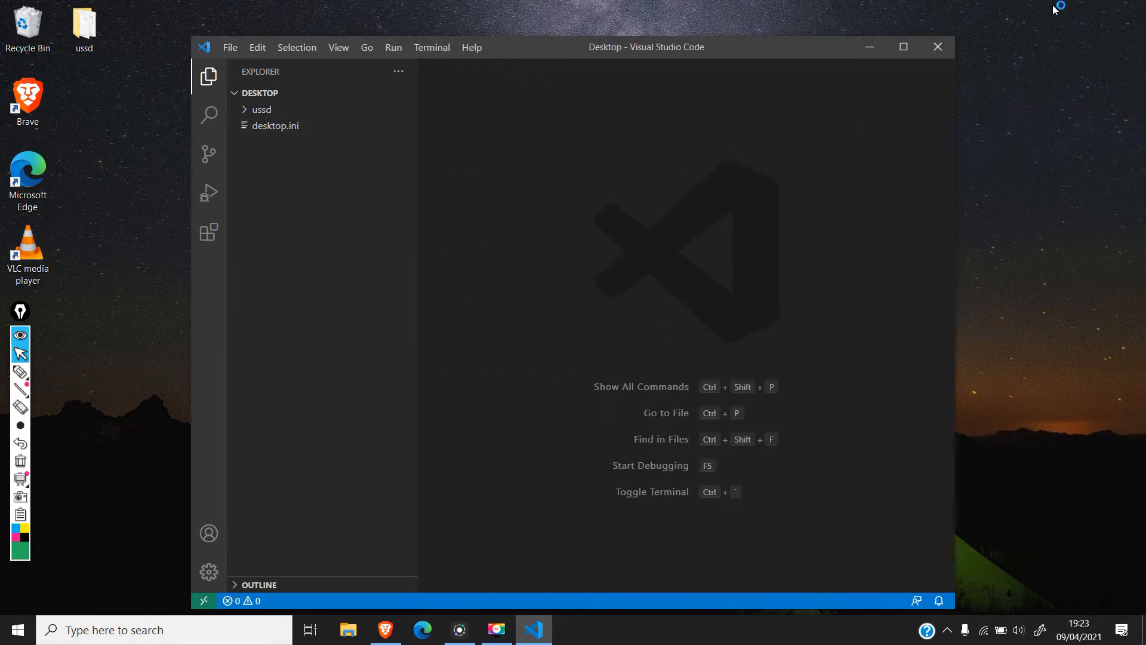
{"action": "left_click", "coordinate": [903, 47]}
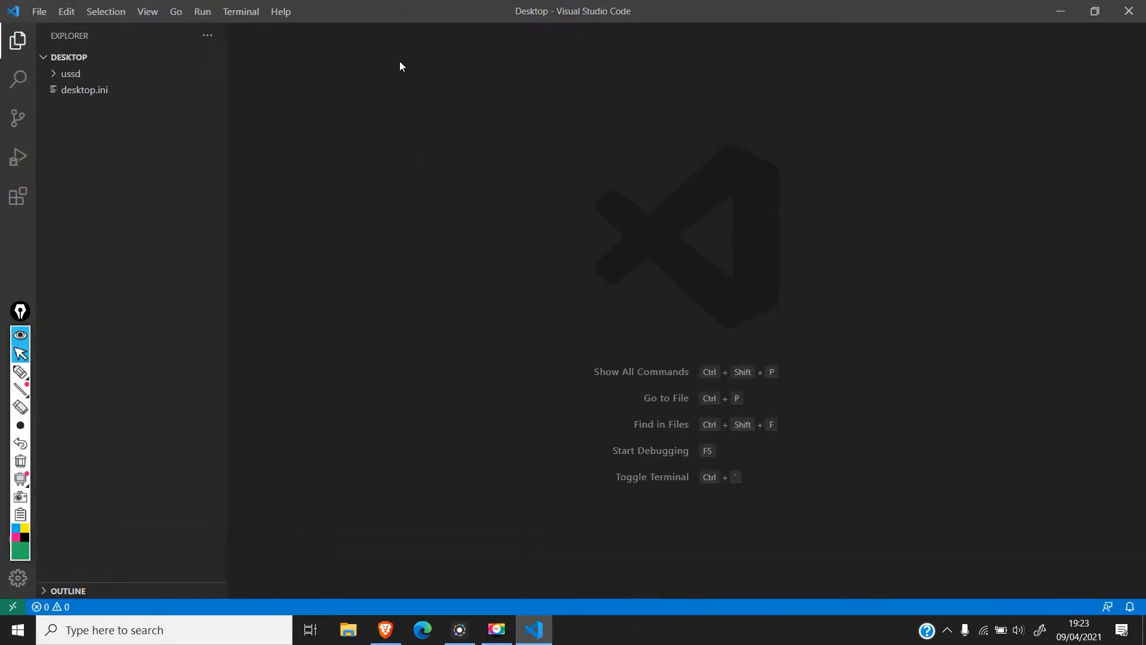
{"action": "left_click", "coordinate": [70, 72]}
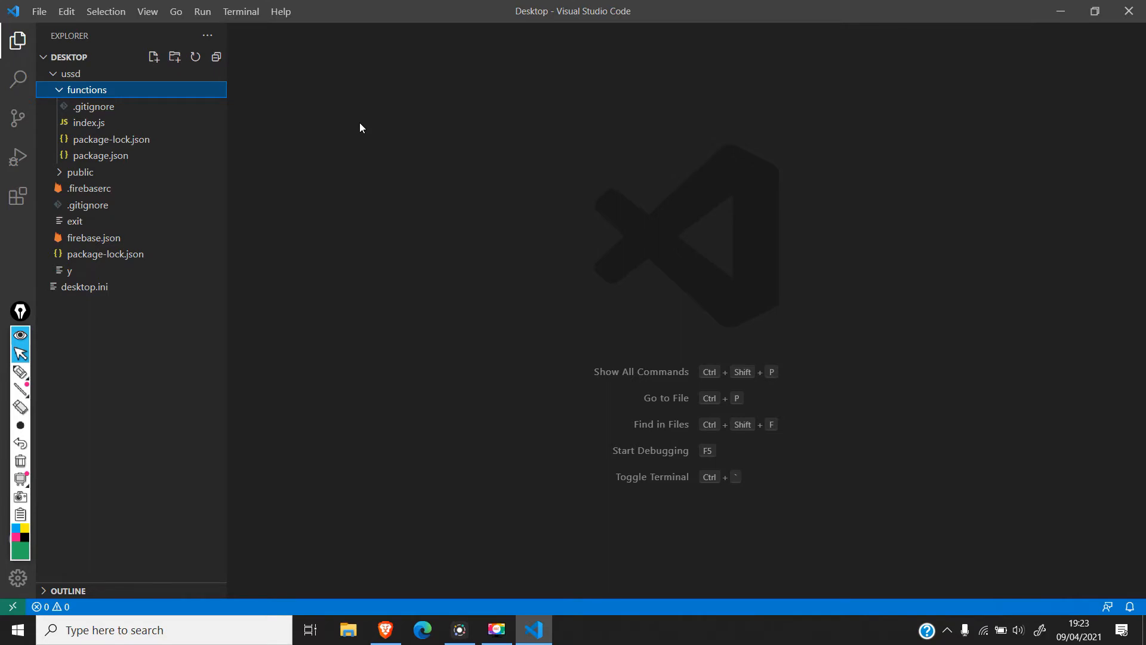
{"action": "mouse_move", "coordinate": [89, 64]}
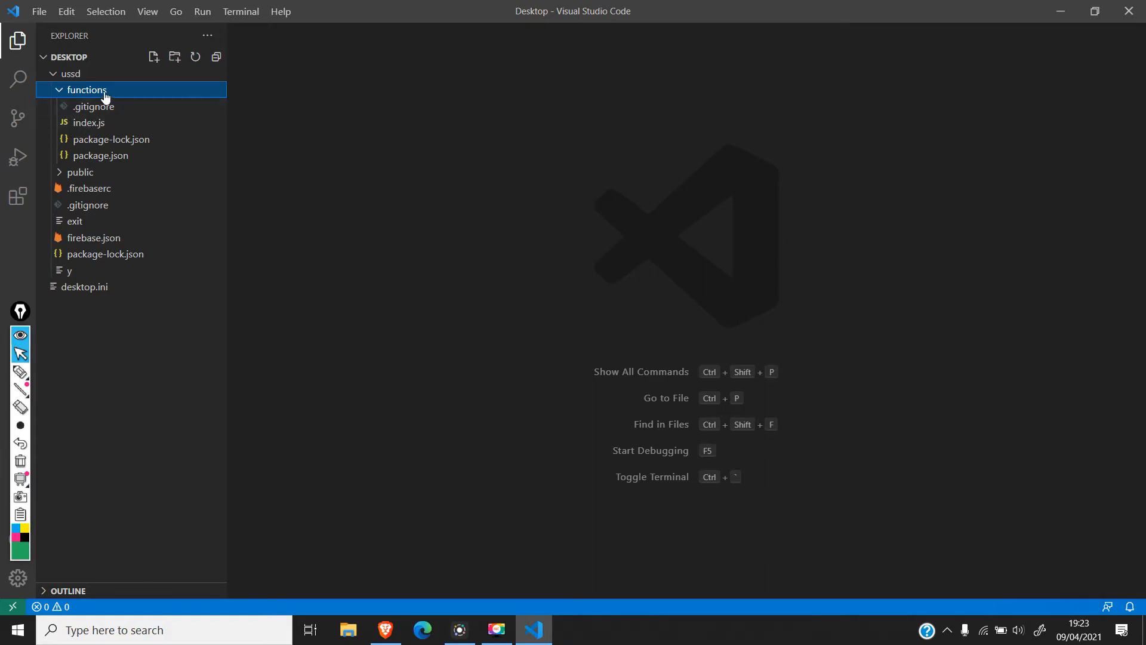
{"action": "mouse_move", "coordinate": [109, 107]}
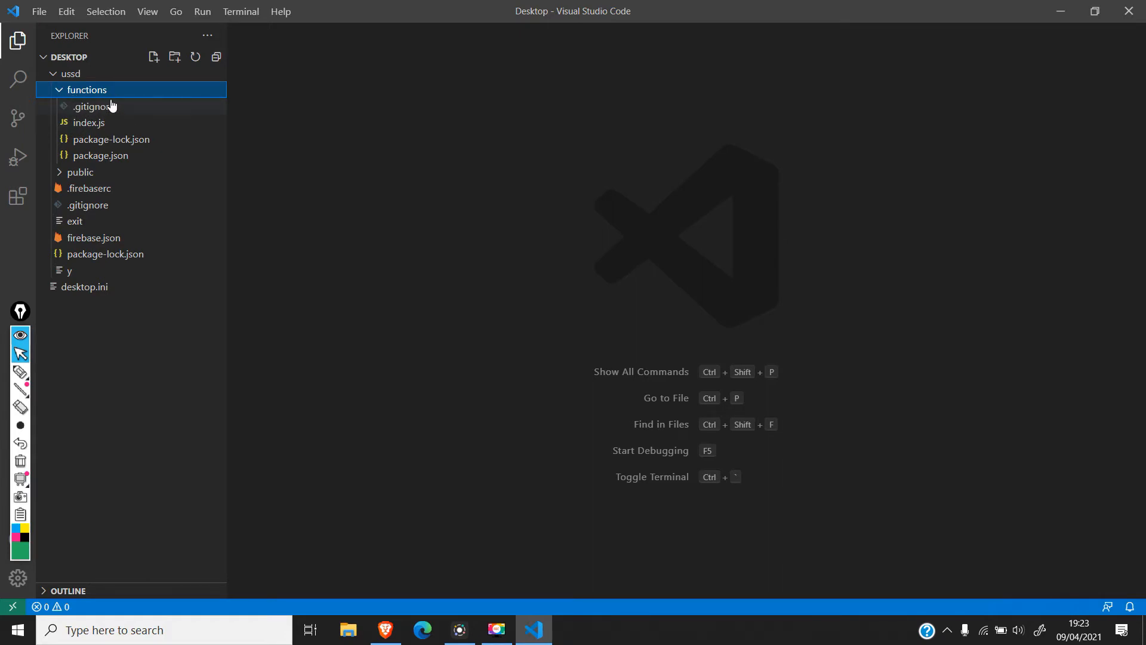
{"action": "left_click", "coordinate": [240, 10]}
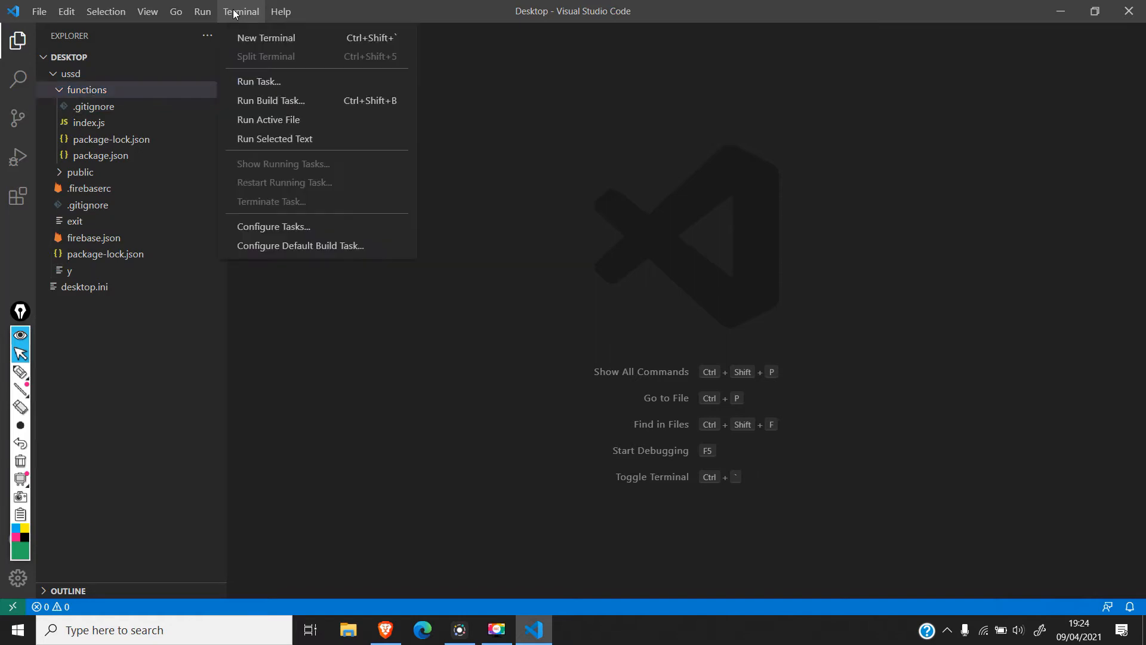
Step: In a new terminal, cd into ussd/functions and run npm install
{"action": "left_click", "coordinate": [265, 37]}
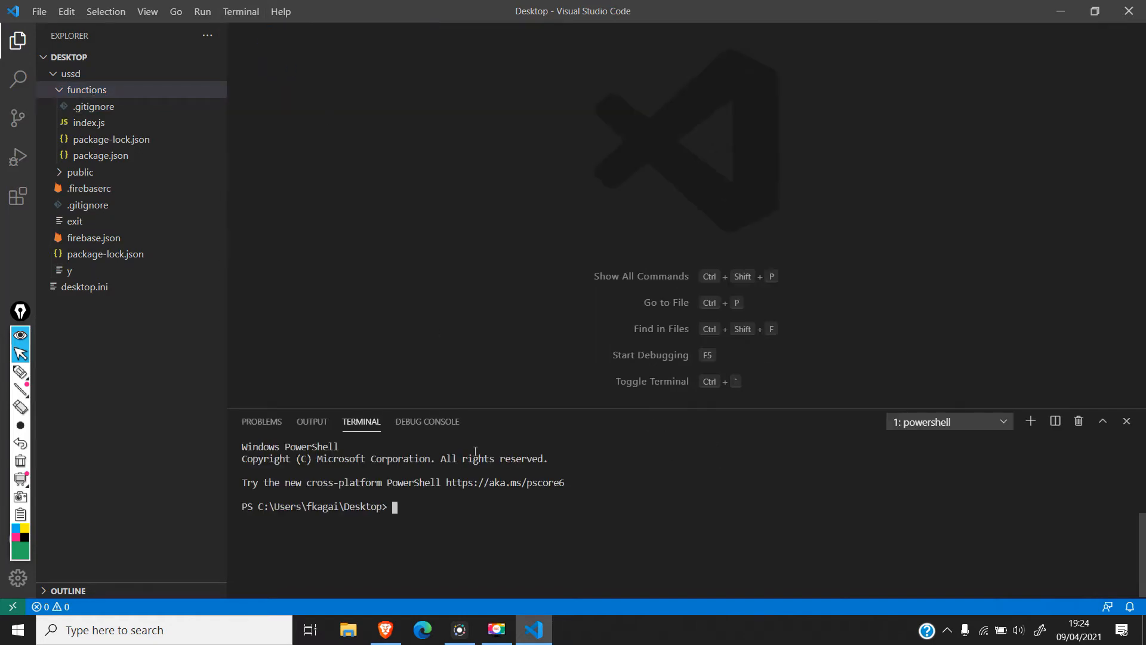
{"action": "mouse_move", "coordinate": [461, 512]}
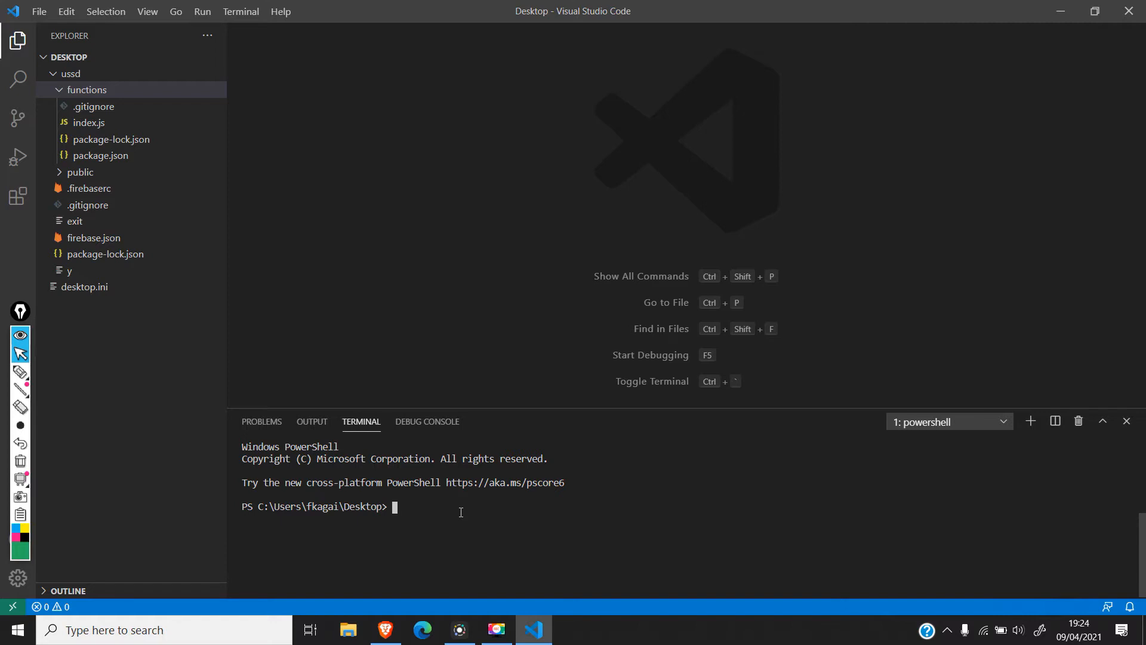
{"action": "type", "text": "cd ussd"}
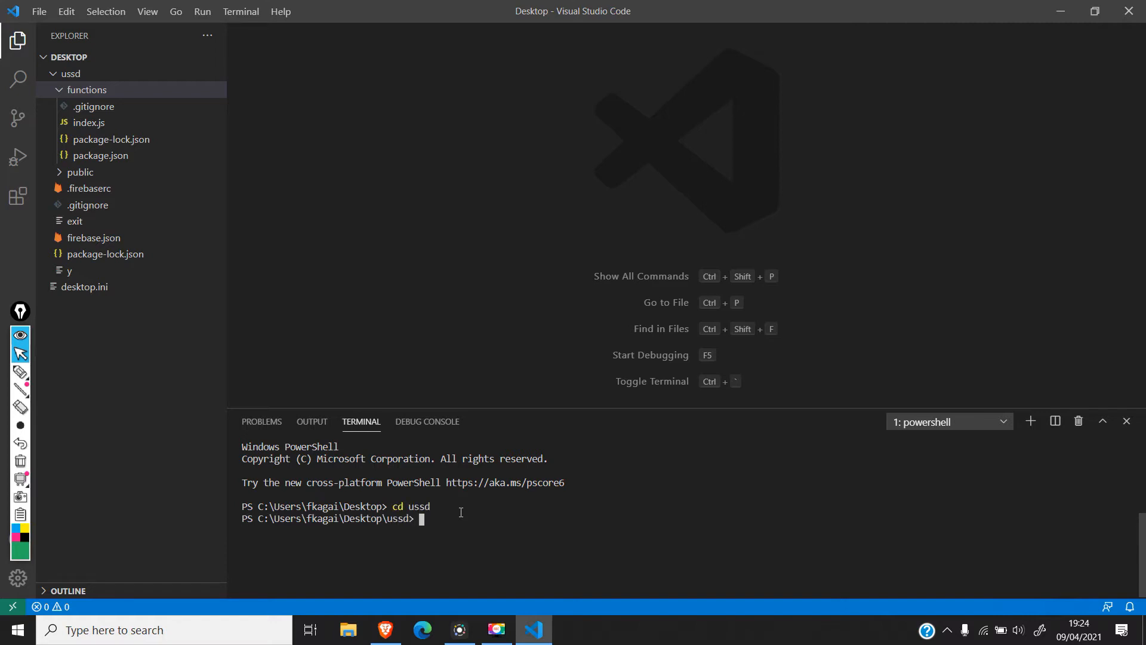
{"action": "type", "text": "cd"}
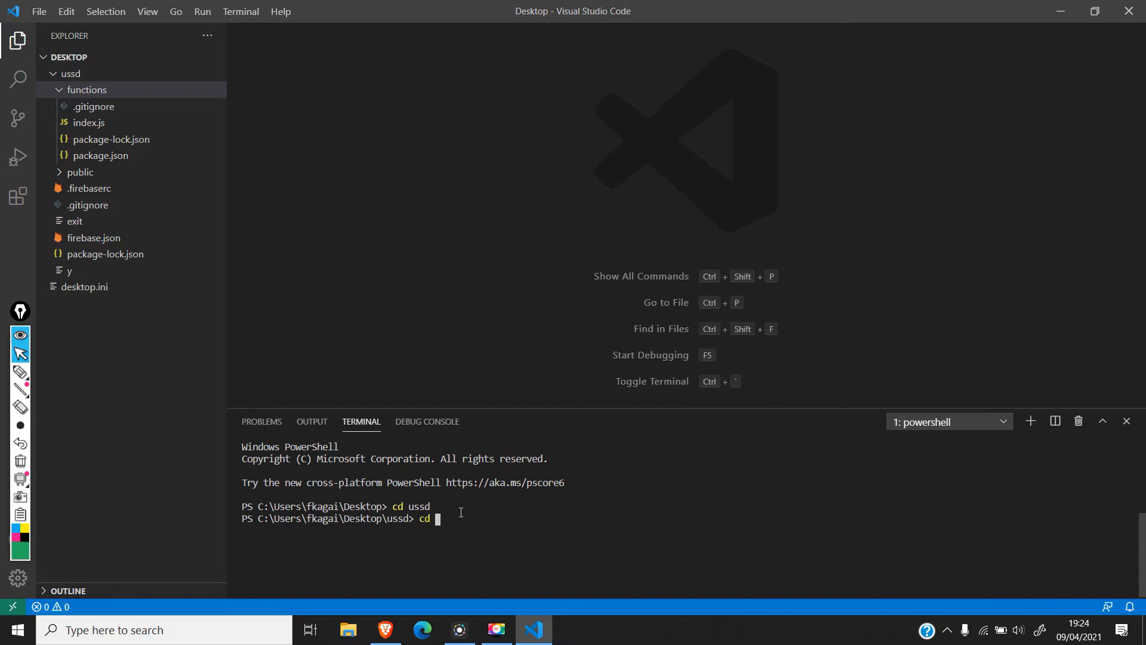
{"action": "type", "text": "fu"}
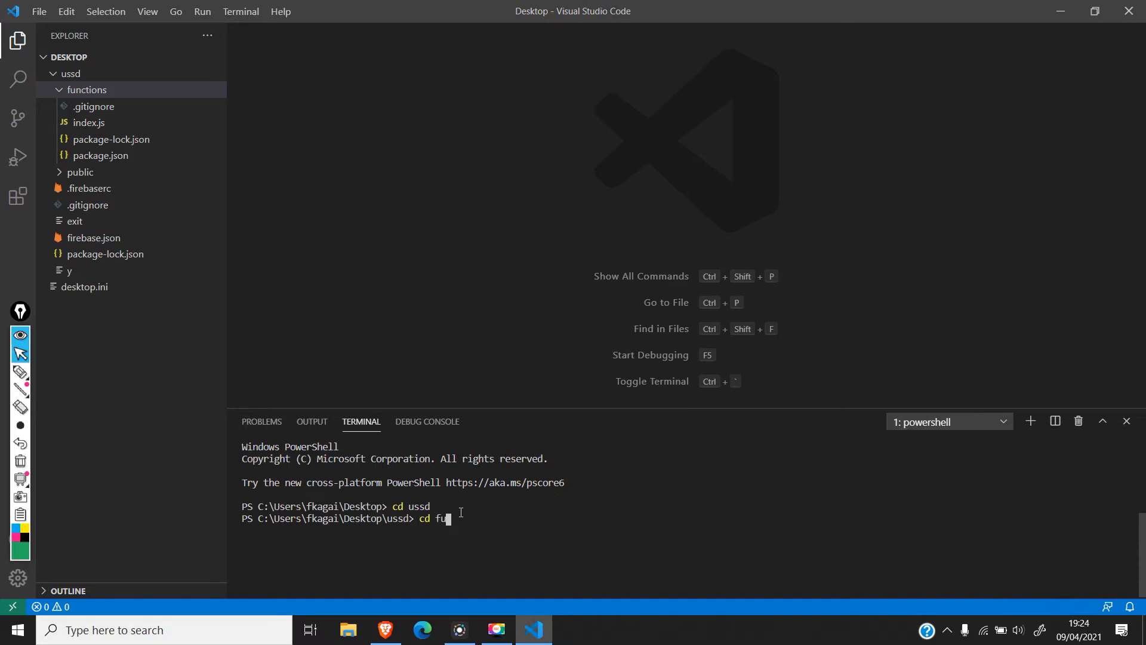
{"action": "type", "text": "nctions"}
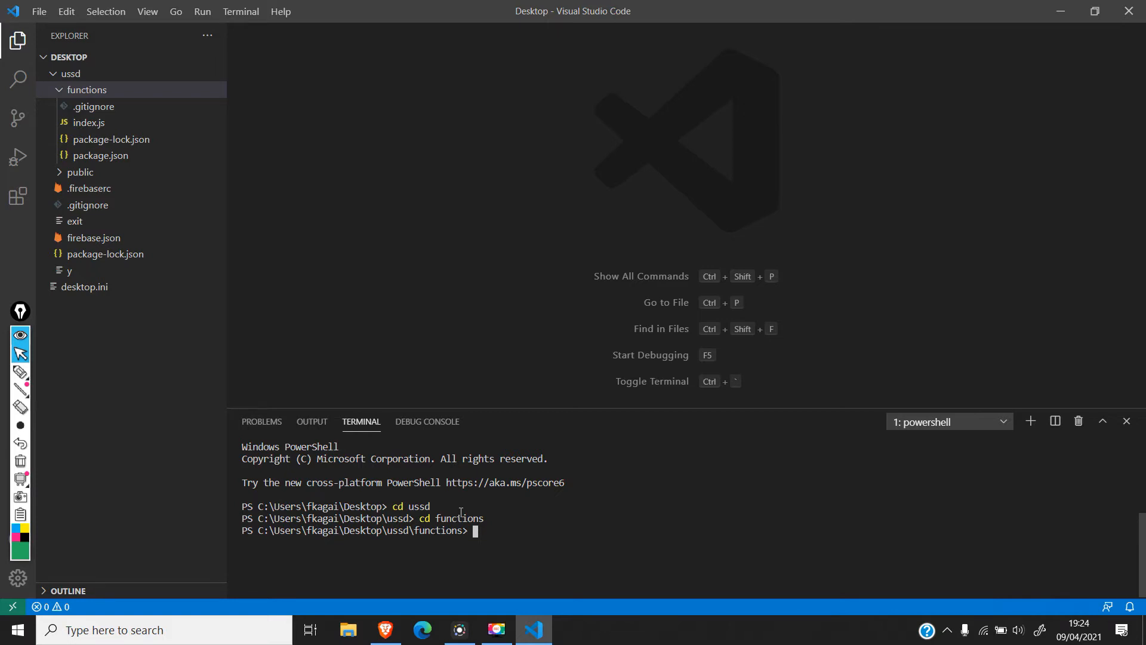
{"action": "type", "text": "n"}
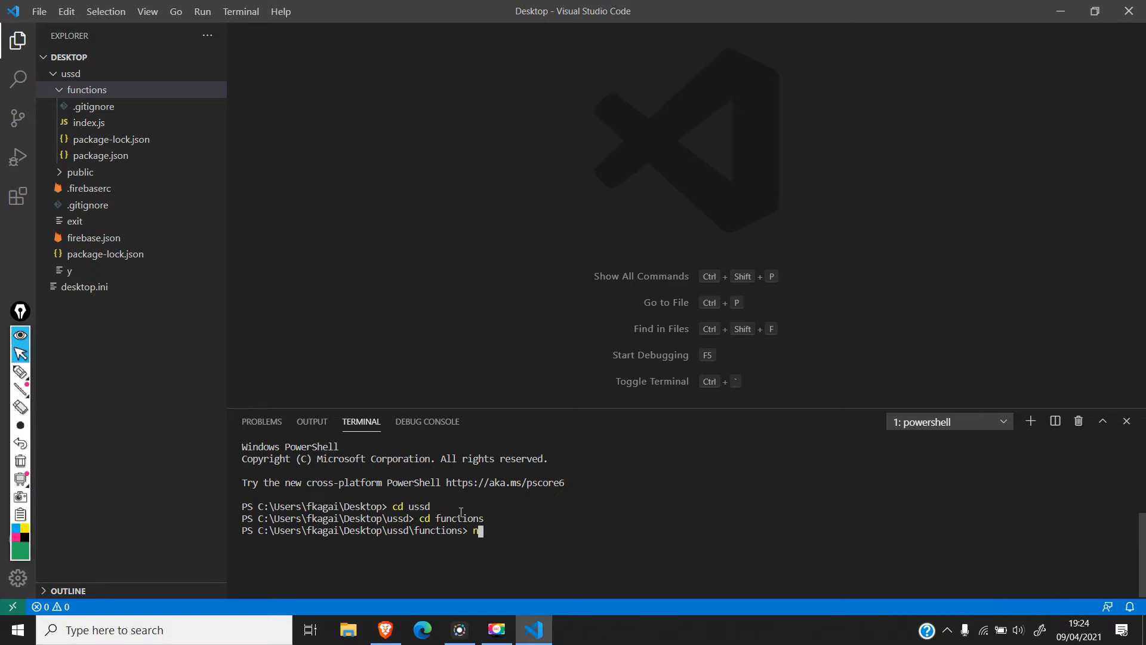
{"action": "type", "text": "pm inst"}
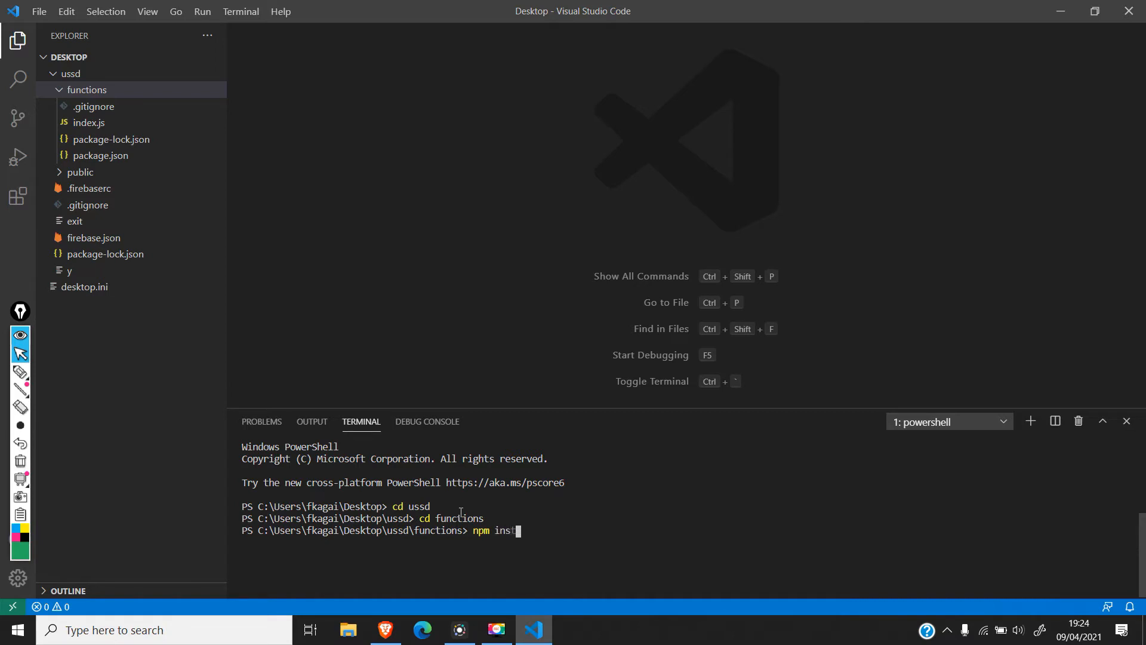
{"action": "type", "text": "all"}
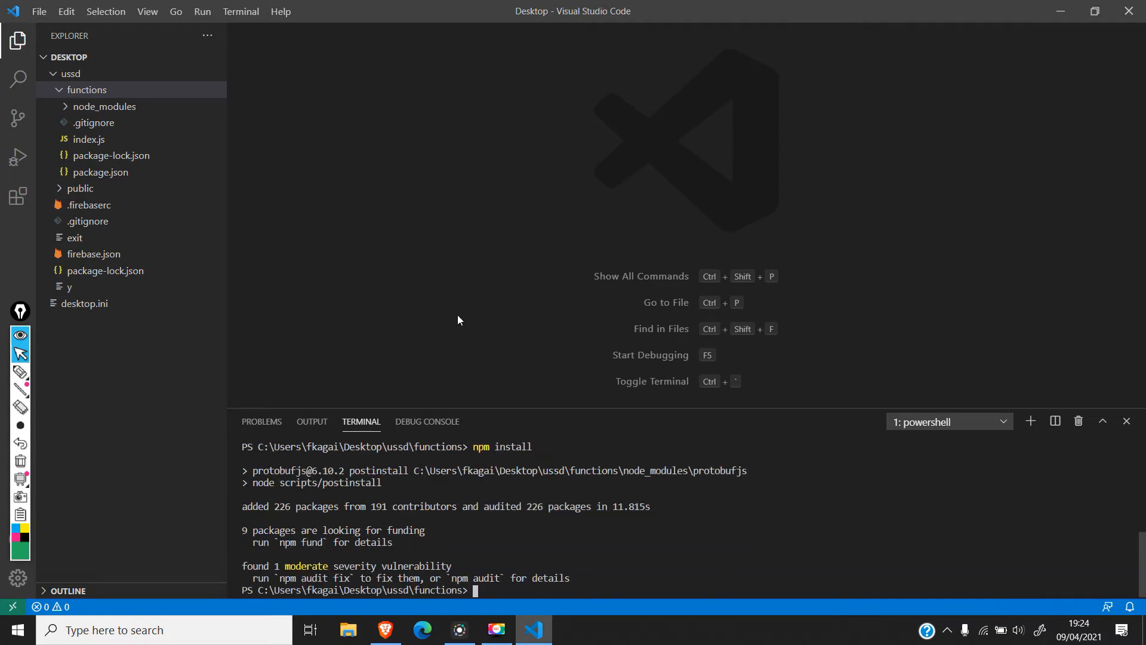
{"action": "mouse_move", "coordinate": [420, 169]}
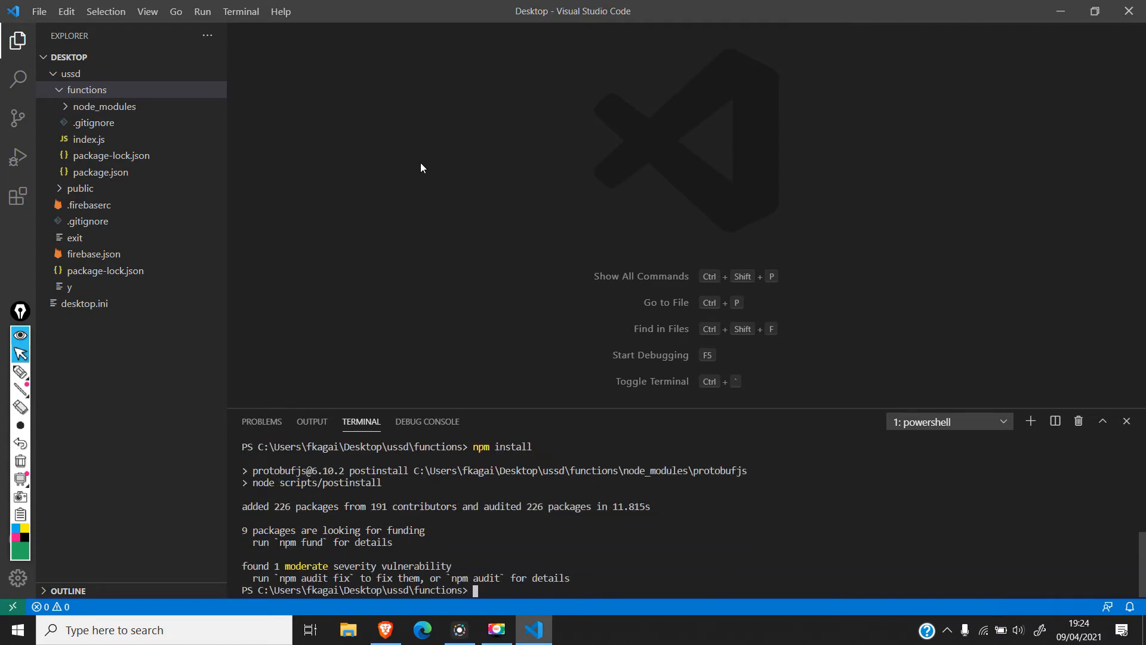
{"action": "mouse_move", "coordinate": [376, 240]}
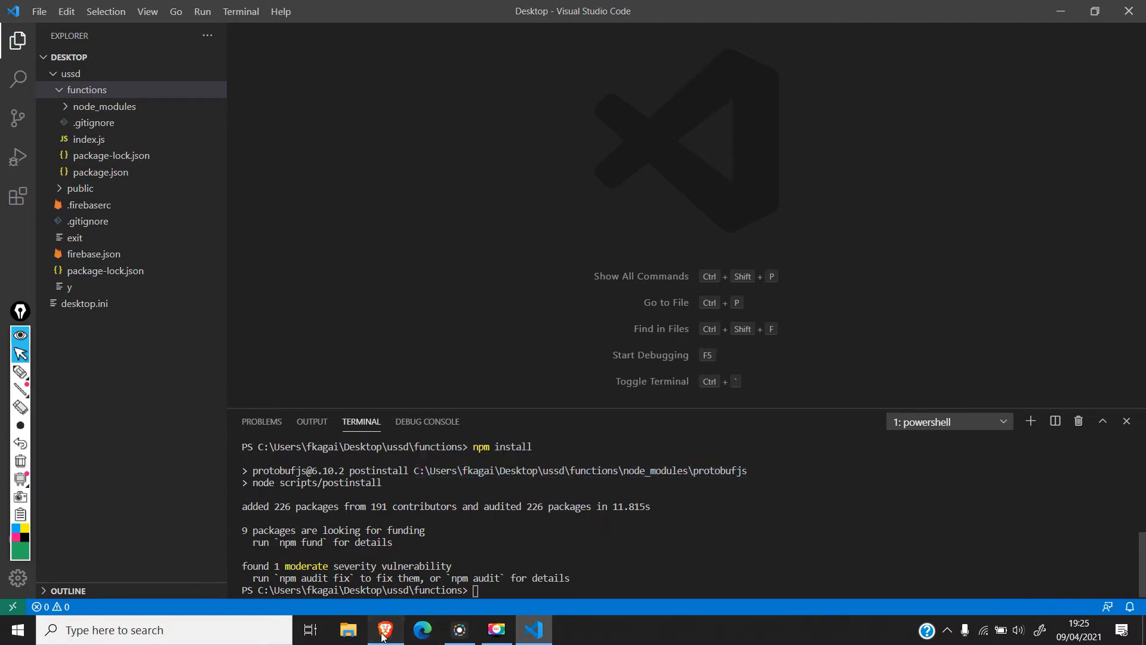
Step: Open the ussd-1 project's settings page in the Firebase console
{"action": "left_click", "coordinate": [384, 629]}
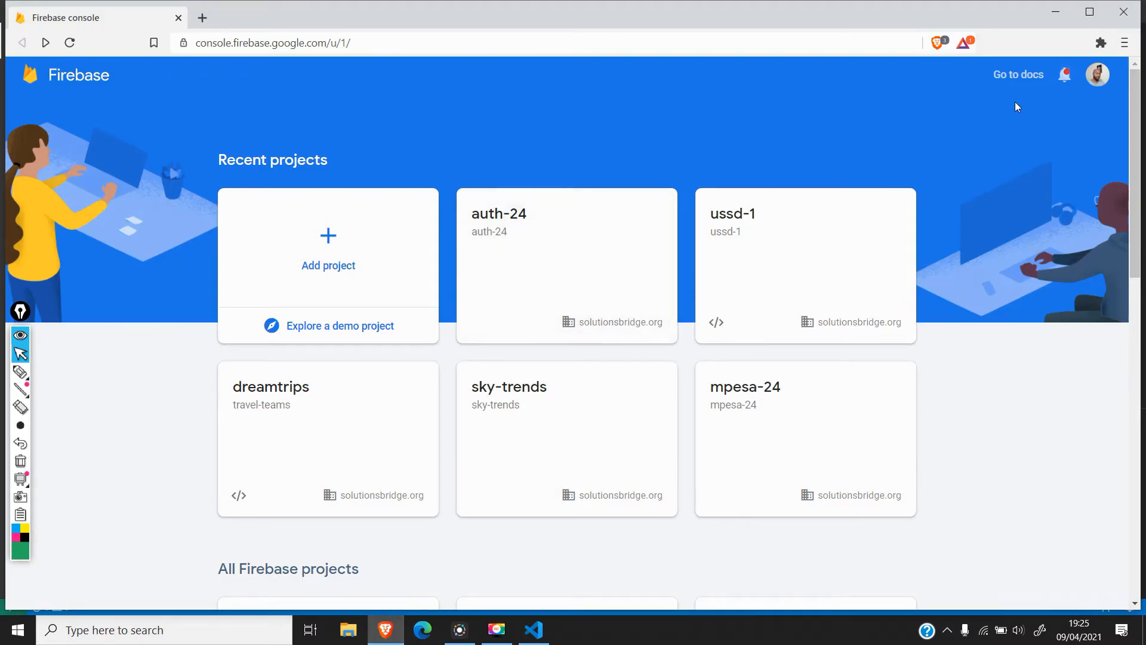
{"action": "mouse_move", "coordinate": [1097, 74]}
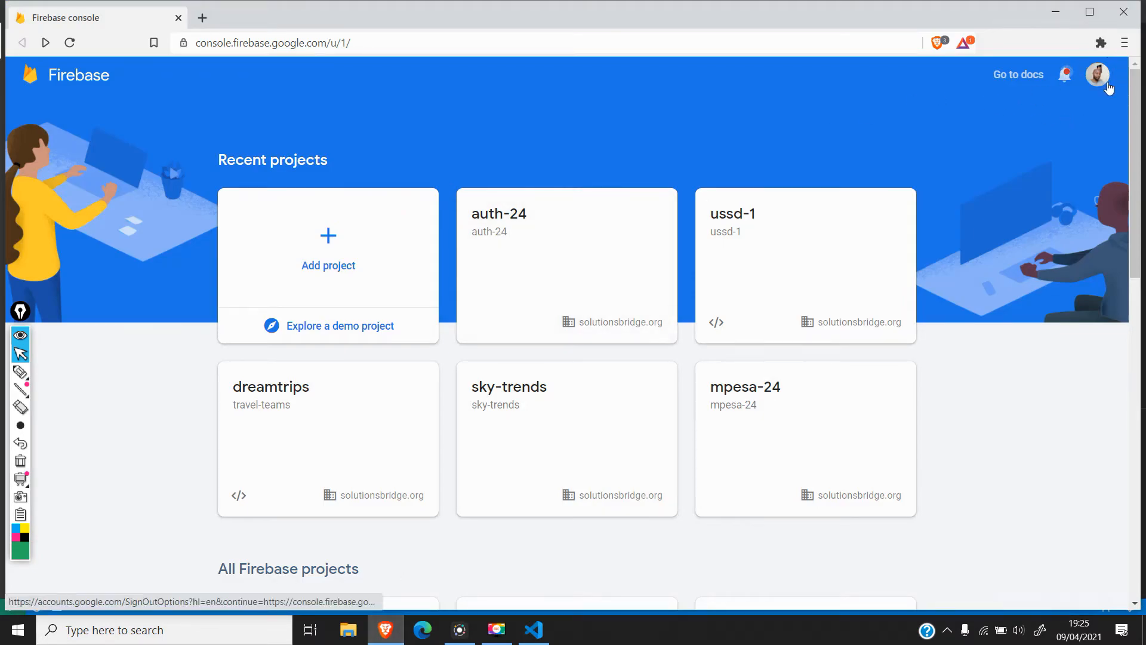
{"action": "mouse_move", "coordinate": [745, 227]}
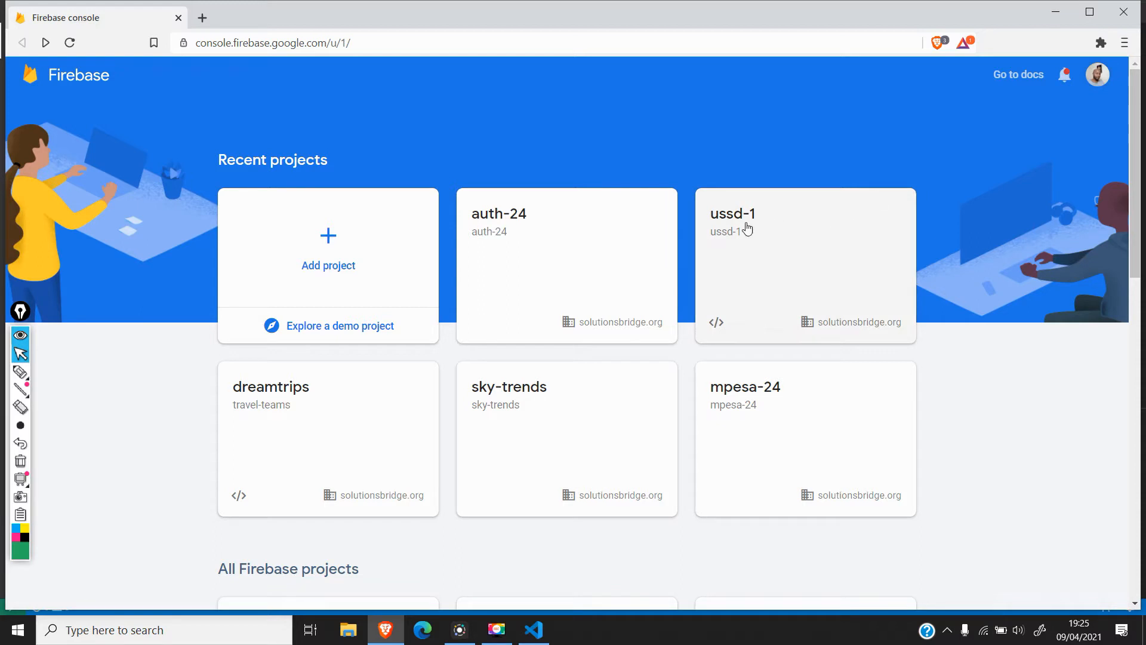
{"action": "mouse_move", "coordinate": [736, 221]}
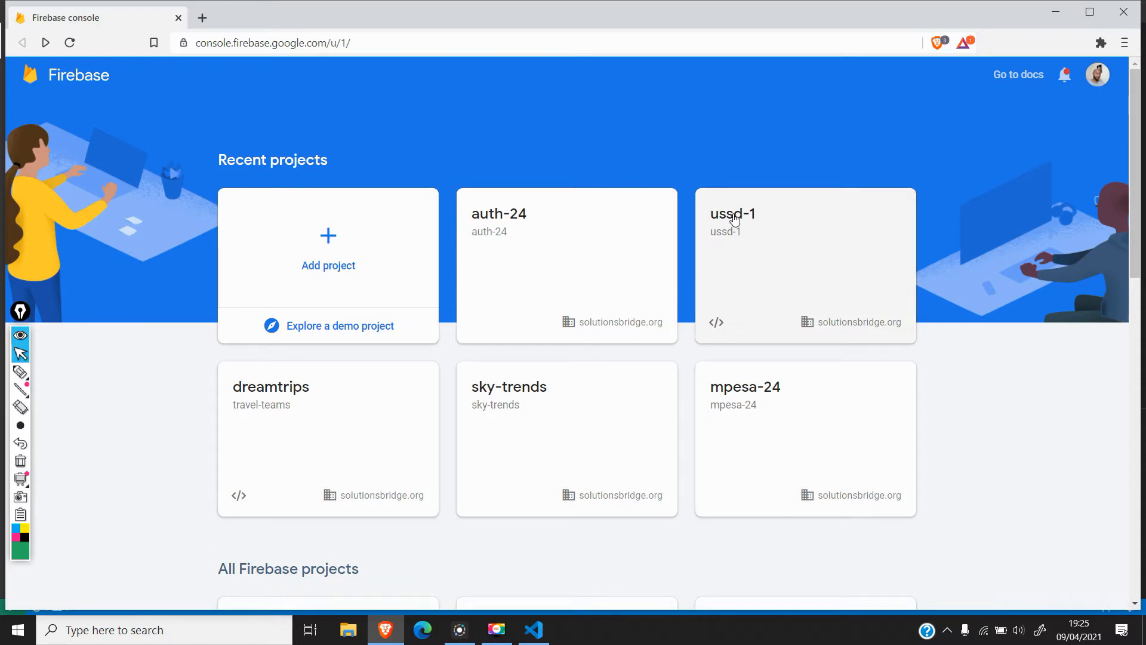
{"action": "left_click", "coordinate": [732, 214]}
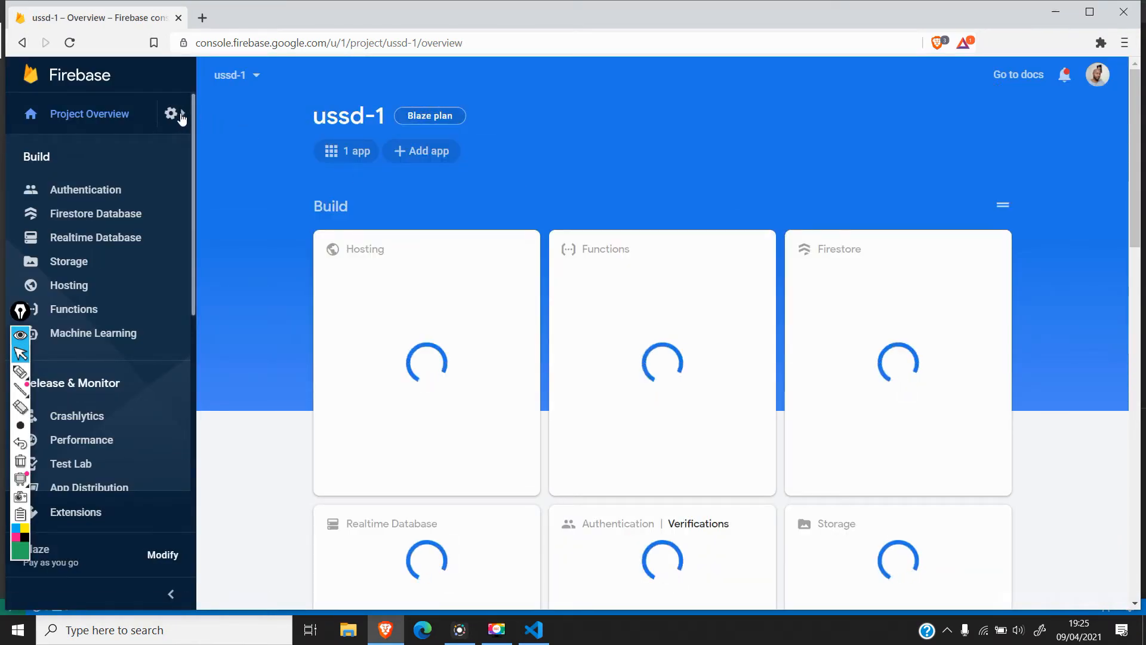
{"action": "left_click", "coordinate": [173, 115]}
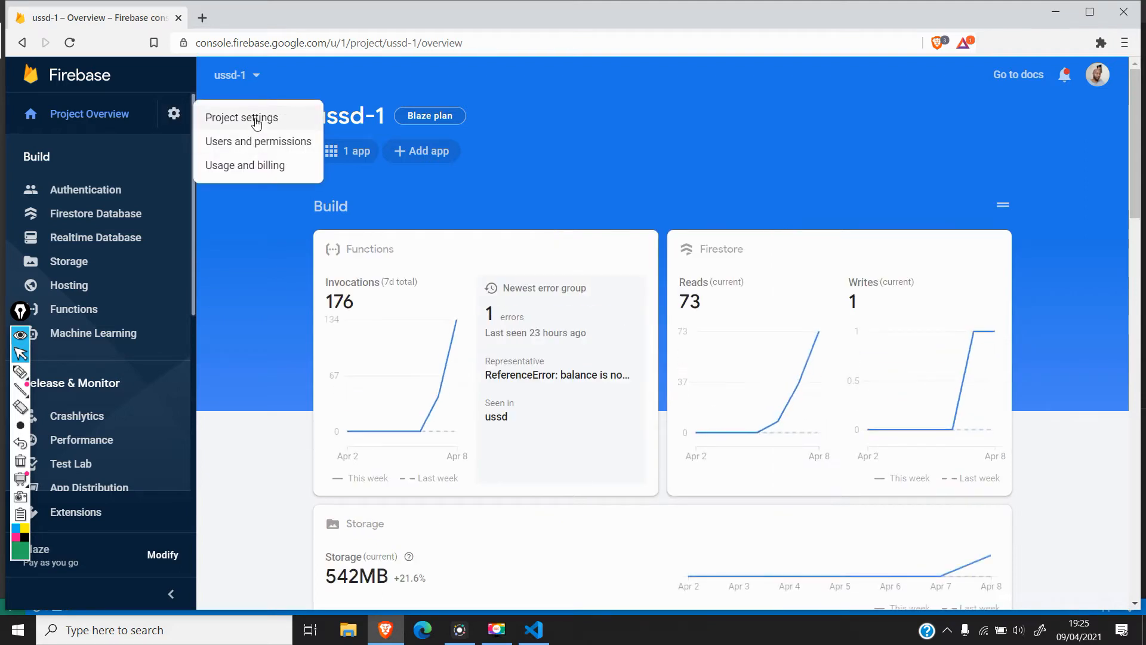
{"action": "left_click", "coordinate": [240, 117]}
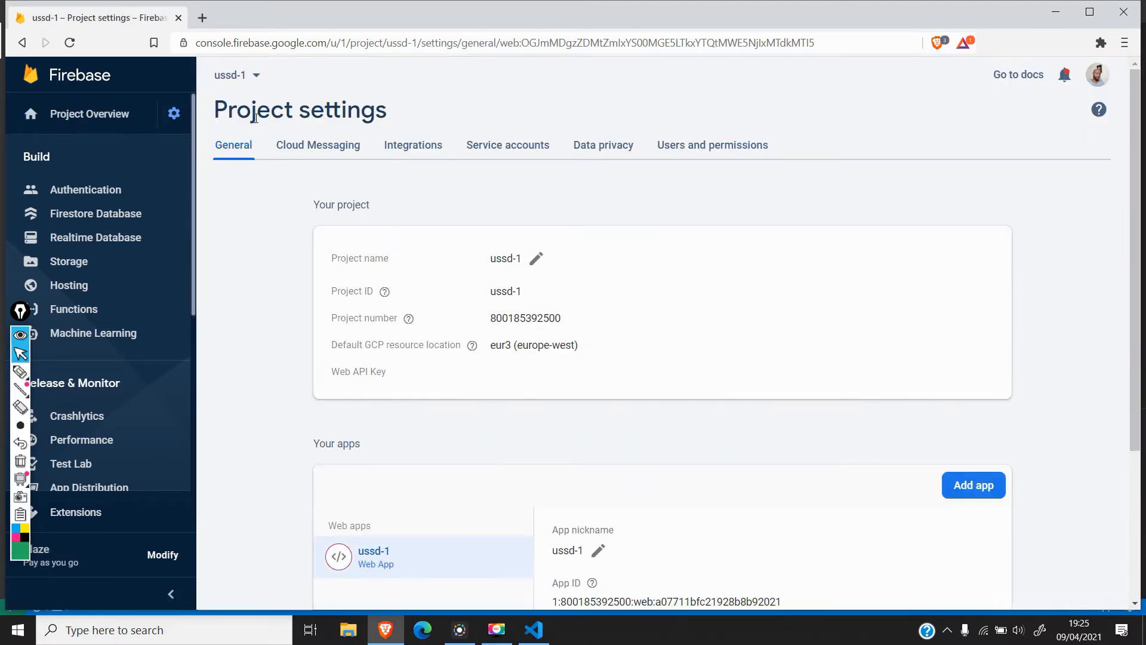
Step: Scroll to the Your apps section and start adding another app
{"action": "scroll", "scroll_direction": "down", "scroll_amount": 3}
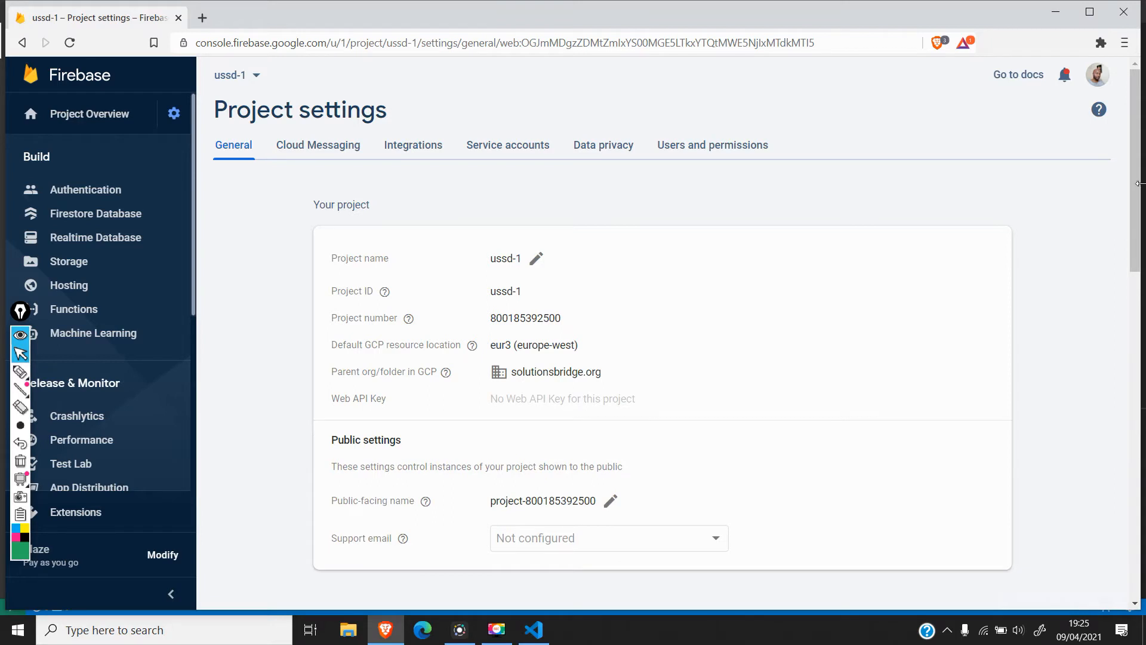
{"action": "scroll", "scroll_direction": "down", "scroll_amount": 3}
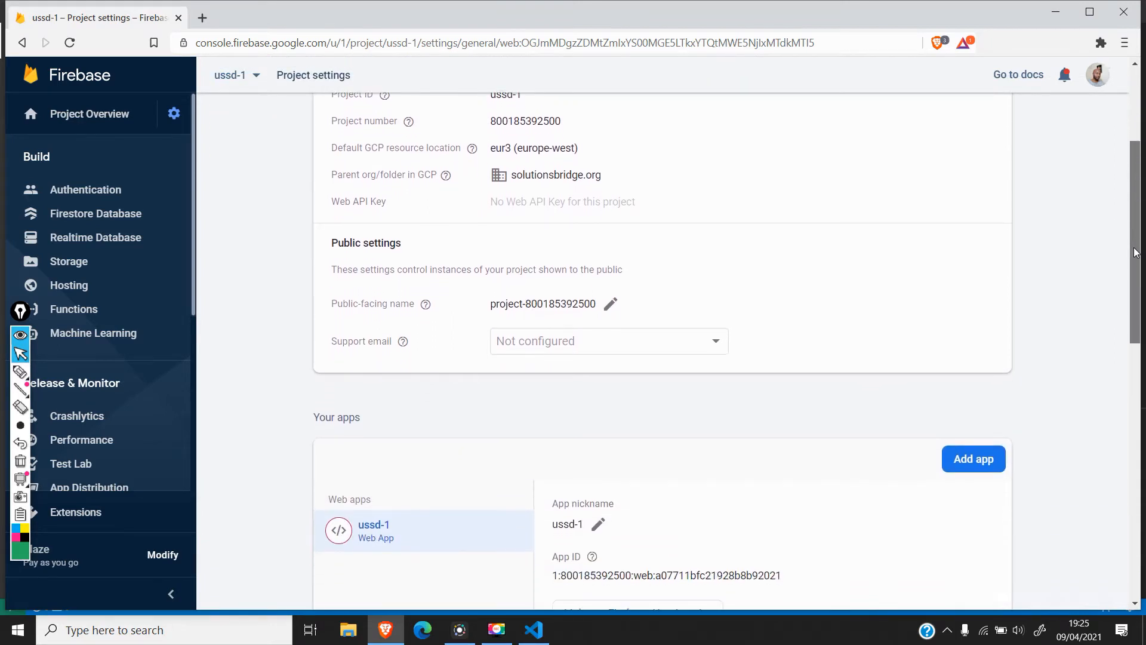
{"action": "mouse_move", "coordinate": [360, 527]}
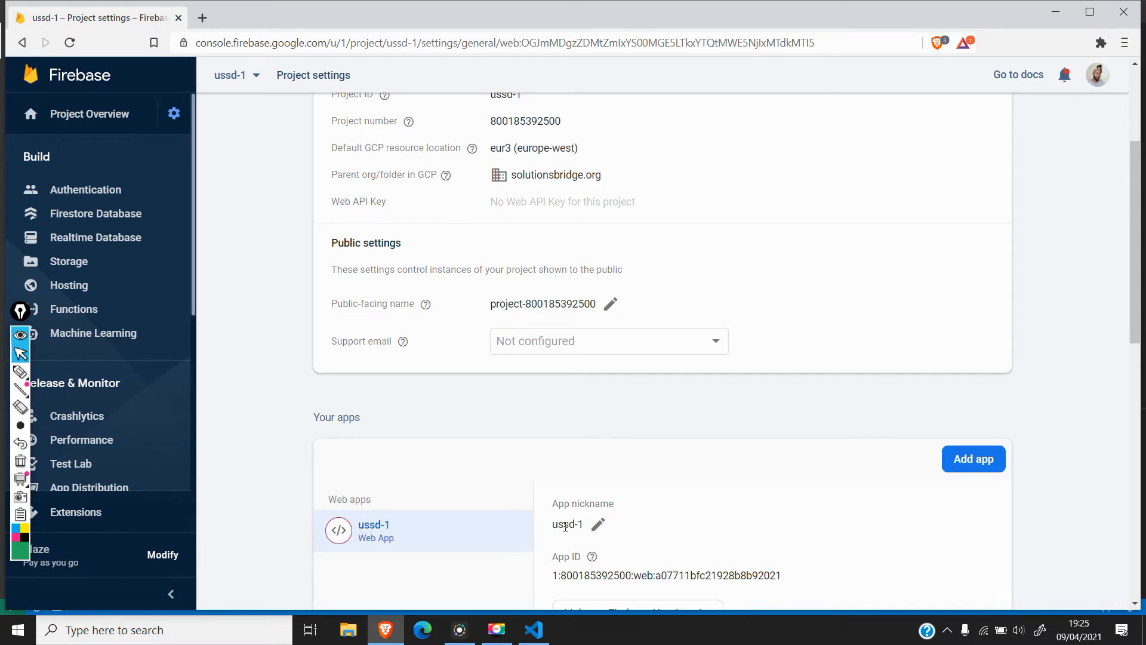
{"action": "left_click", "coordinate": [973, 458]}
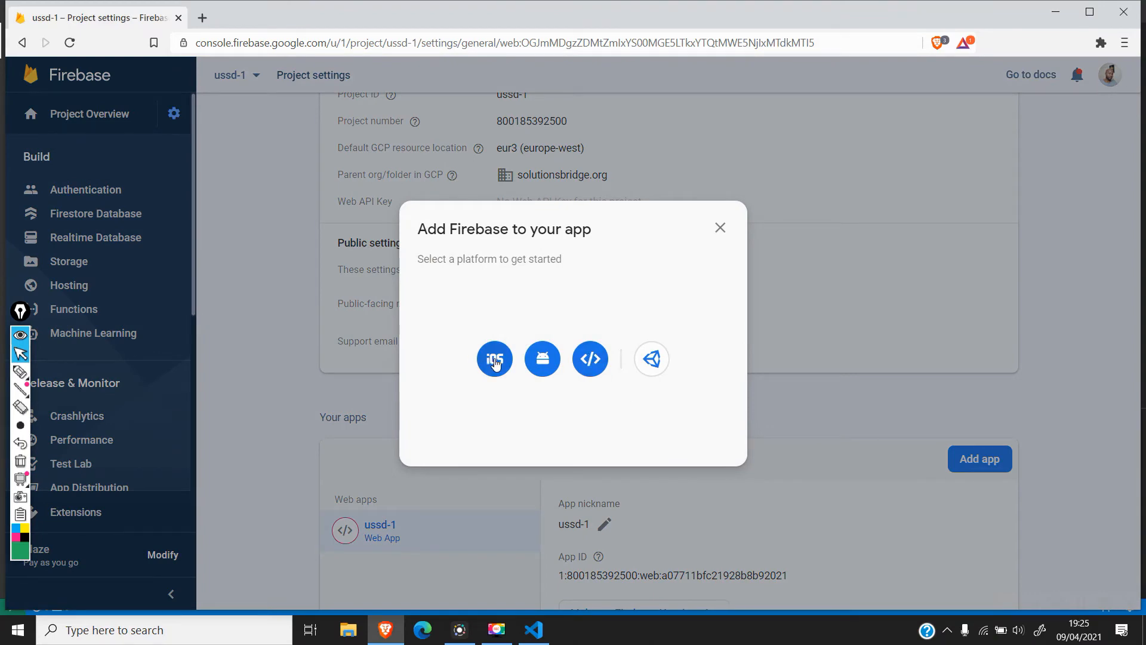
{"action": "mouse_move", "coordinate": [570, 366]}
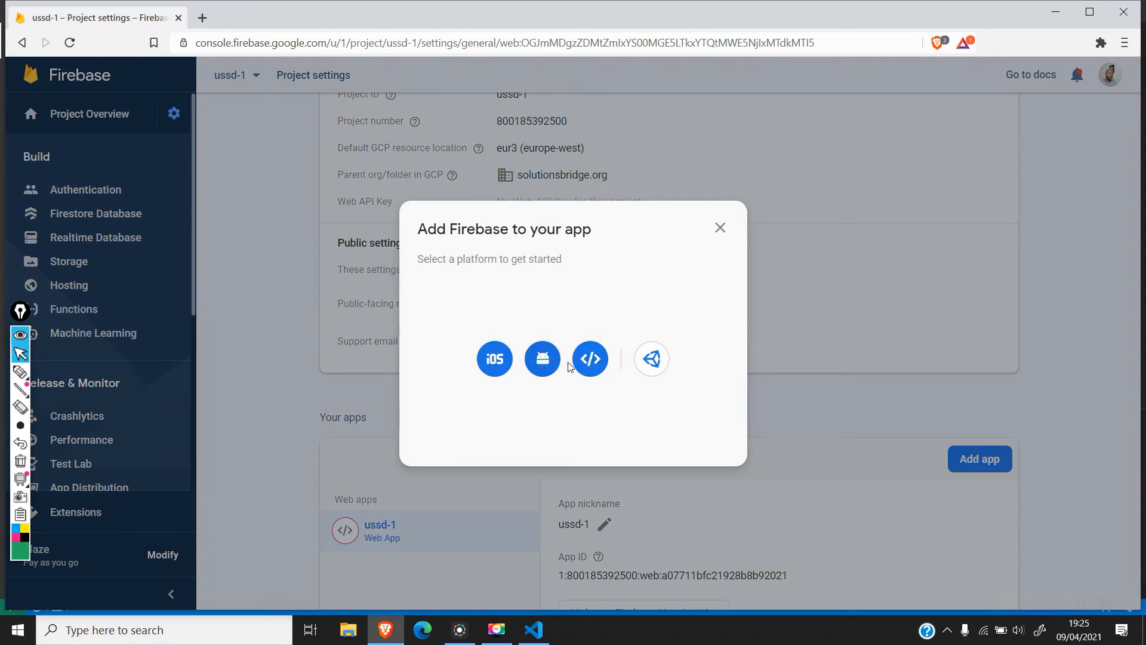
Step: Register a new web app with the nickname 'ussd'
{"action": "left_click", "coordinate": [589, 358]}
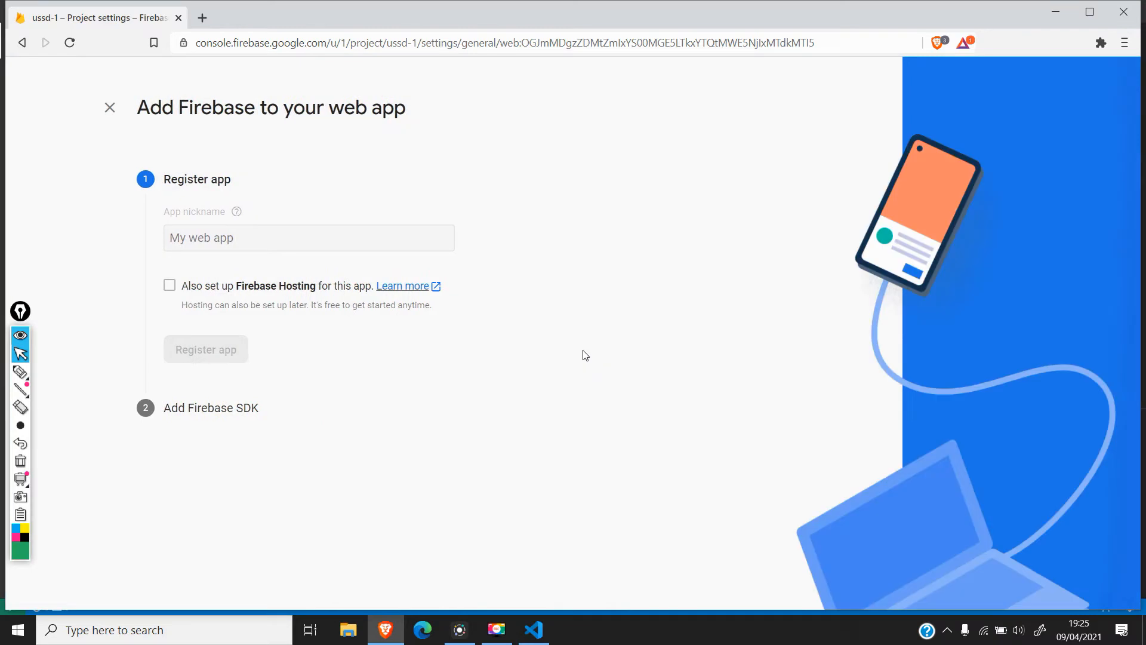
{"action": "left_click", "coordinate": [307, 238]}
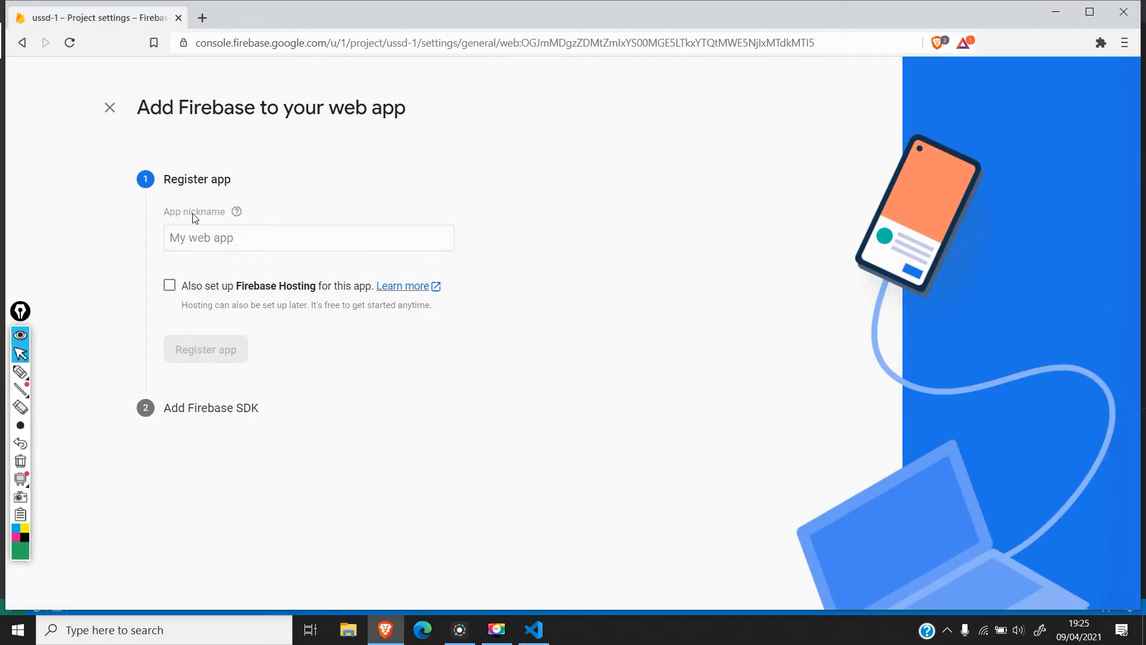
{"action": "left_click", "coordinate": [308, 237]}
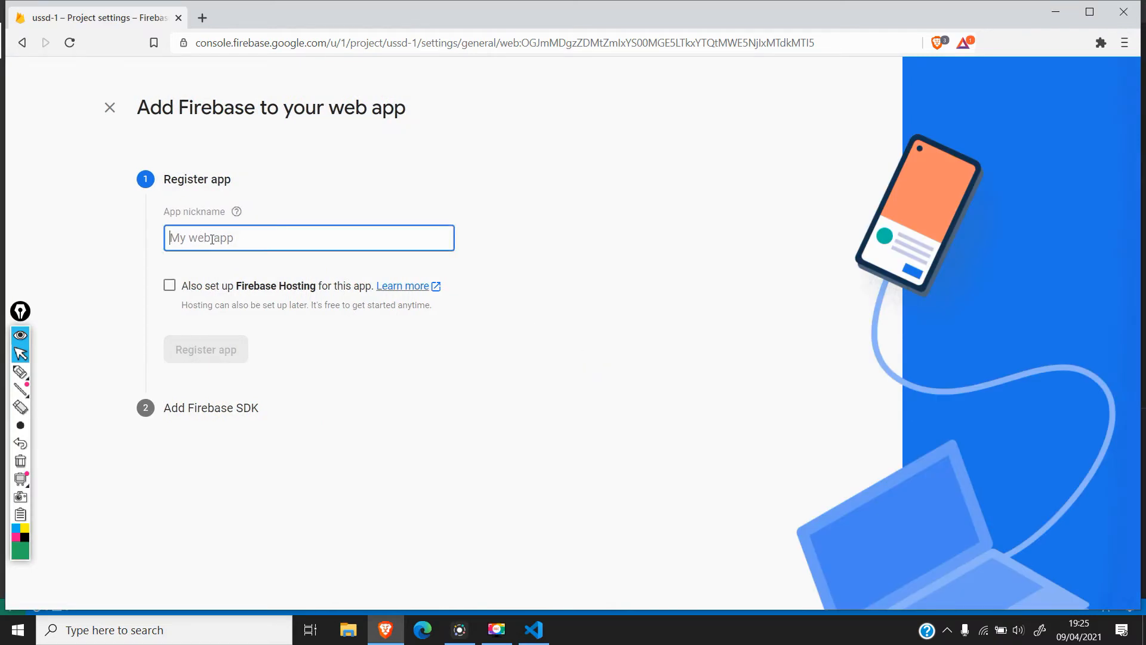
{"action": "type", "text": "ussd"}
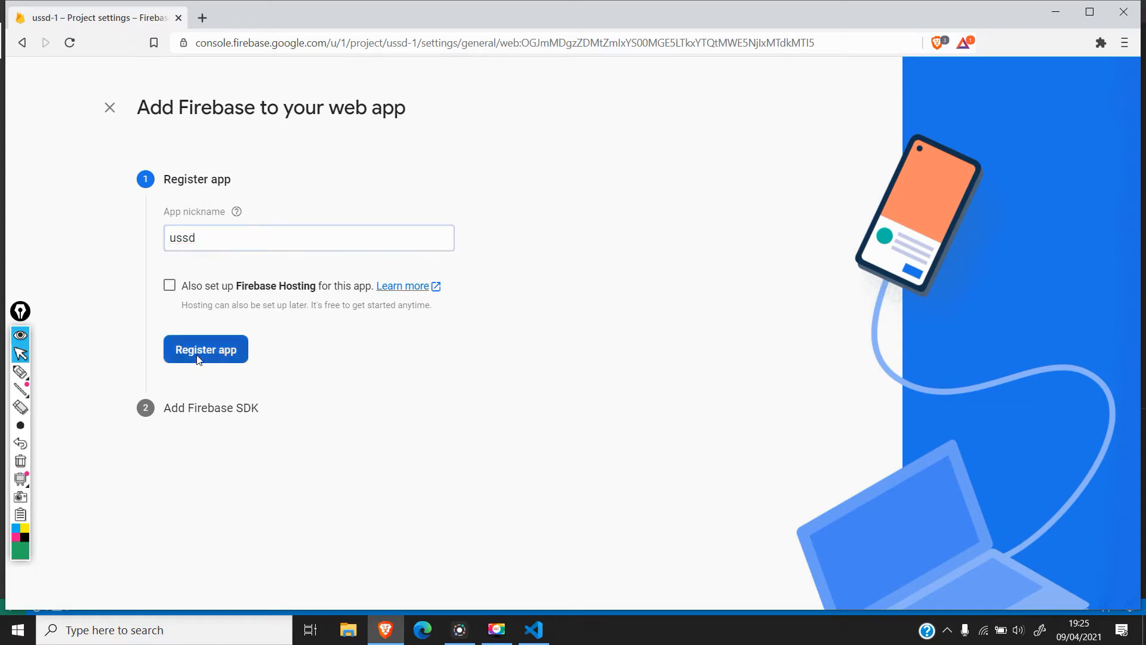
{"action": "left_click", "coordinate": [205, 348]}
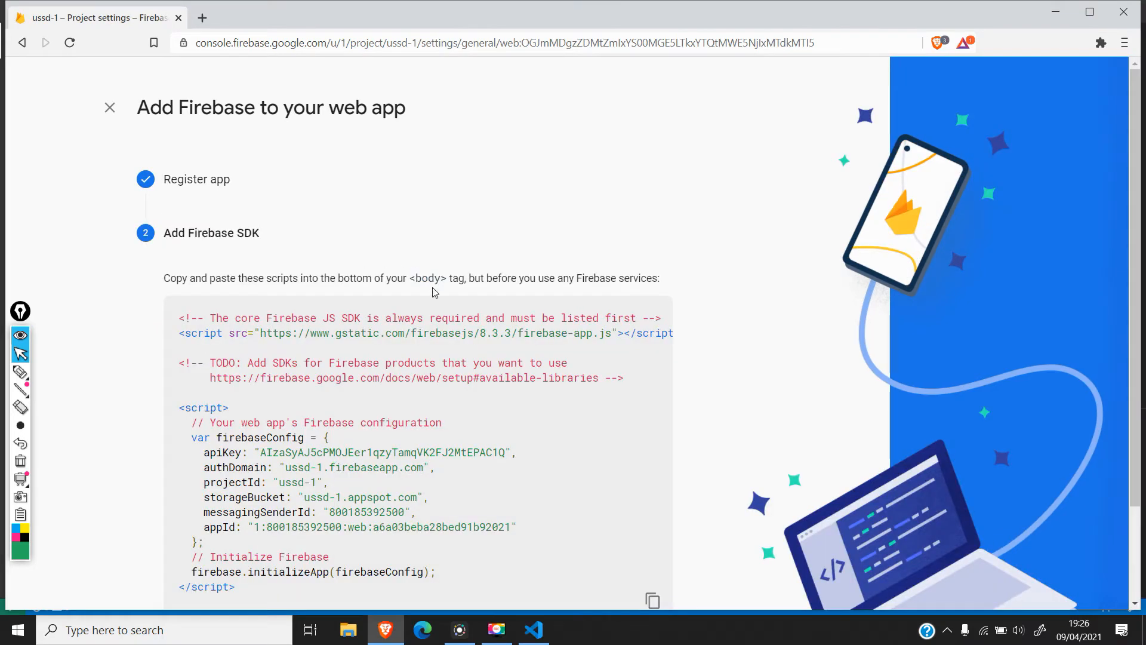
{"action": "mouse_move", "coordinate": [1114, 210]}
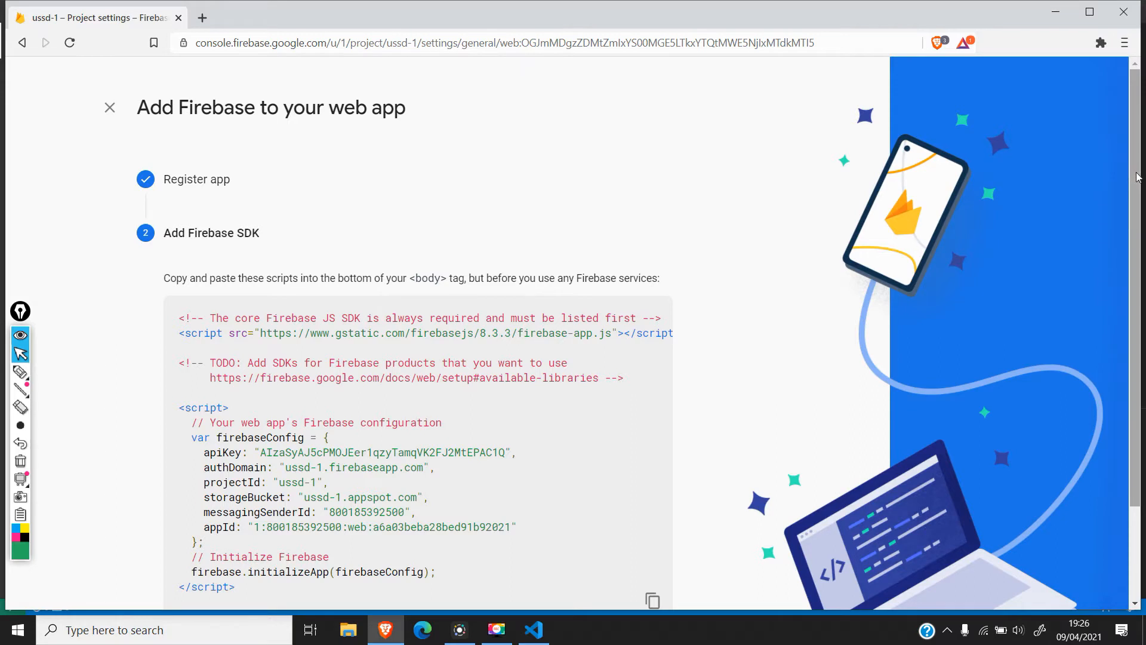
Step: Select the firebaseConfig block and initializeApp call in the SDK snippet
{"action": "scroll", "scroll_direction": "down", "scroll_amount": 3}
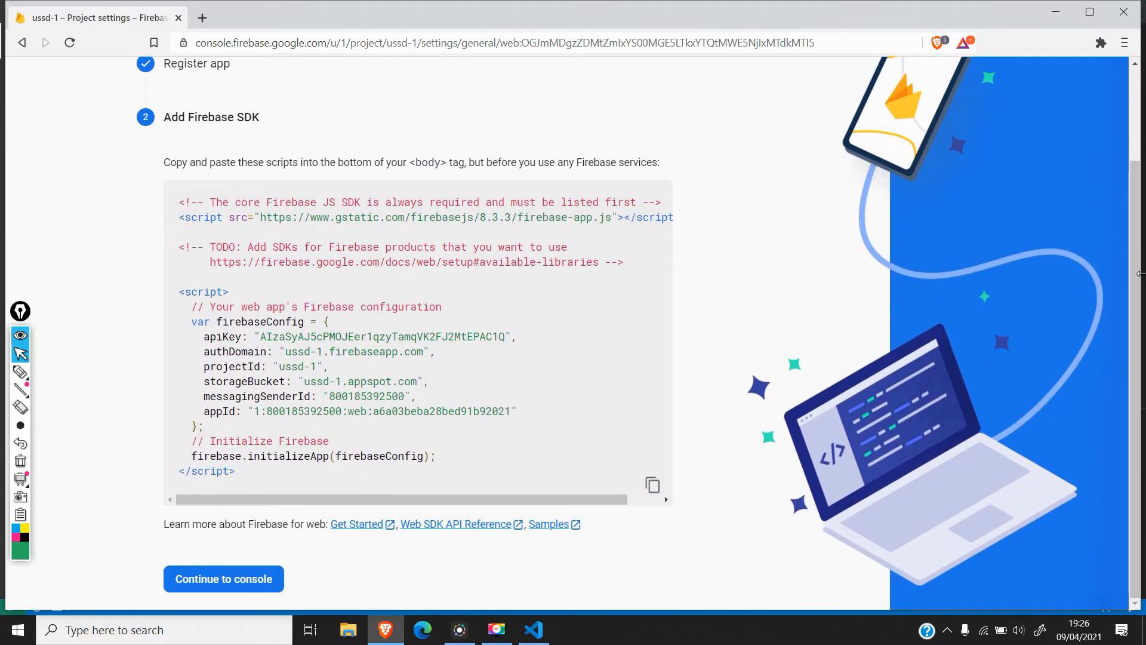
{"action": "mouse_move", "coordinate": [468, 281]}
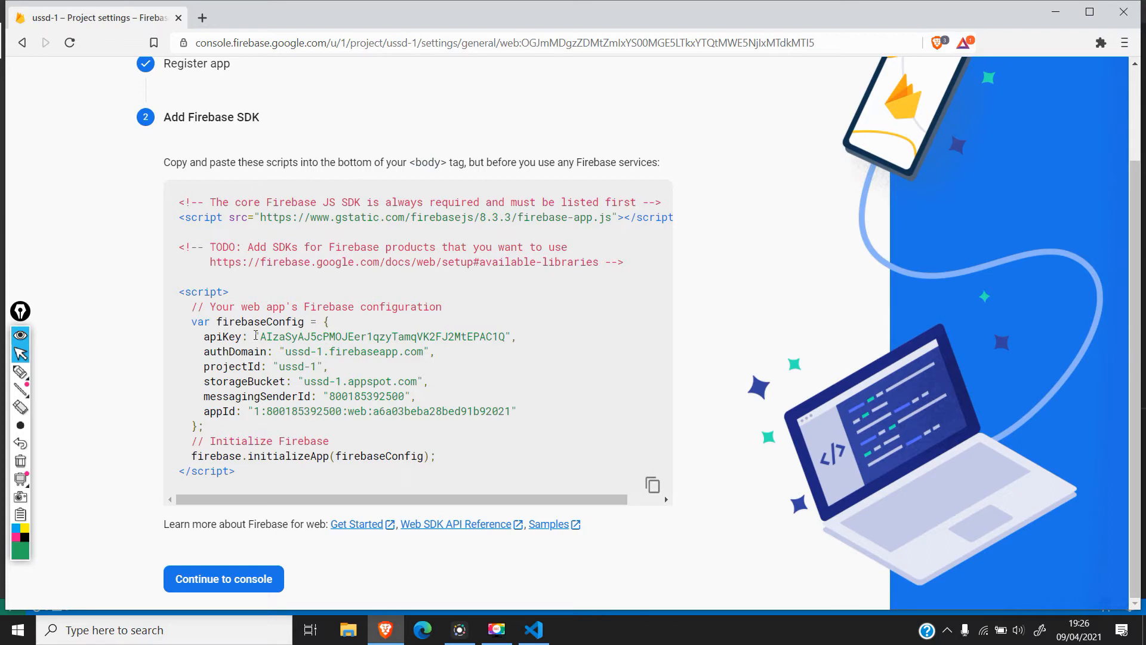
{"action": "mouse_move", "coordinate": [439, 467]}
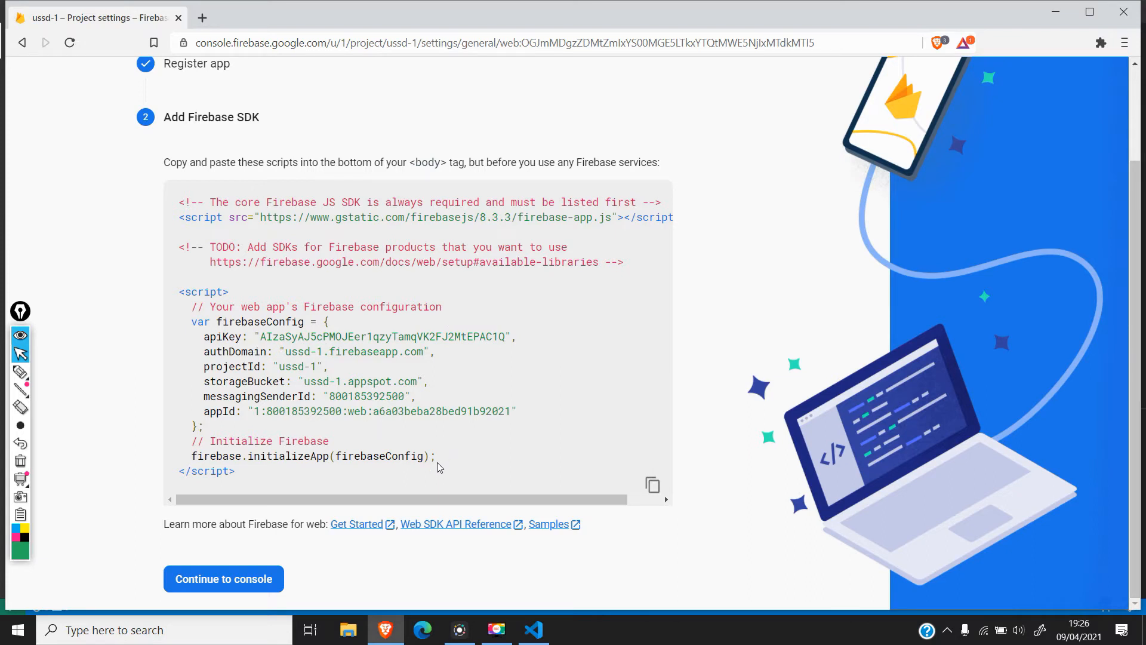
{"action": "mouse_move", "coordinate": [430, 450]}
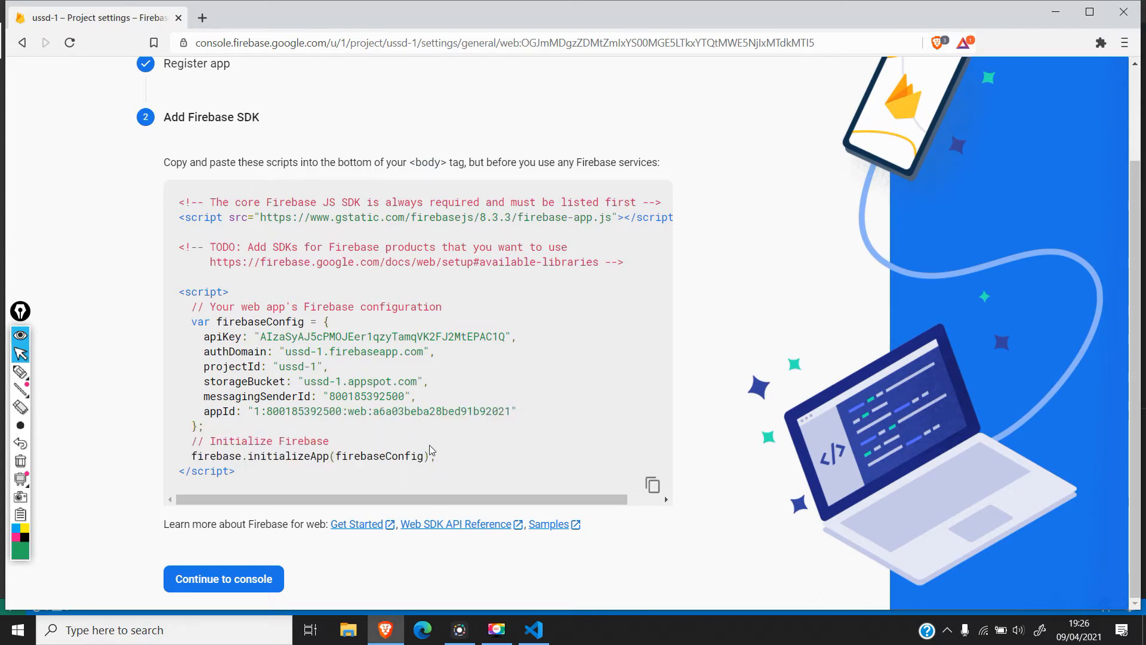
{"action": "left_click_drag", "start_coordinate": [191, 307], "coordinate": [436, 456]}
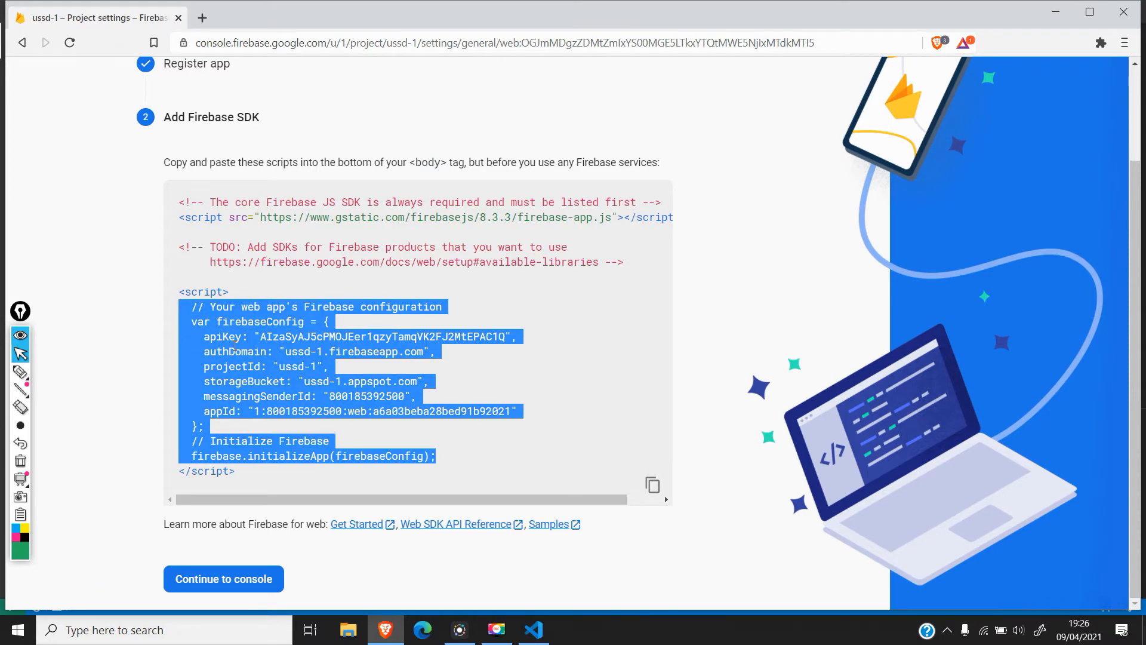
Step: Switch to VS Code, close the terminal and open functions/index.js
{"action": "left_click", "coordinate": [533, 629]}
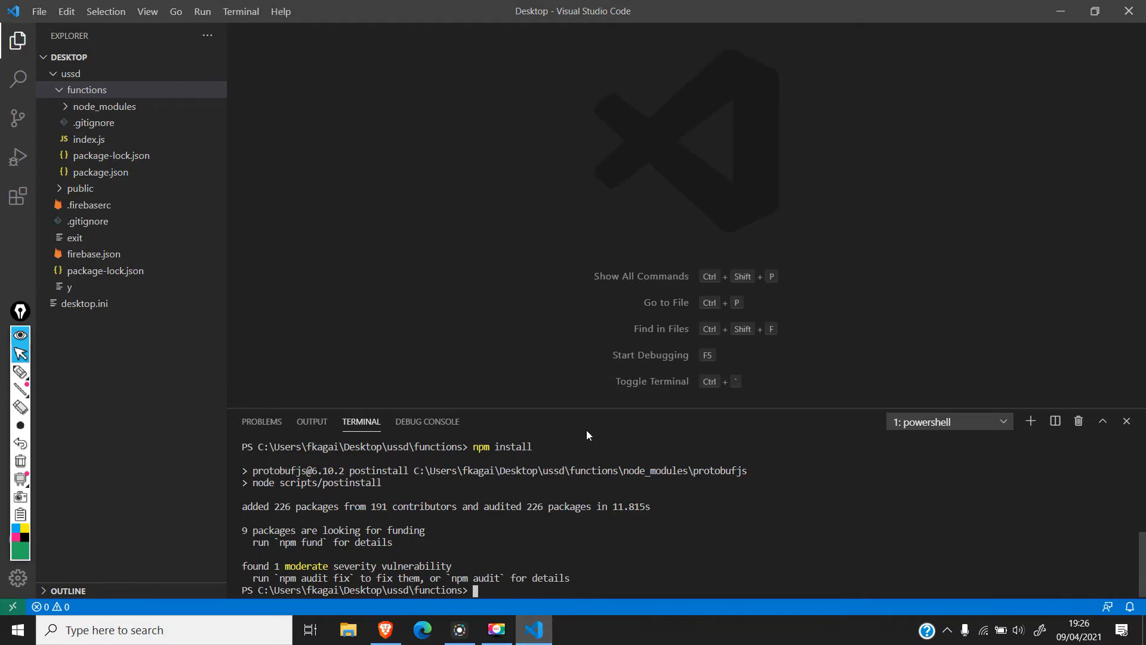
{"action": "left_click", "coordinate": [1125, 422]}
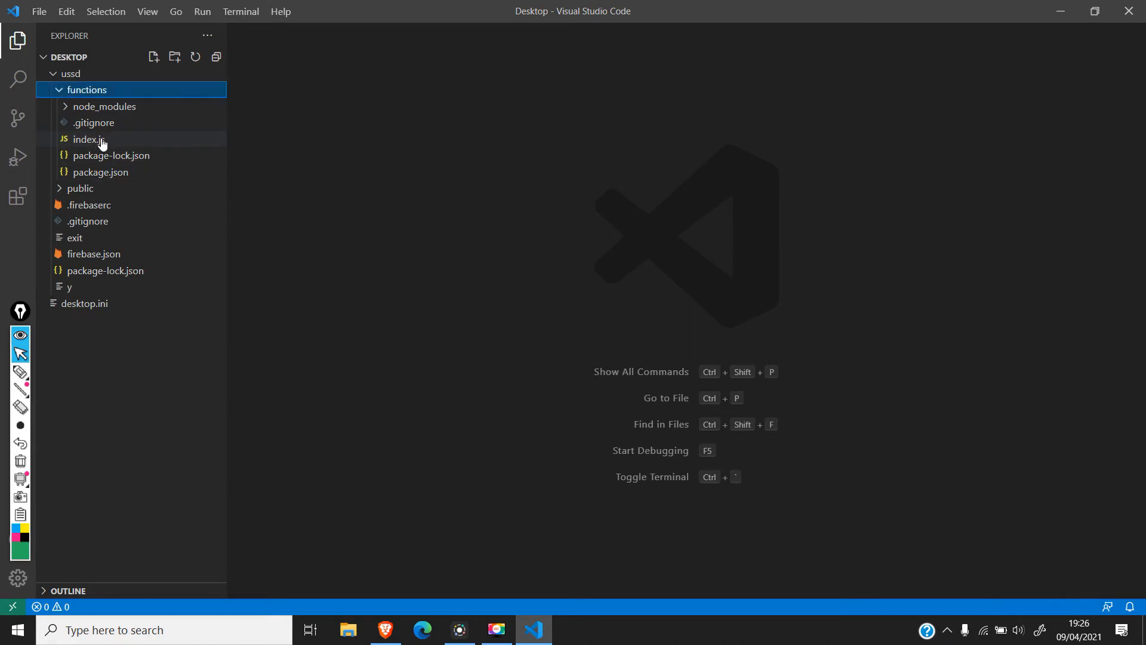
{"action": "double_click", "coordinate": [89, 139]}
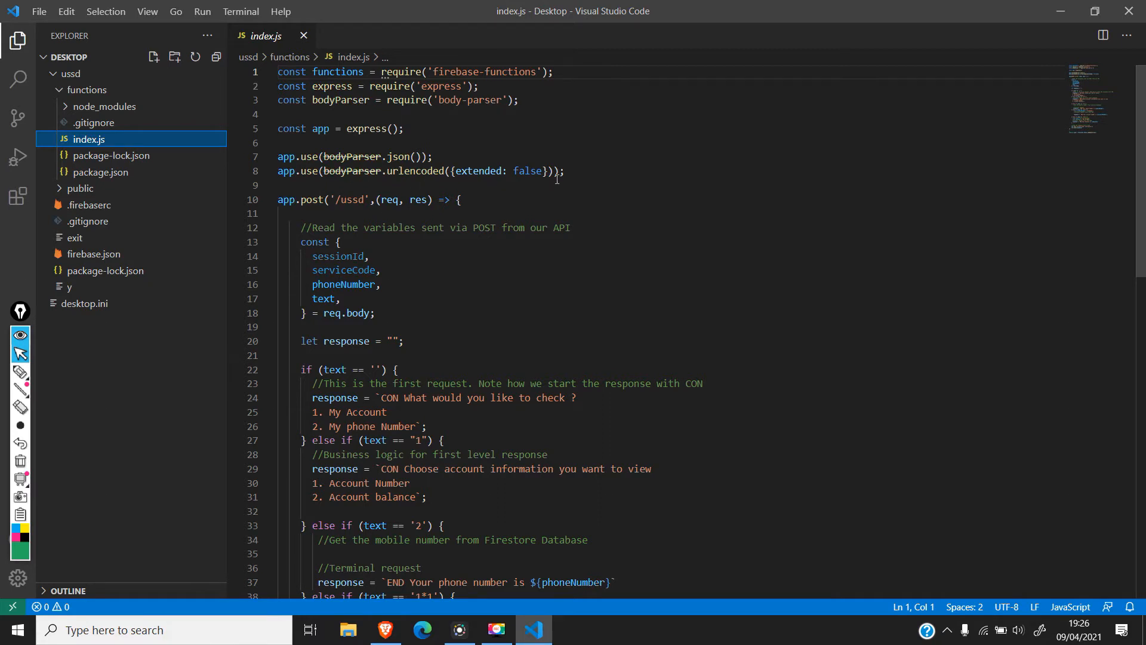
Step: Paste the firebaseConfig object and initializeApp call below the body-parser lines
{"action": "left_click", "coordinate": [564, 170]}
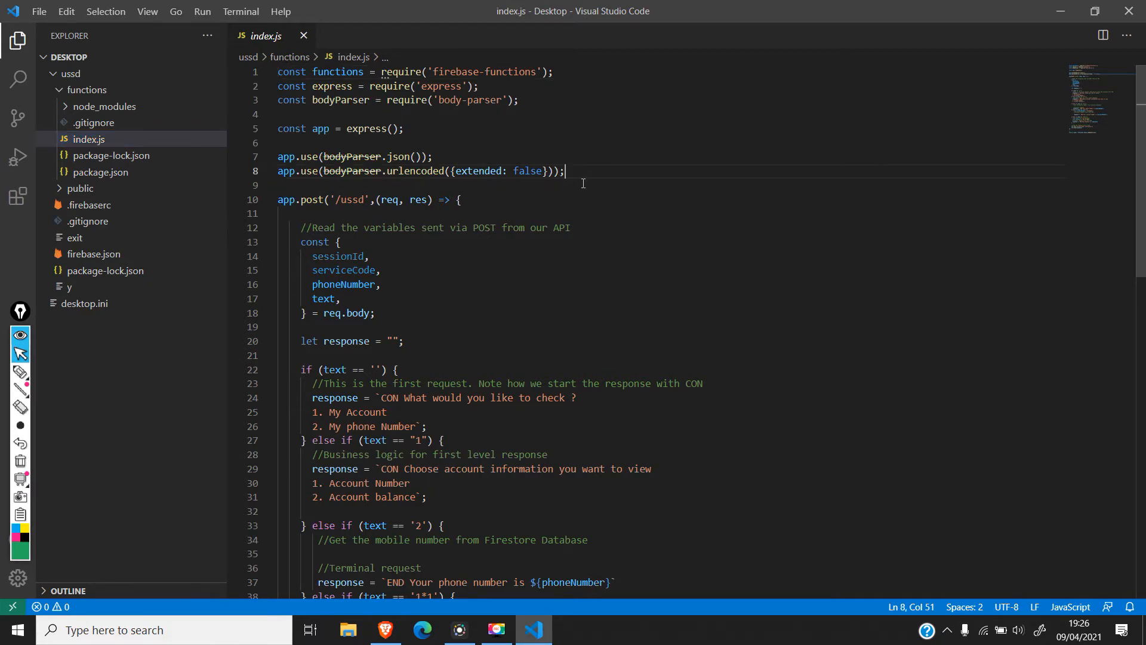
{"action": "key", "text": "Enter"}
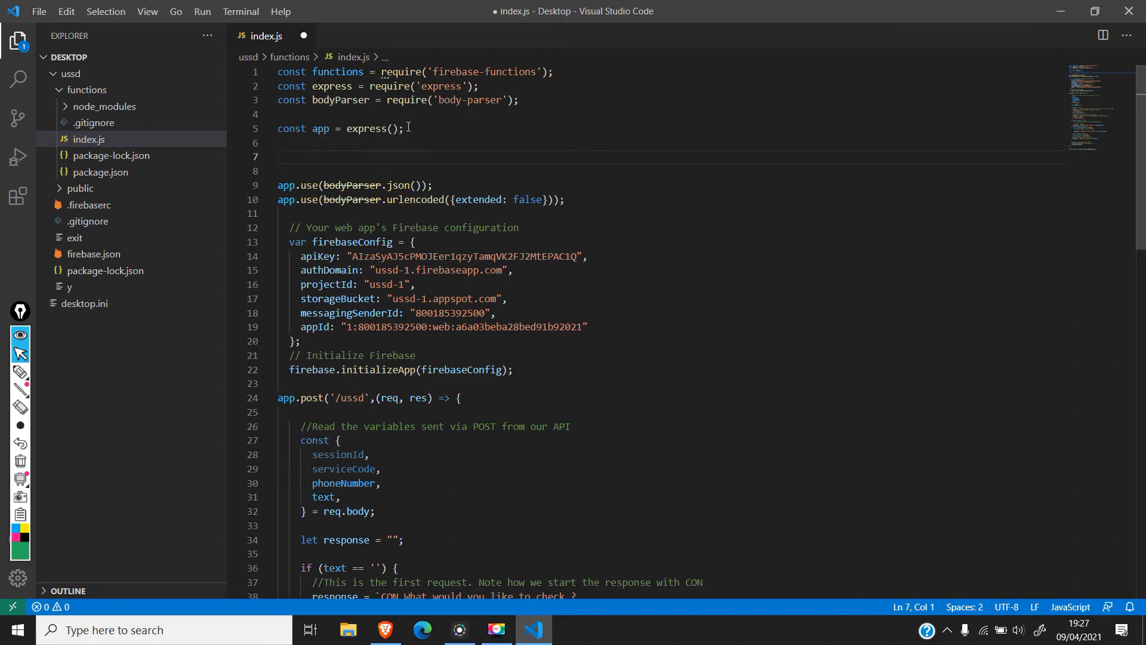
Step: Add const firebase = require("firebase/app"); near the top of index.js
{"action": "type", "text": "const"}
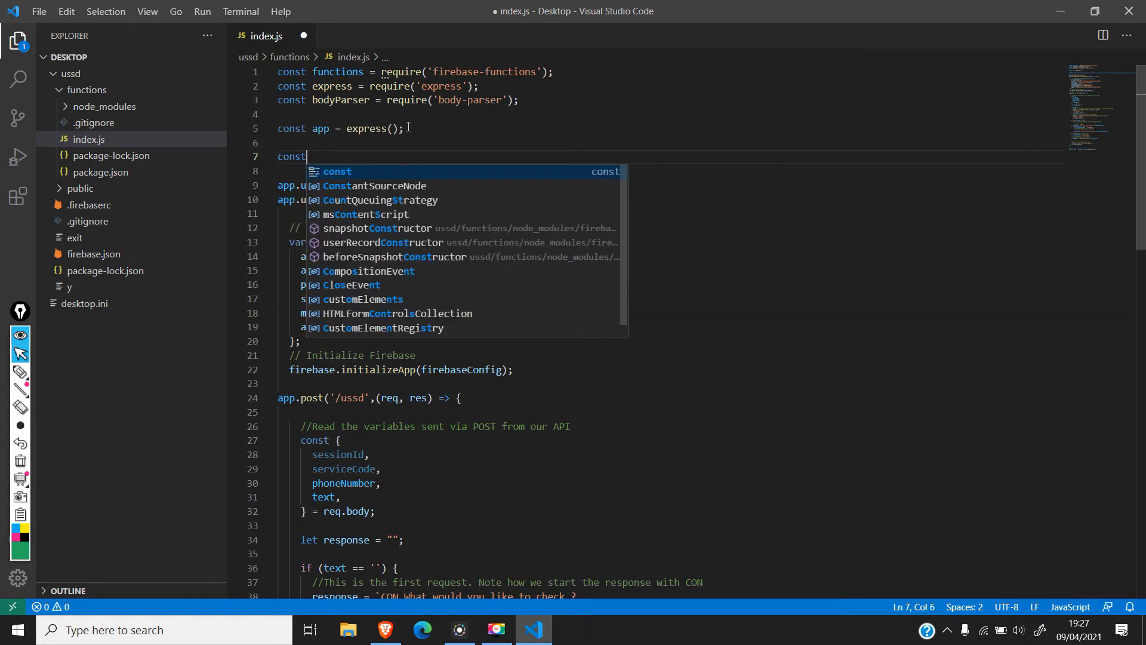
{"action": "type", "text": "fire"}
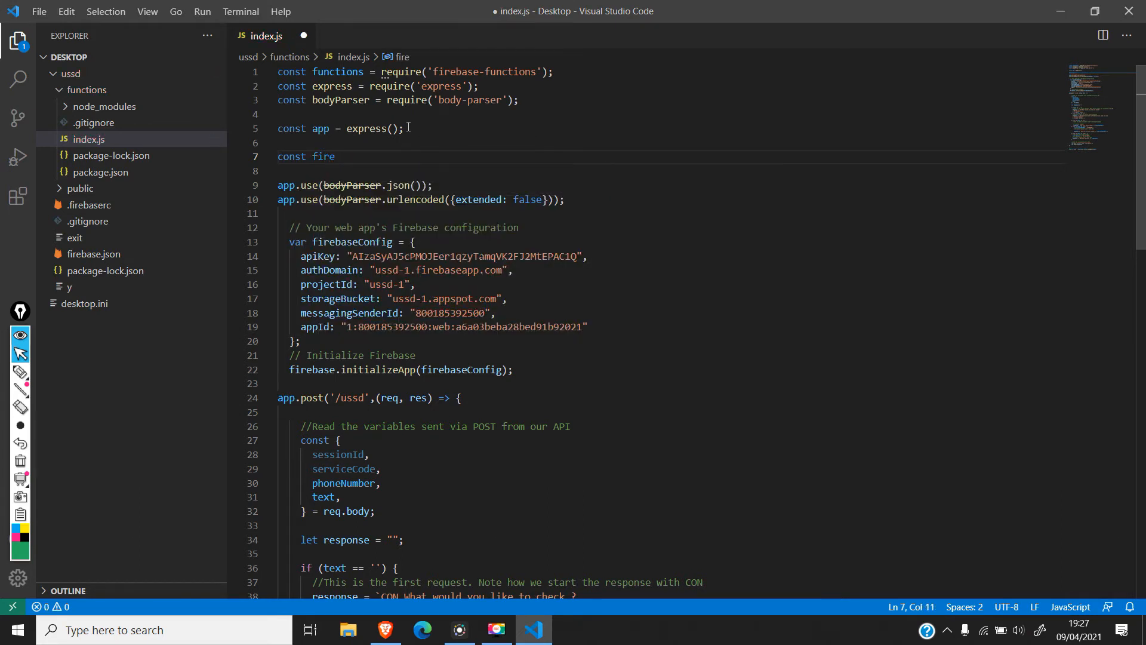
{"action": "type", "text": "base ="}
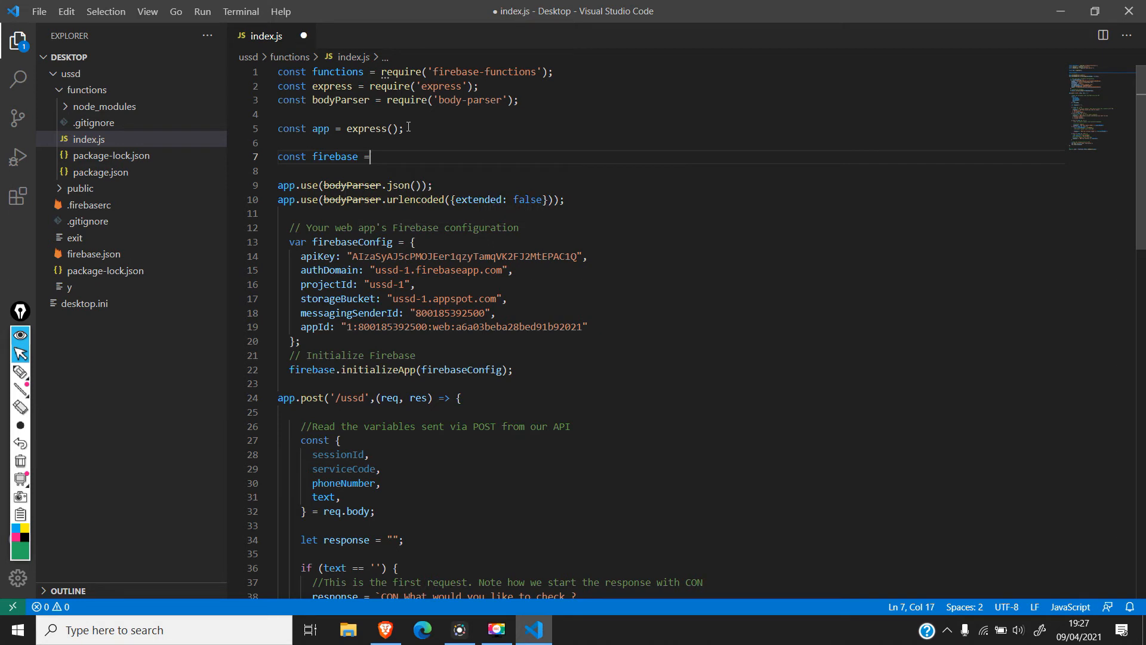
{"action": "type", "text": "req"}
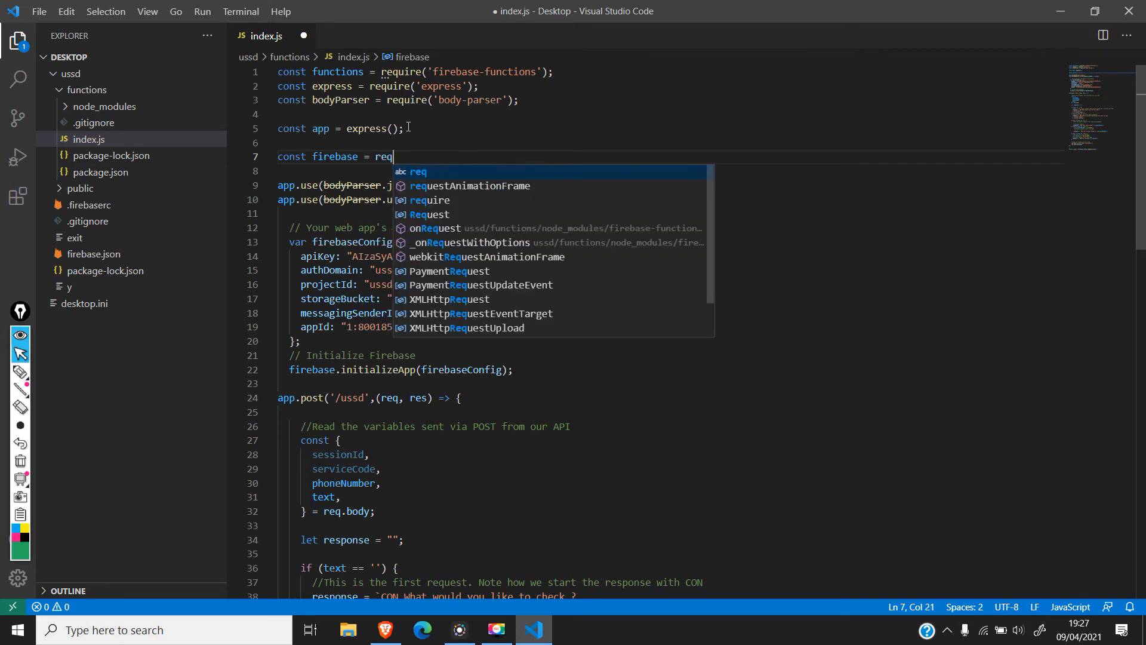
{"action": "type", "text": "uire(\""}
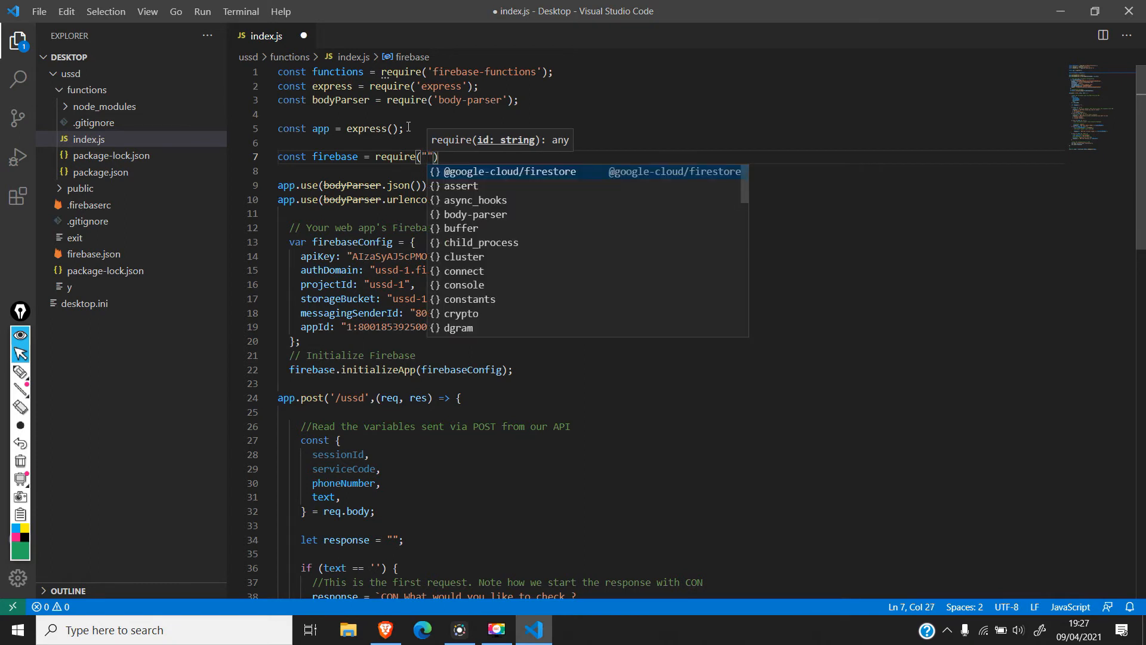
{"action": "type", "text": "d"}
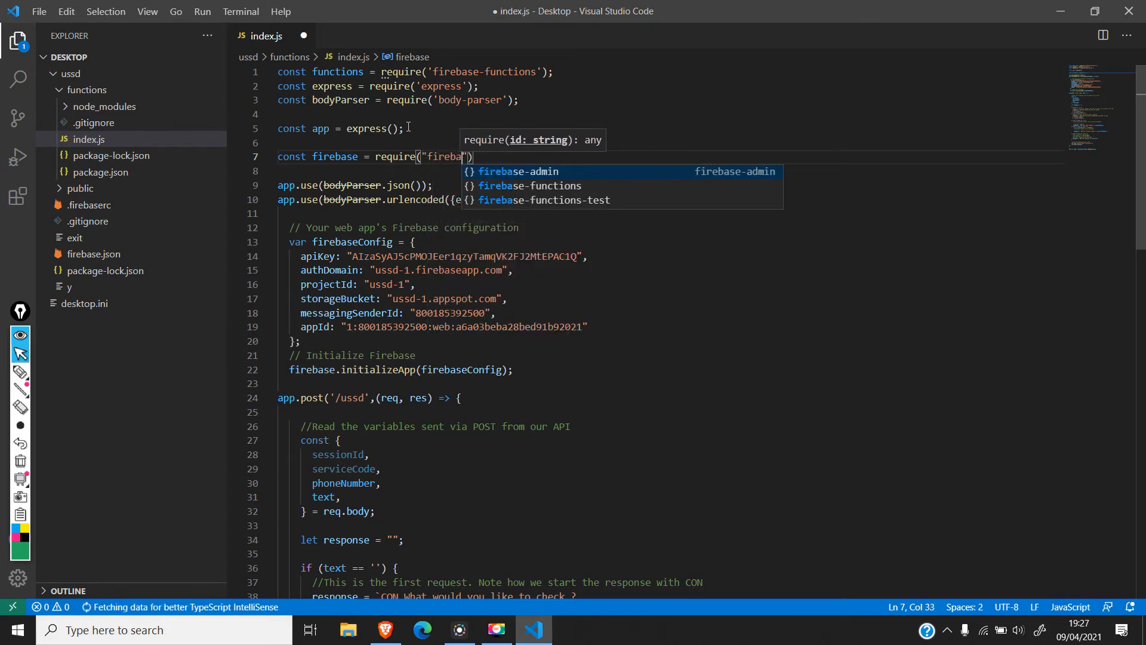
{"action": "type", "text": "se"}
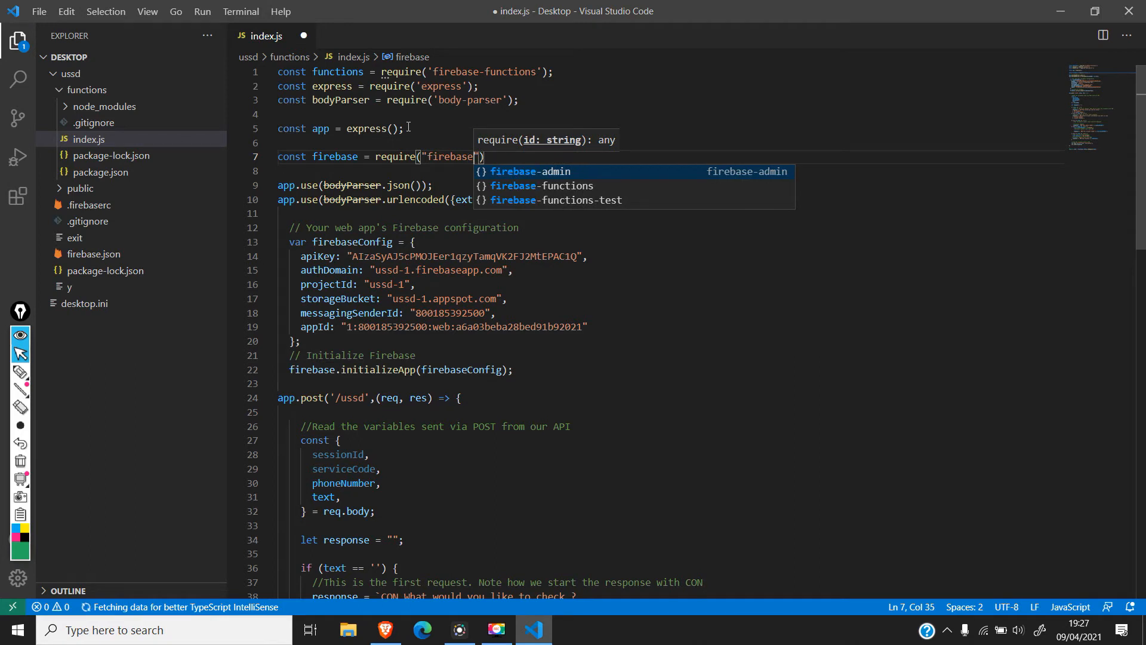
{"action": "type", "text": "/app"}
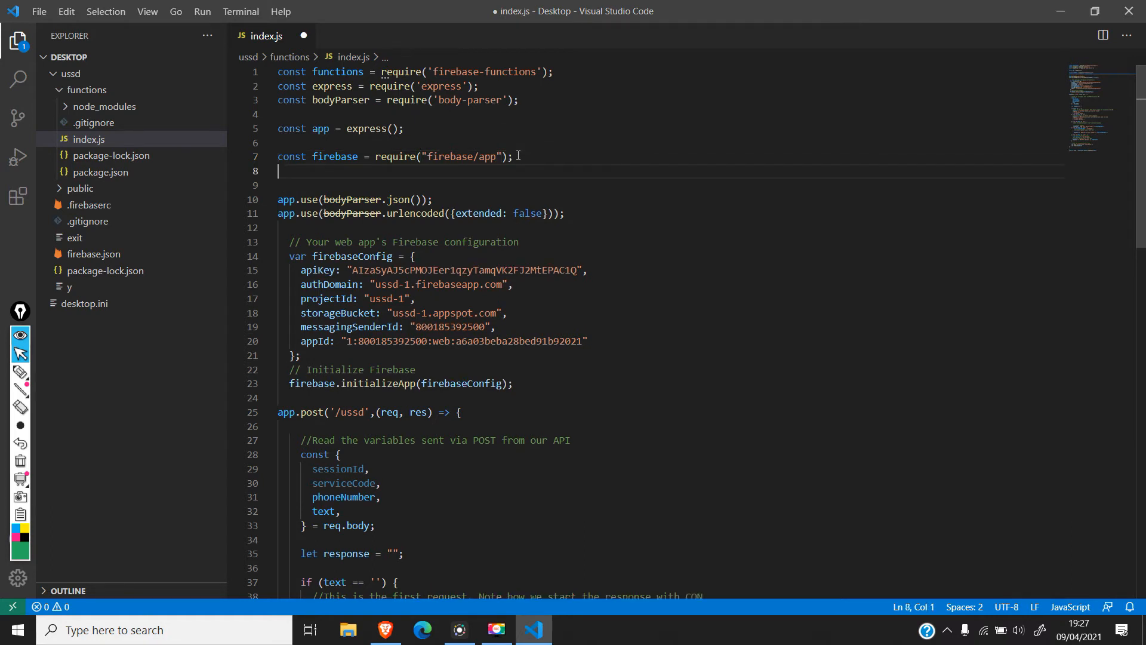
Step: Add require("firebase/firestore"); on the following line
{"action": "type", "text": "require(\"f"}
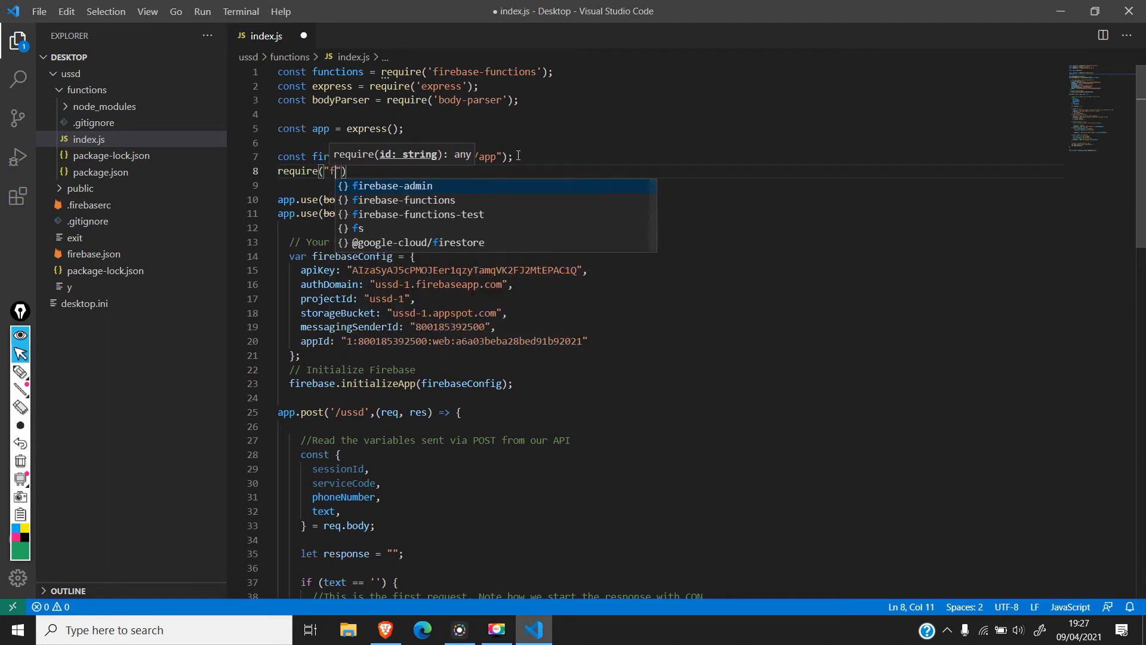
{"action": "type", "text": "irebase"}
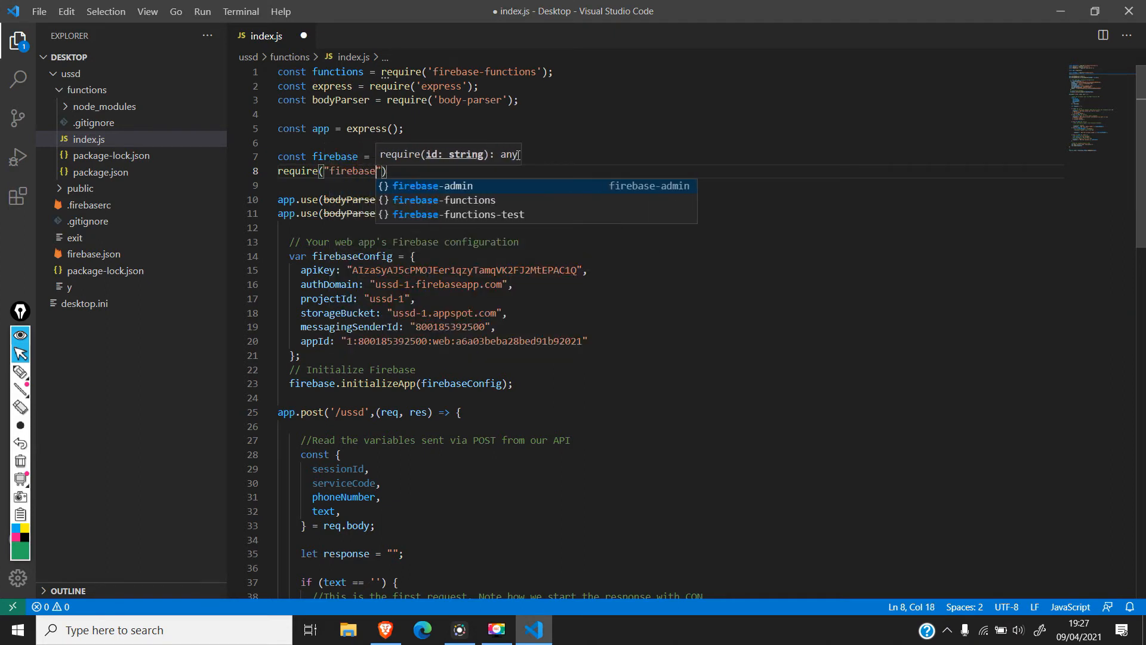
{"action": "type", "text": "/f"}
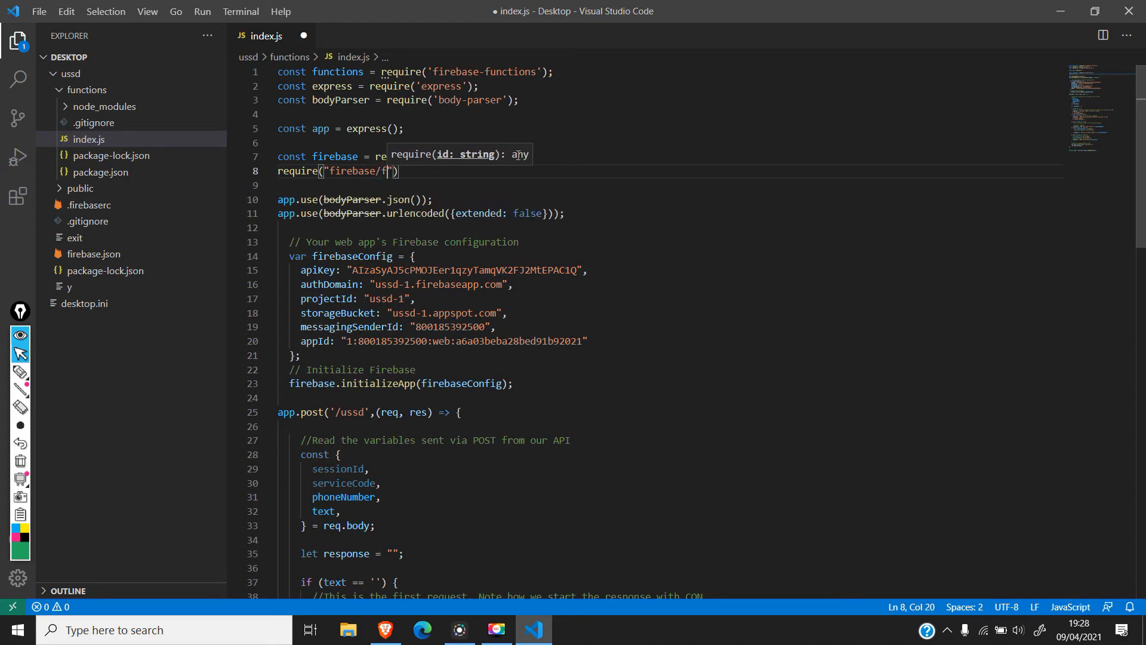
{"action": "type", "text": "irestore"}
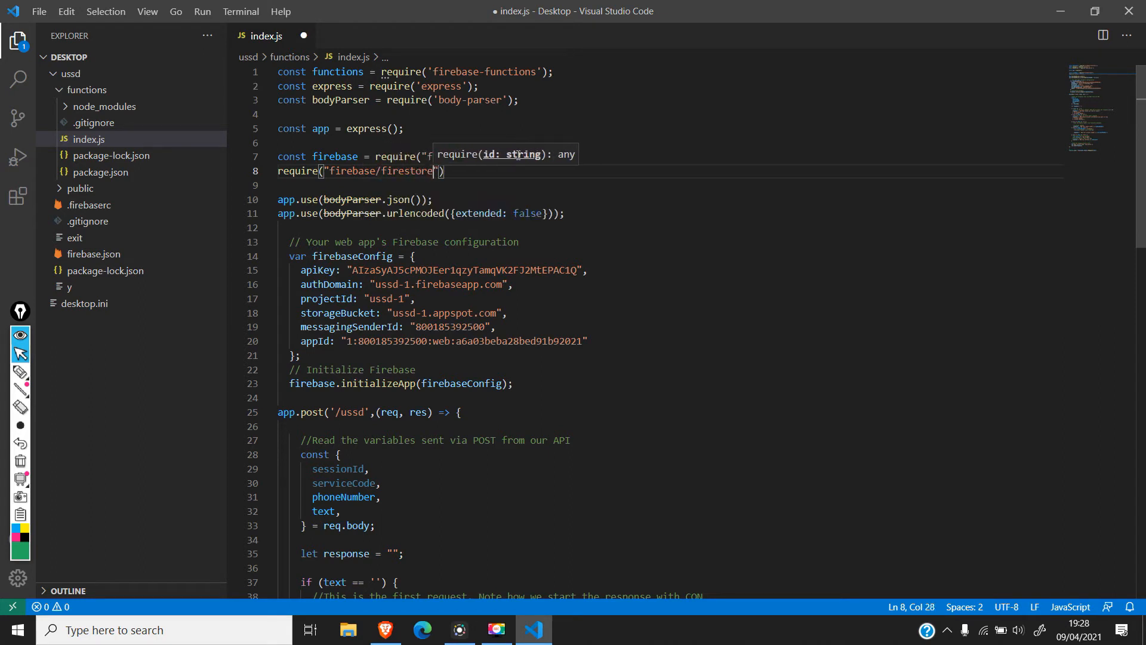
{"action": "mouse_move", "coordinate": [473, 176]}
{"action": "type", "text": ";"}
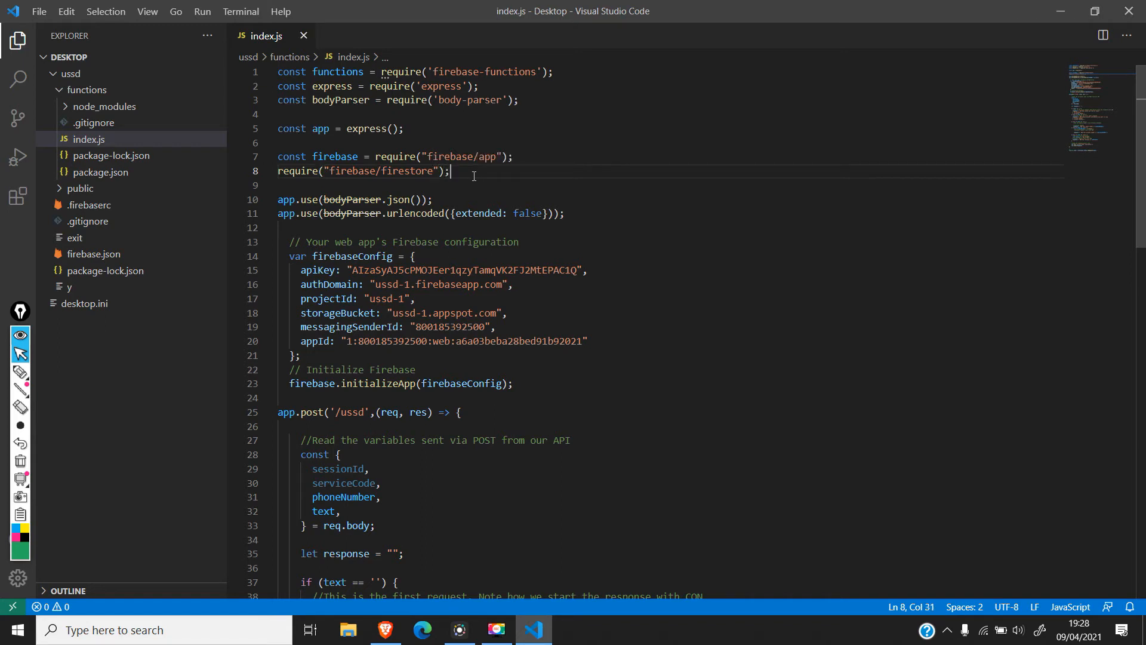
{"action": "left_click", "coordinate": [514, 383]}
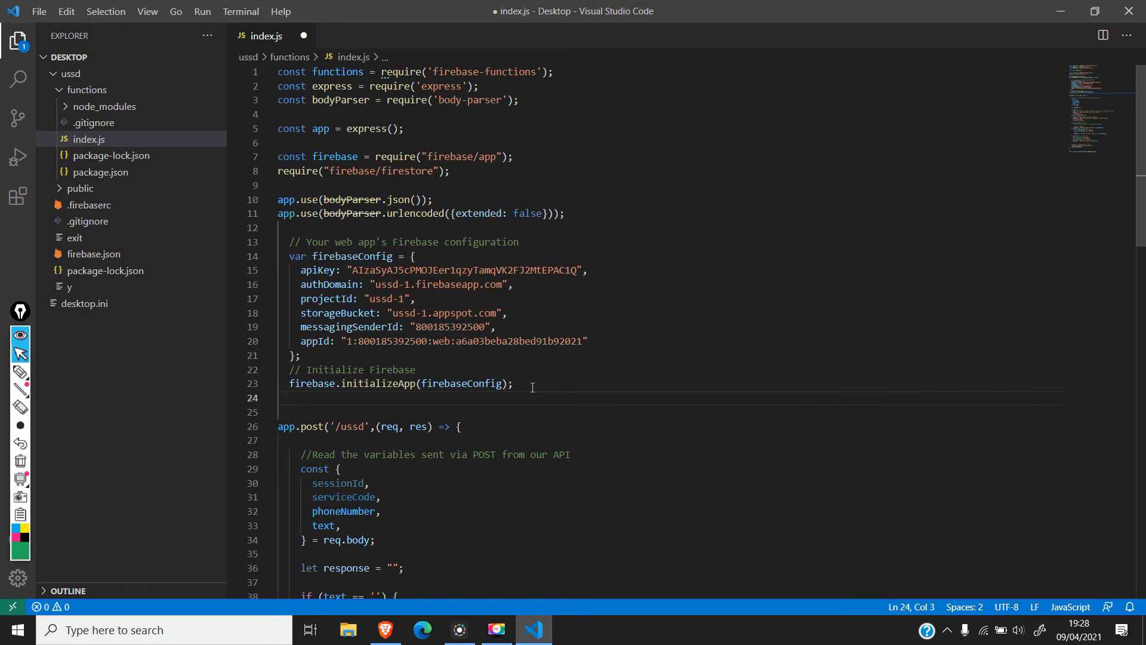
Step: Add const db = firebasex.firestore(); after initializeApp, then switch to the Firebase console
{"action": "type", "text": "const"}
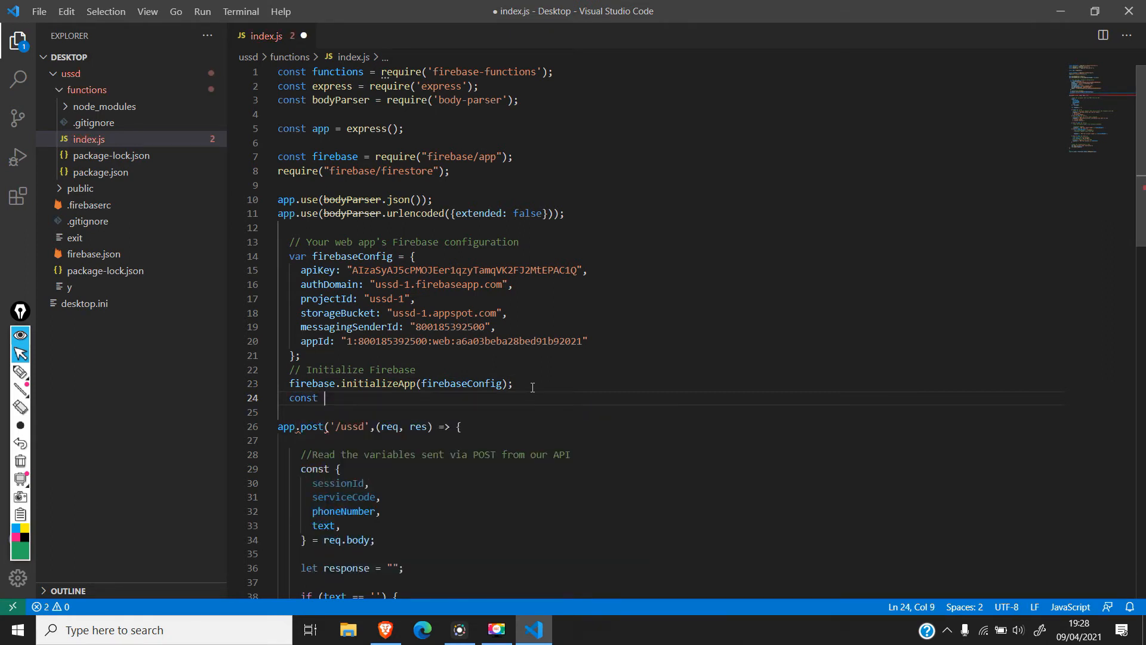
{"action": "type", "text": "db ="}
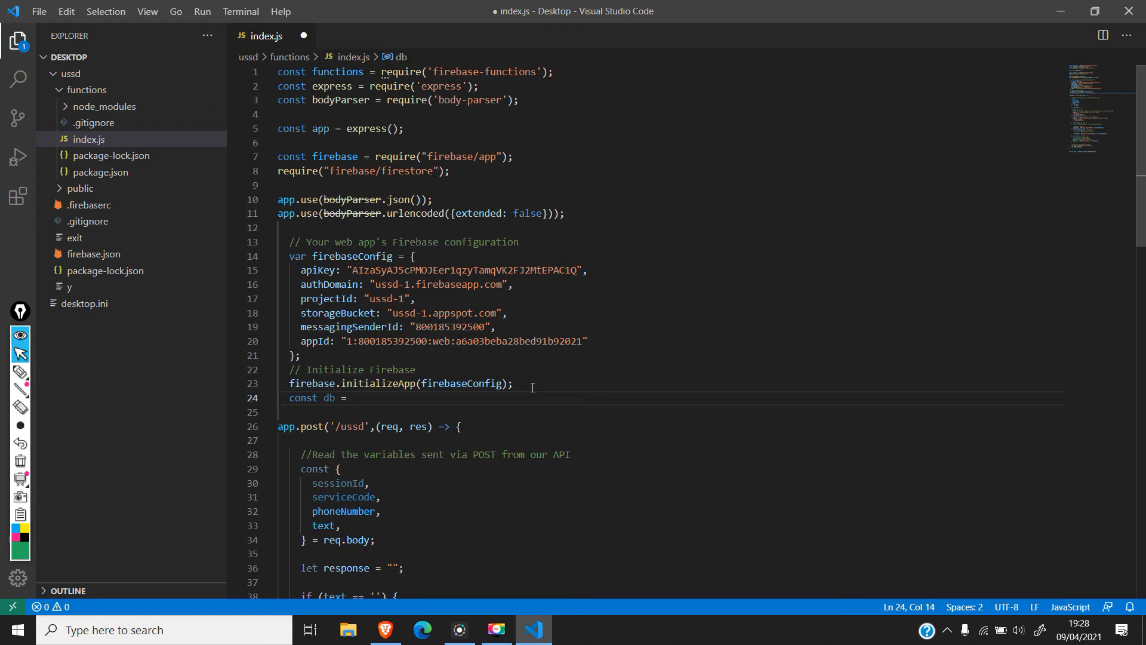
{"action": "mouse_move", "coordinate": [386, 189]}
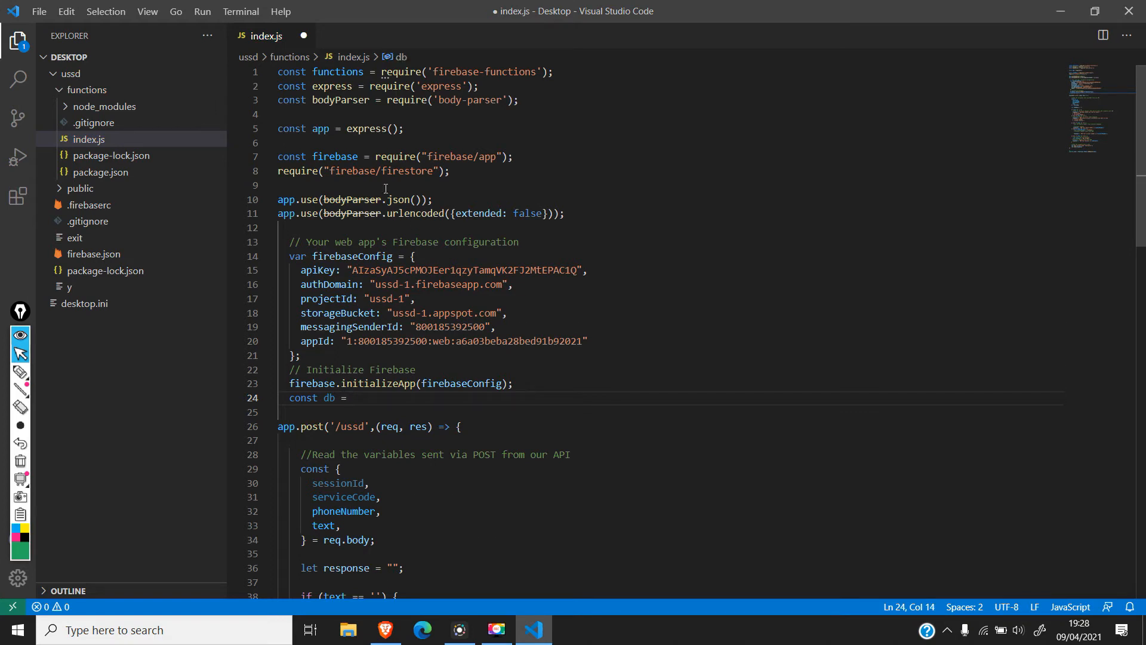
{"action": "type", "text": "fire"}
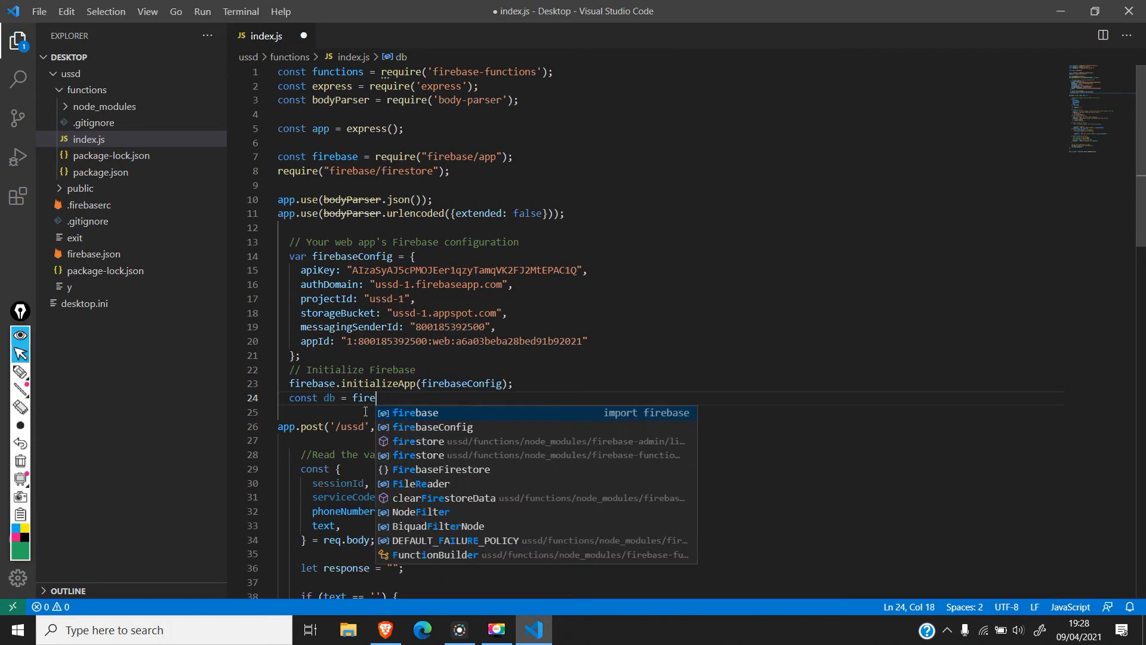
{"action": "type", "text": "base"}
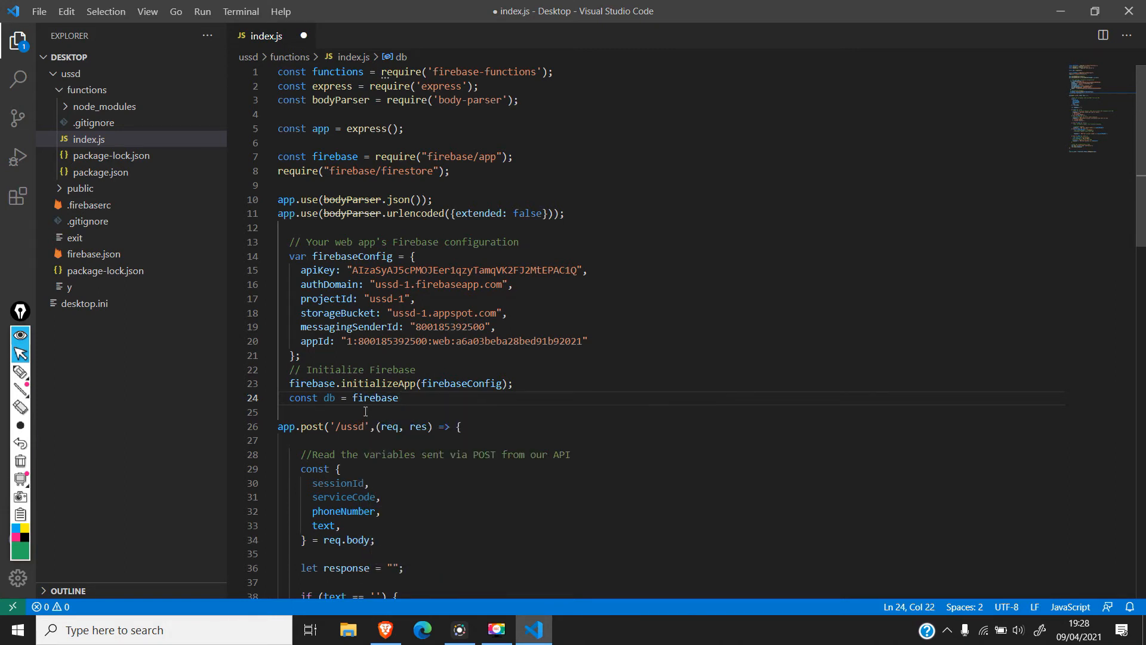
{"action": "type", "text": "x.fire"}
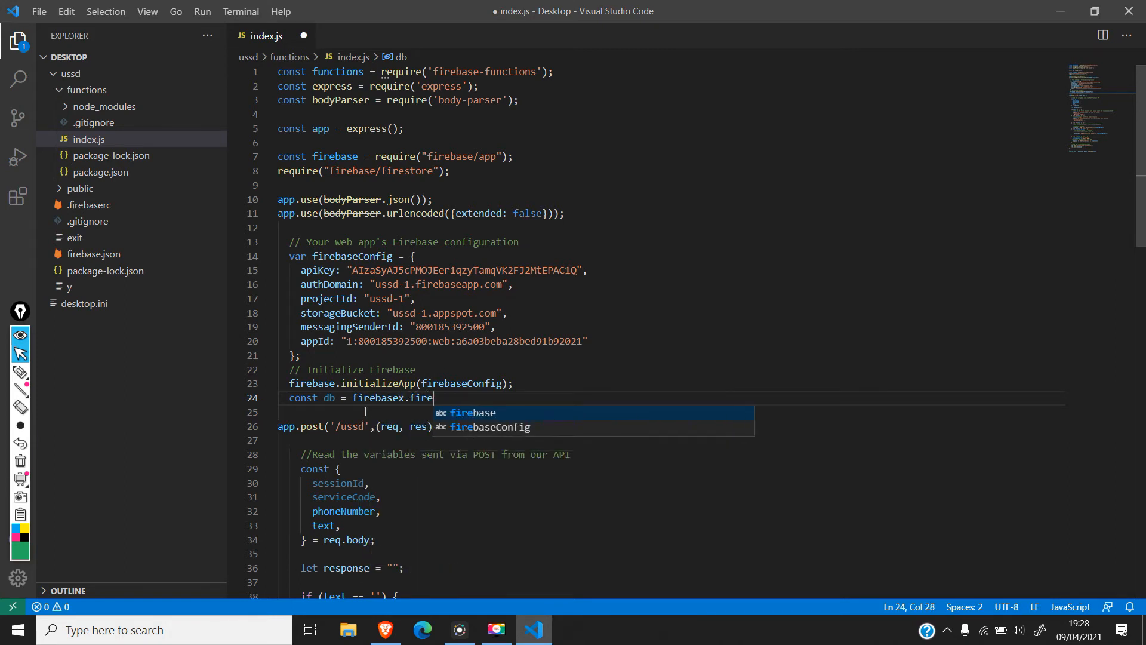
{"action": "type", "text": "store();"}
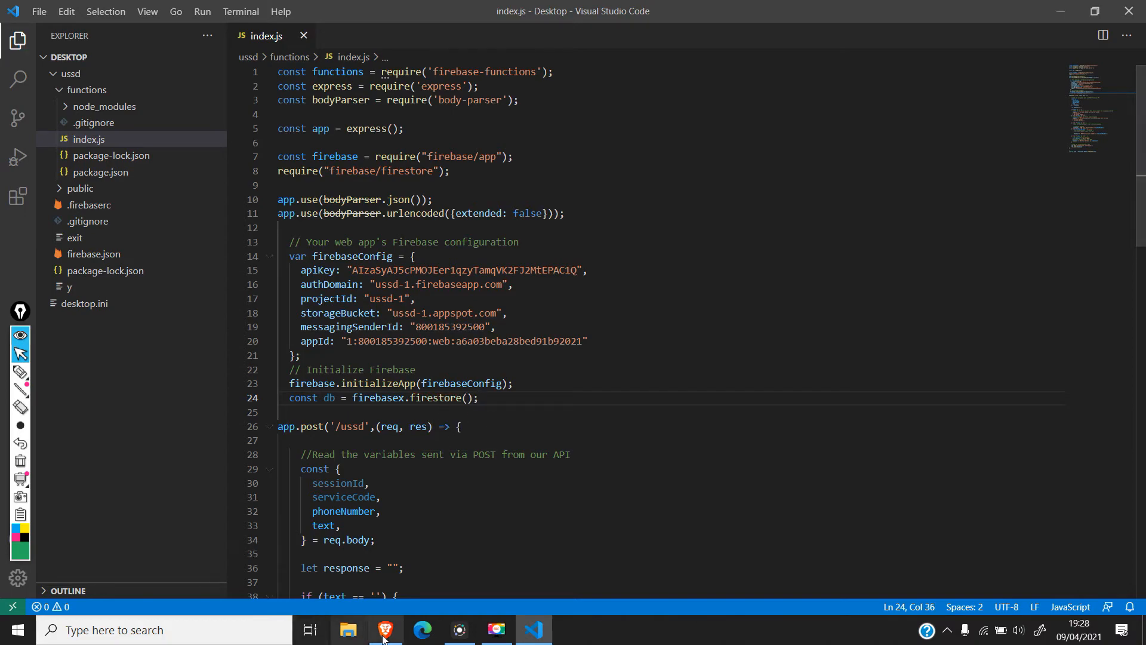
{"action": "left_click", "coordinate": [384, 629]}
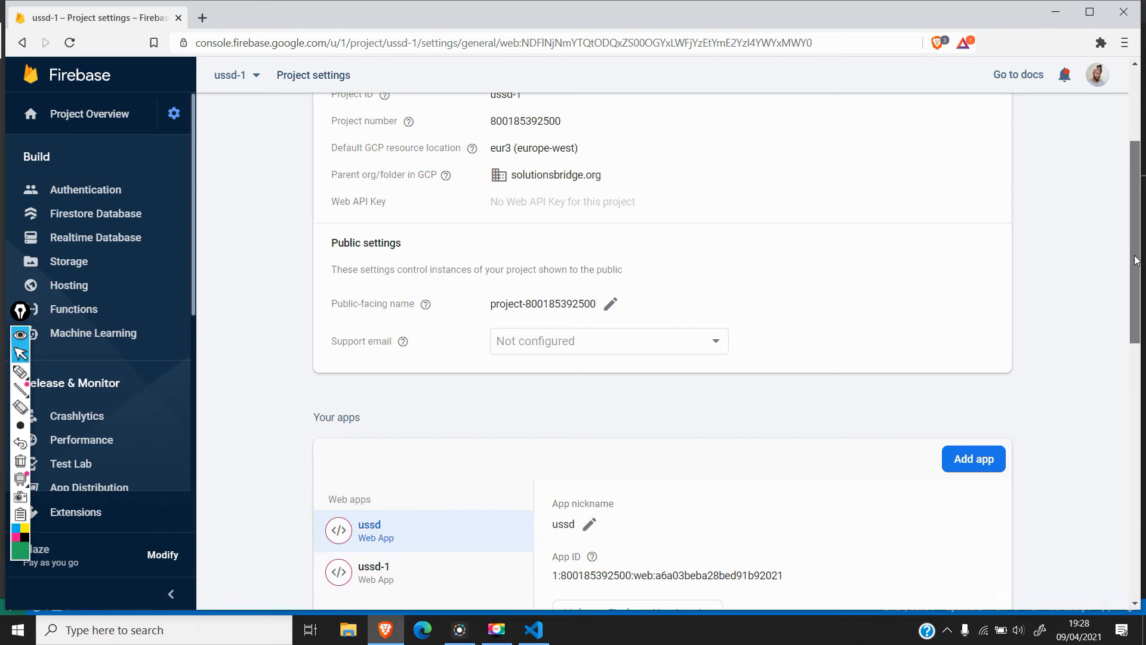
Step: Show the ussd web app's SDK snippet in Config mode to view the firebaseConfig object
{"action": "scroll", "scroll_direction": "down", "scroll_amount": 3}
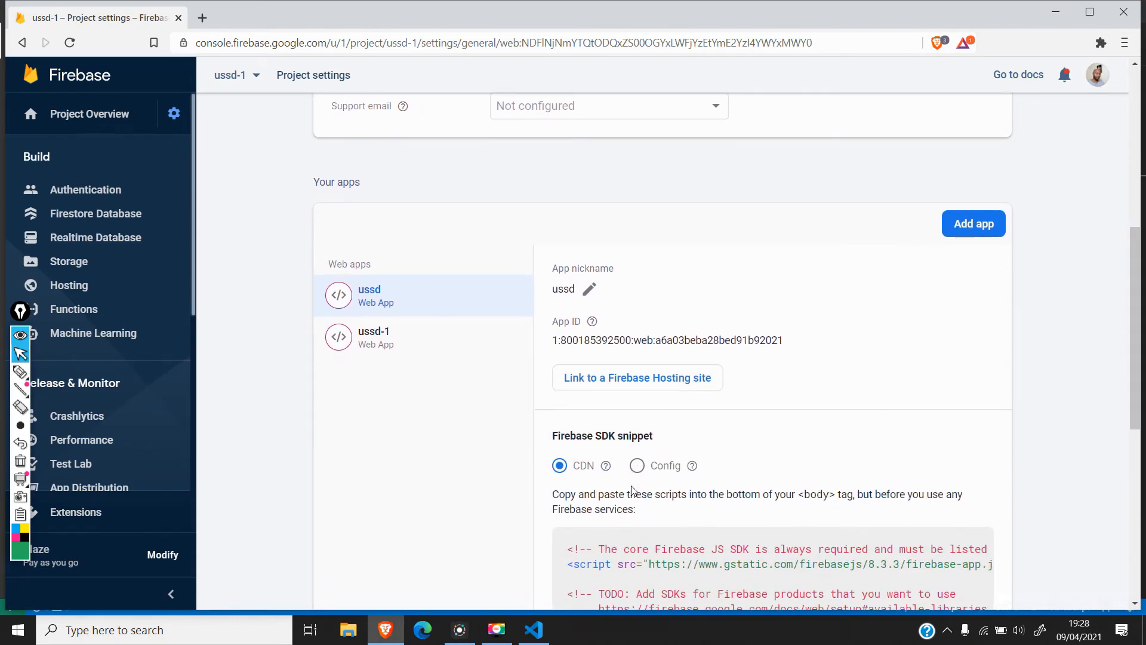
{"action": "left_click", "coordinate": [636, 464]}
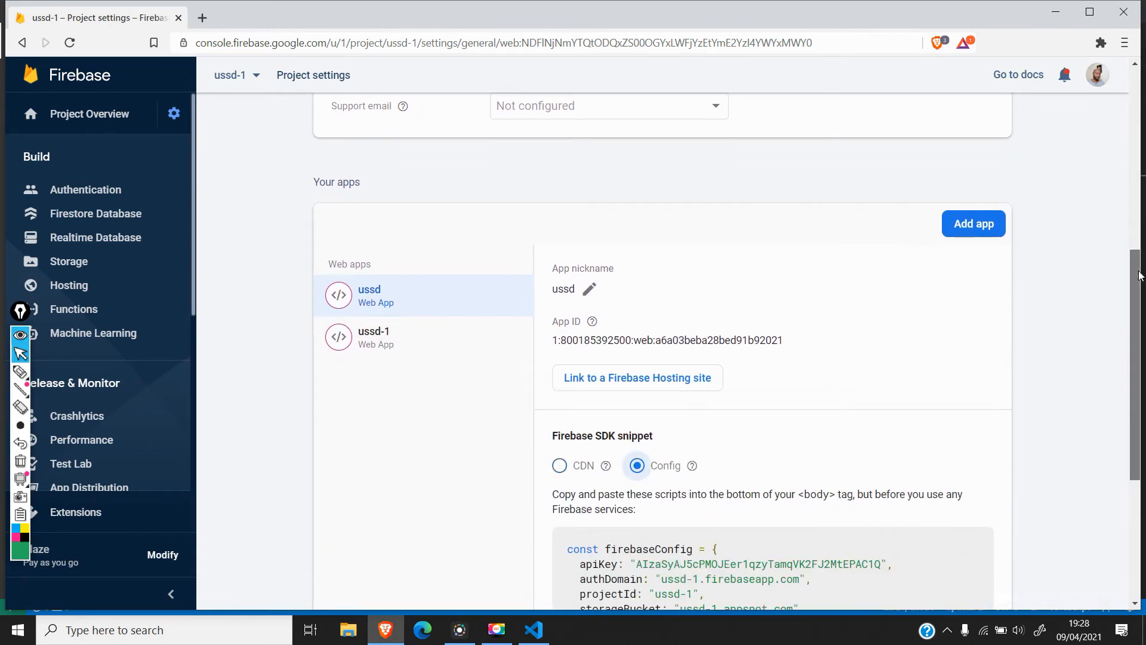
{"action": "scroll", "scroll_direction": "down", "scroll_amount": 3}
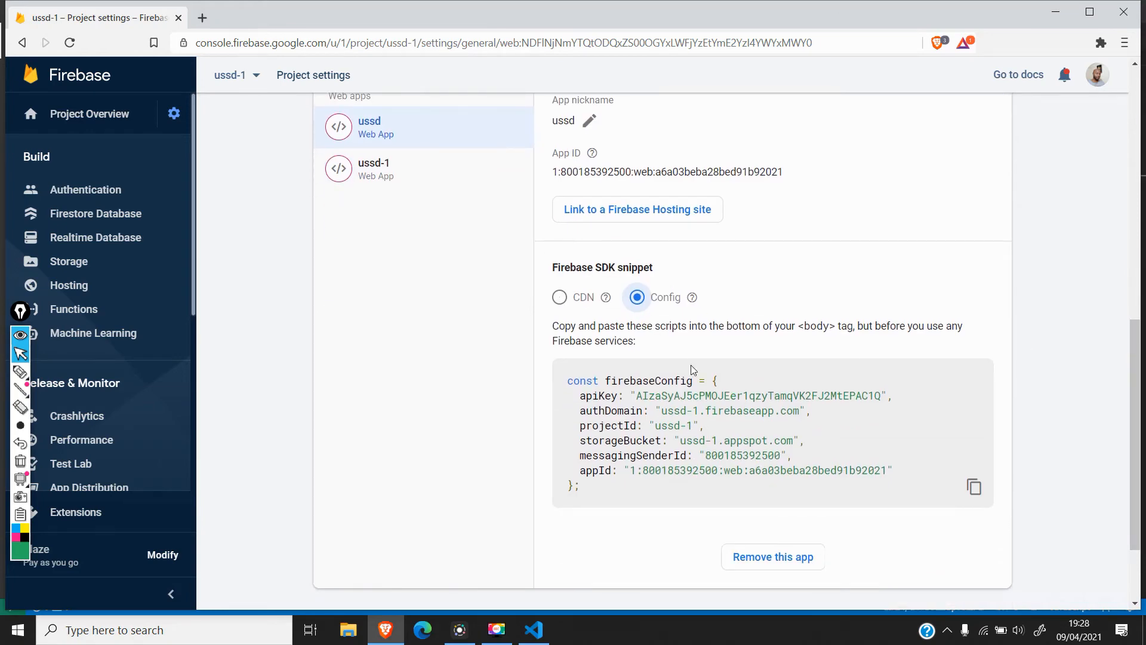
{"action": "mouse_move", "coordinate": [545, 541]}
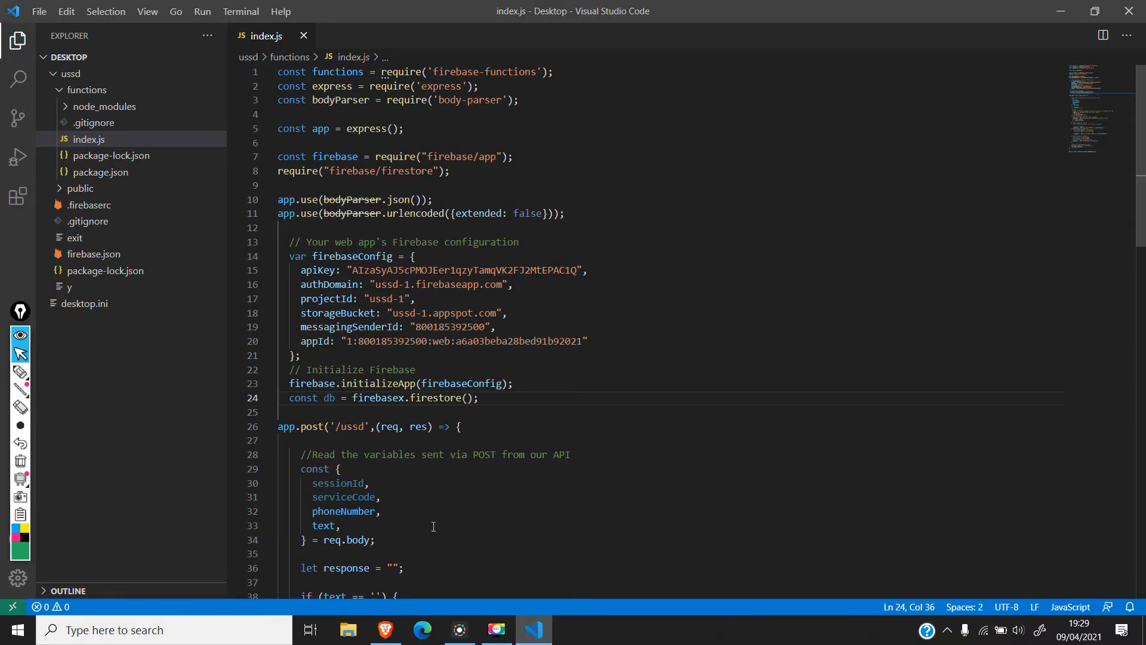
{"action": "mouse_move", "coordinate": [561, 517]}
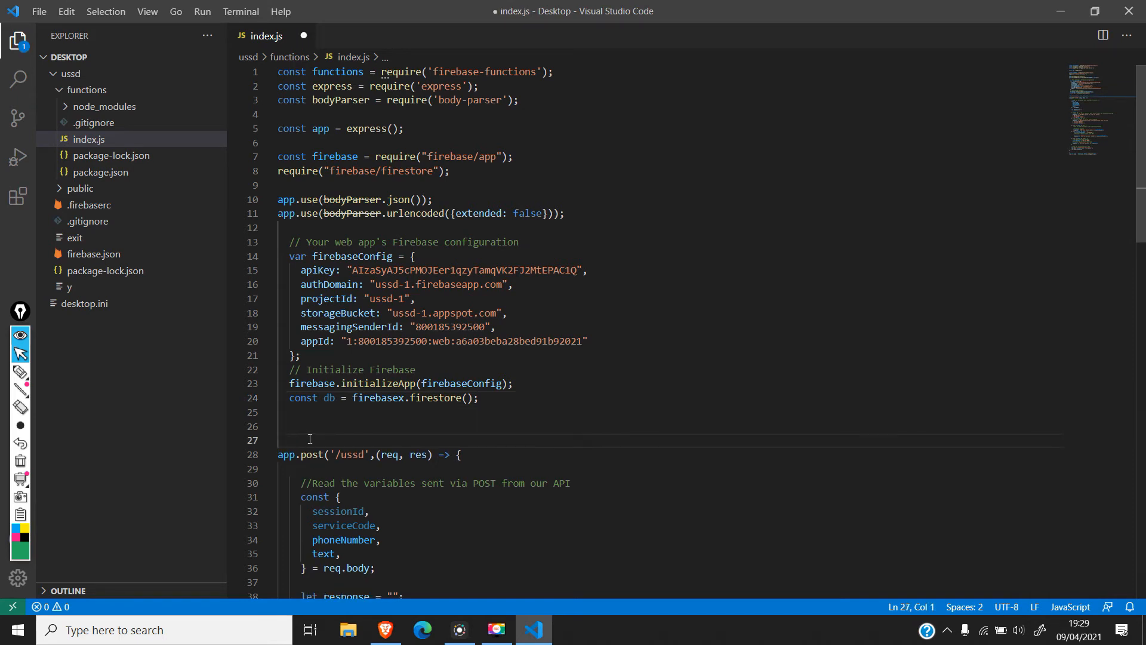
Step: Declare function Init() { above the app.post USSD route
{"action": "type", "text": "f"}
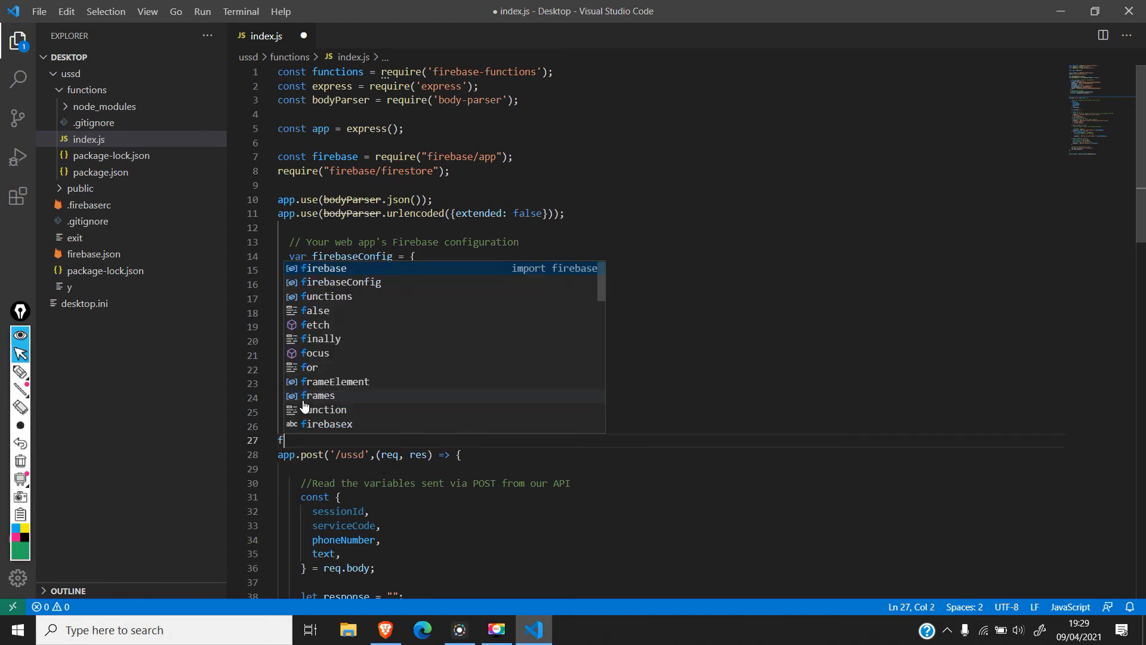
{"action": "type", "text": "unction"}
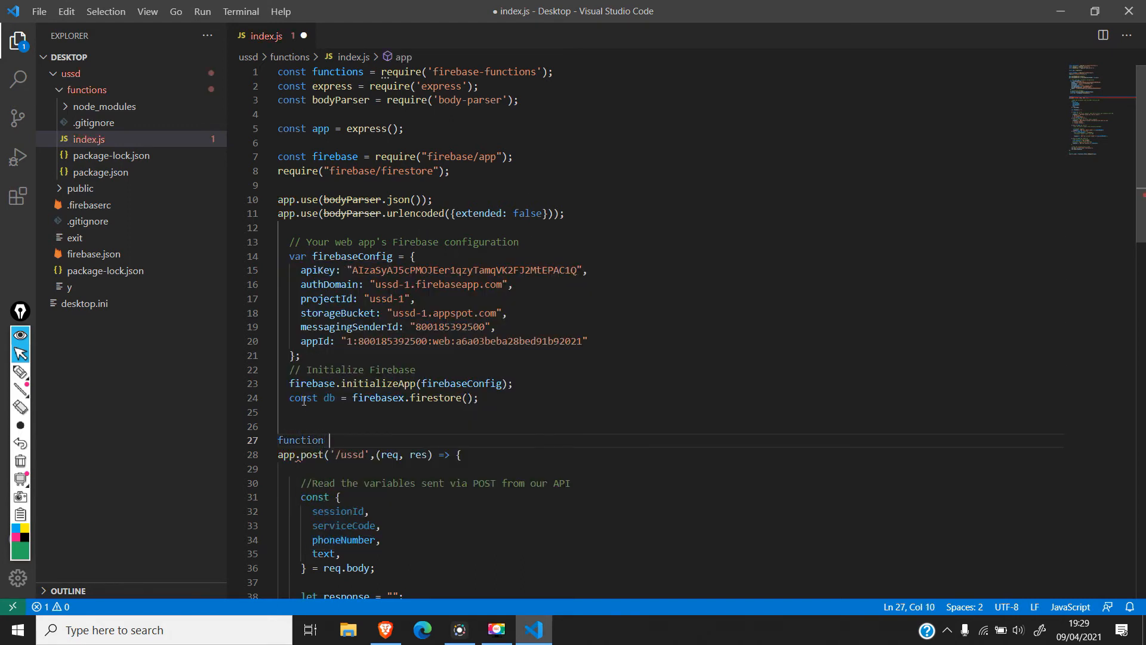
{"action": "type", "text": "Init"}
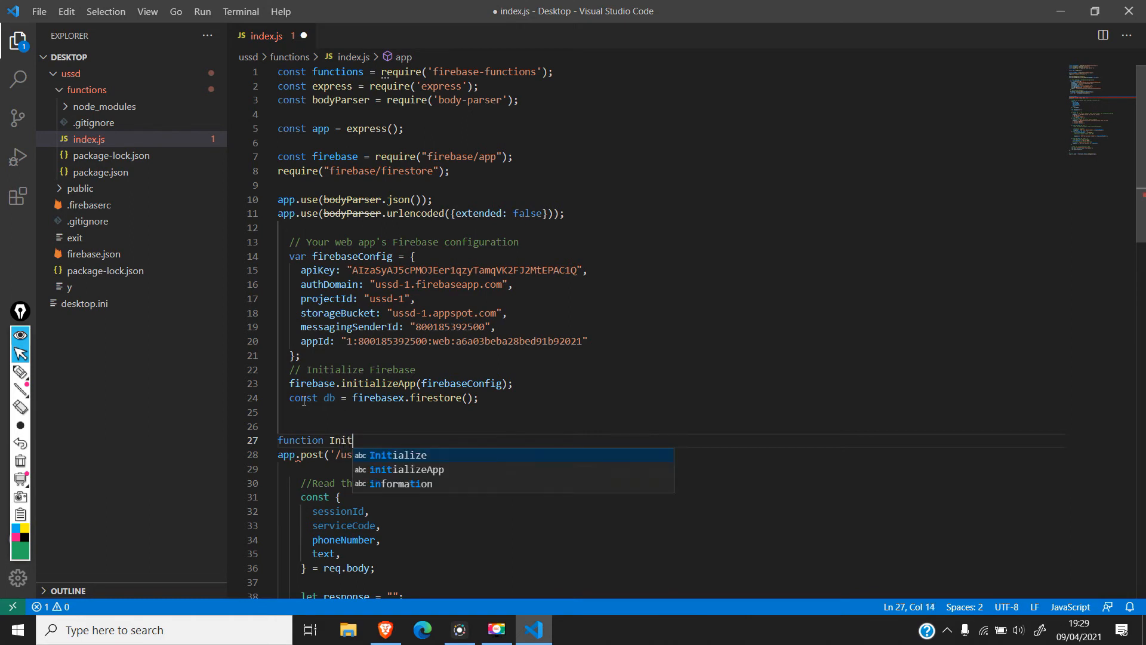
{"action": "type", "text": "("}
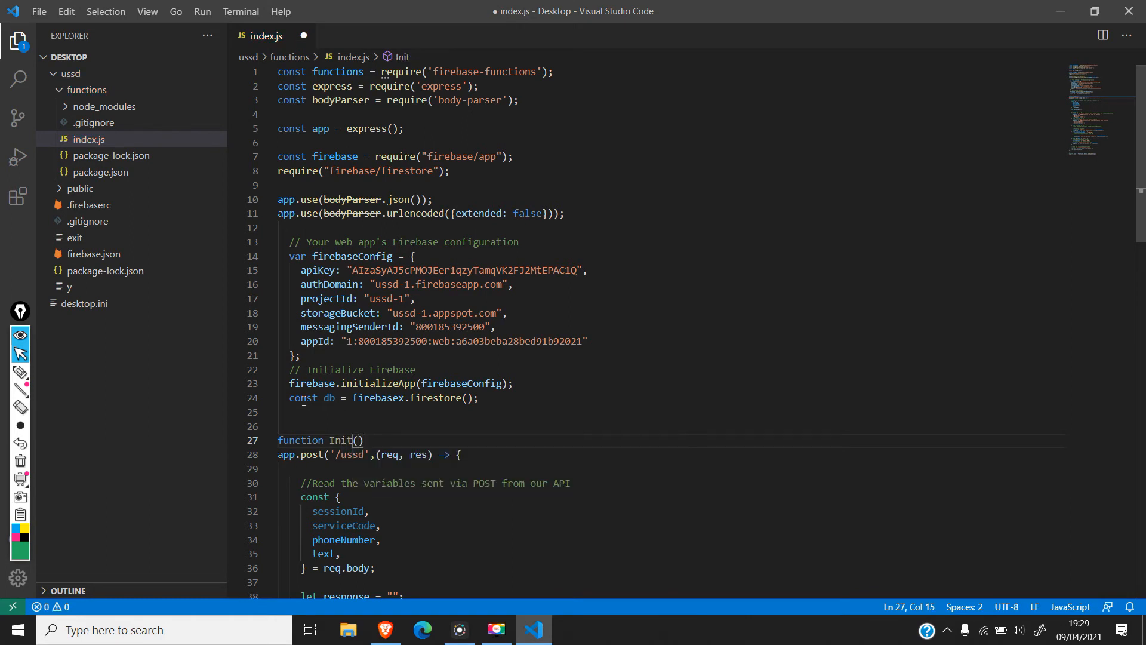
{"action": "type", "text": "{"}
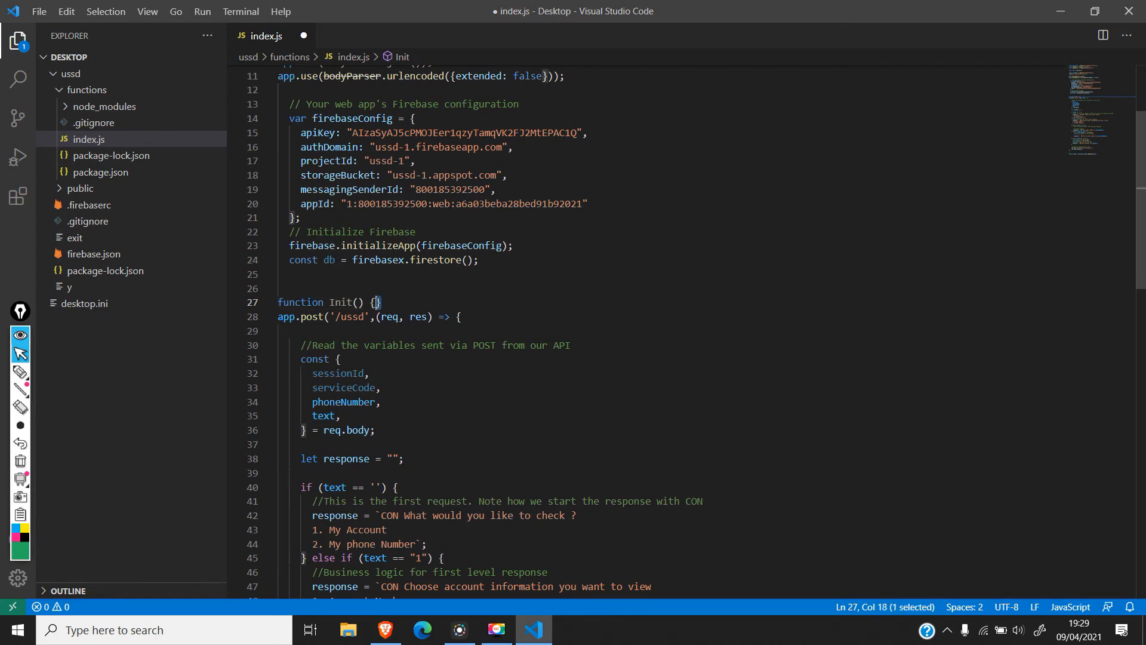
{"action": "mouse_move", "coordinate": [402, 302]}
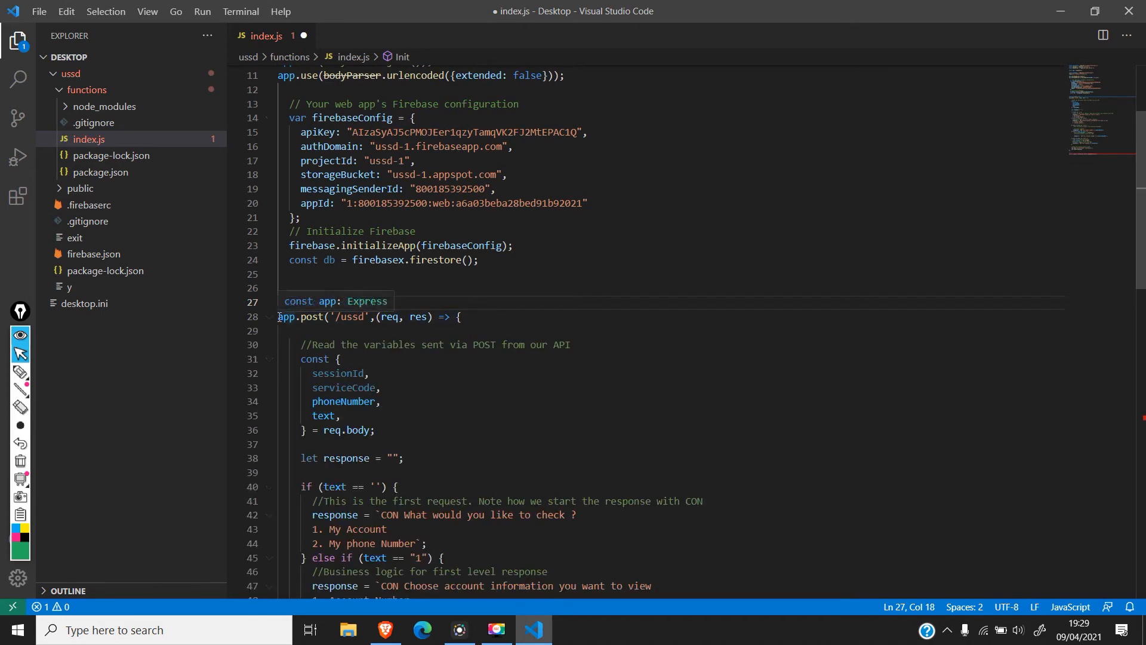
Step: Fold the USSD route and close the Init function with a brace after it
{"action": "left_click", "coordinate": [270, 316]}
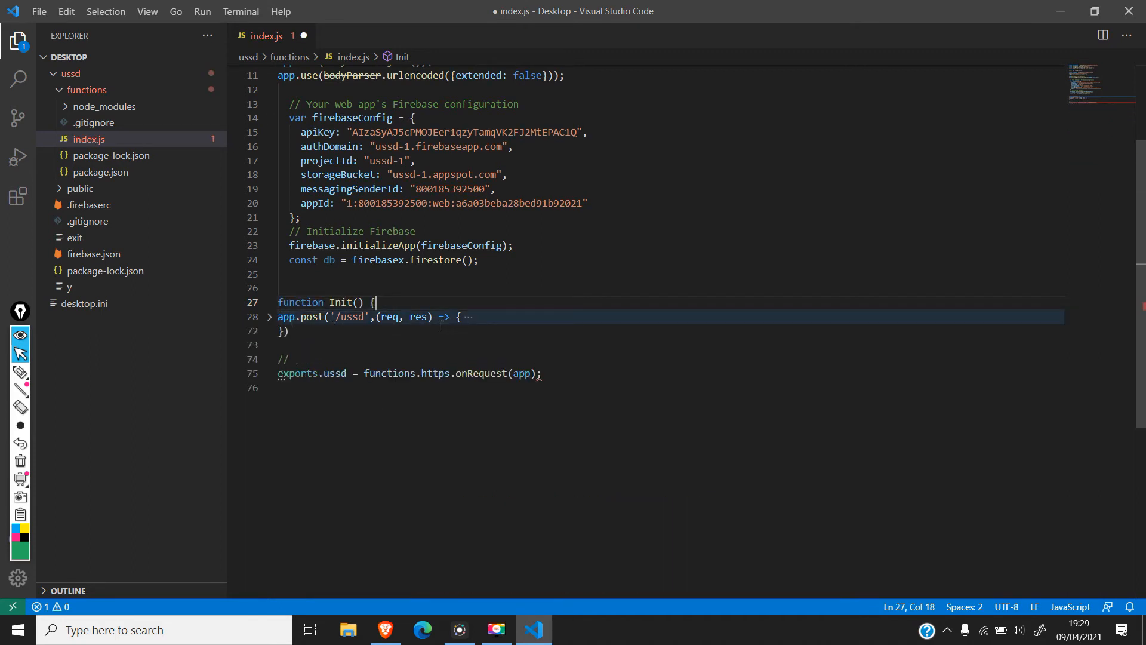
{"action": "left_click", "coordinate": [289, 330]}
{"action": "type", "text": "}"}
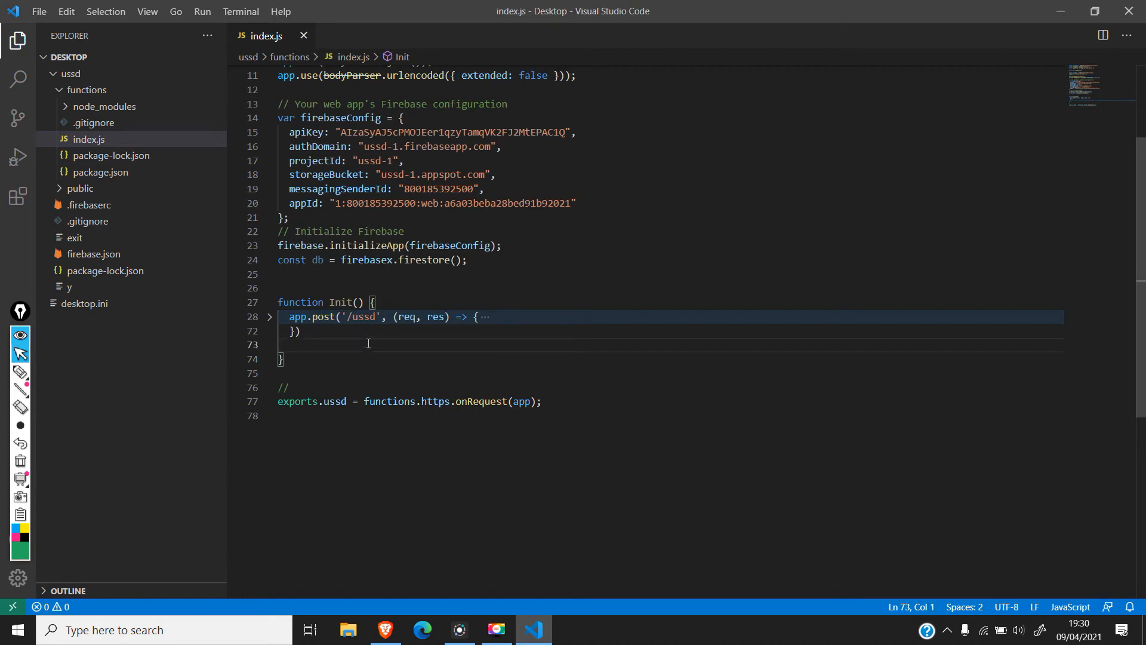
{"action": "left_click", "coordinate": [269, 317]}
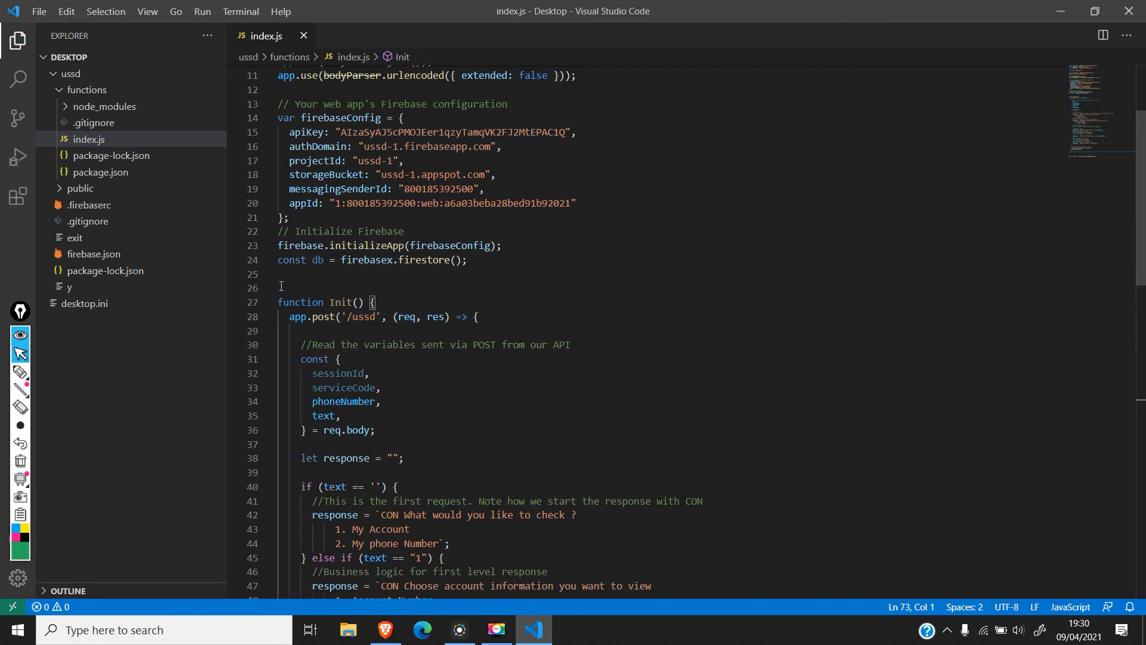
{"action": "left_click", "coordinate": [299, 287]}
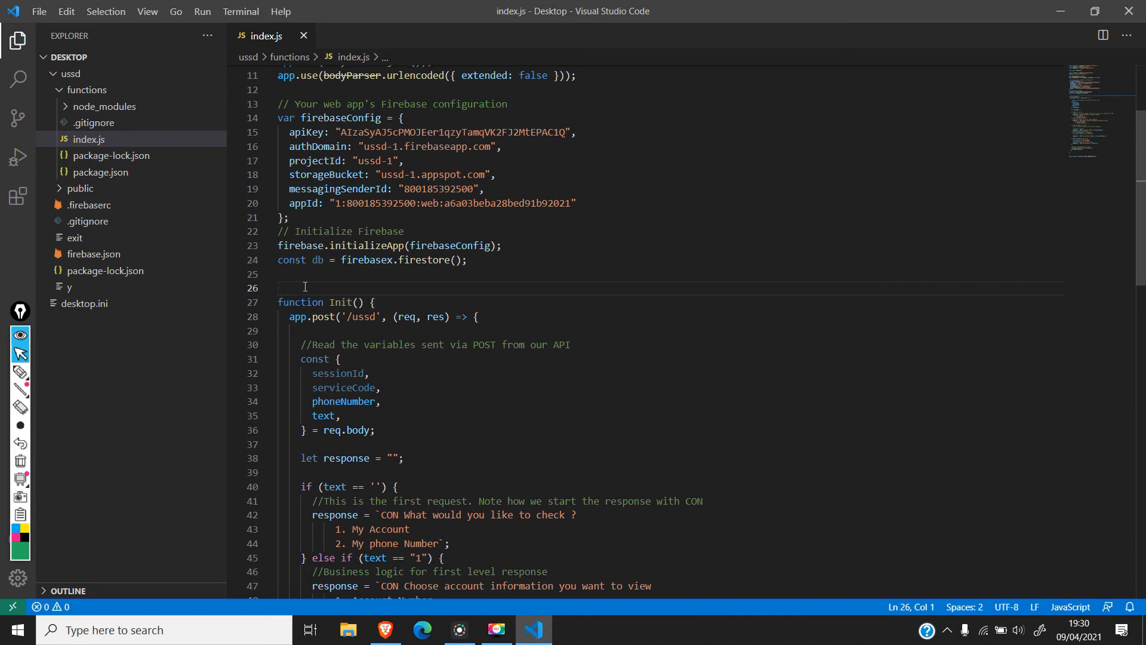
{"action": "mouse_move", "coordinate": [331, 303]}
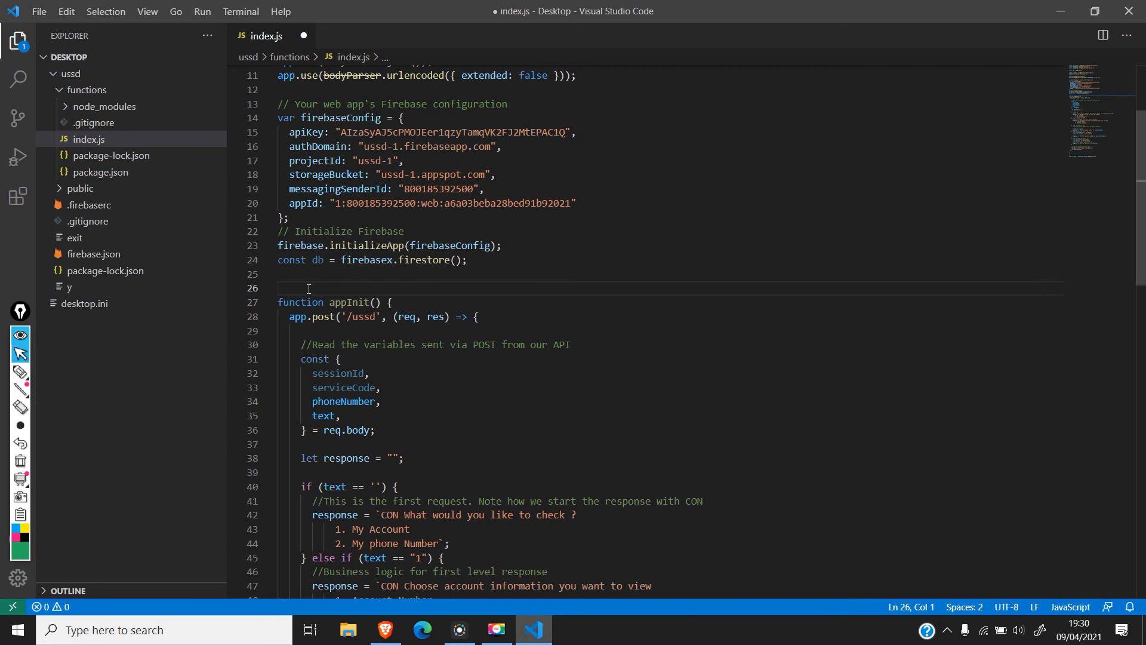
Step: Call appInit(); just above its definition and save index.js
{"action": "type", "text": "appInit("}
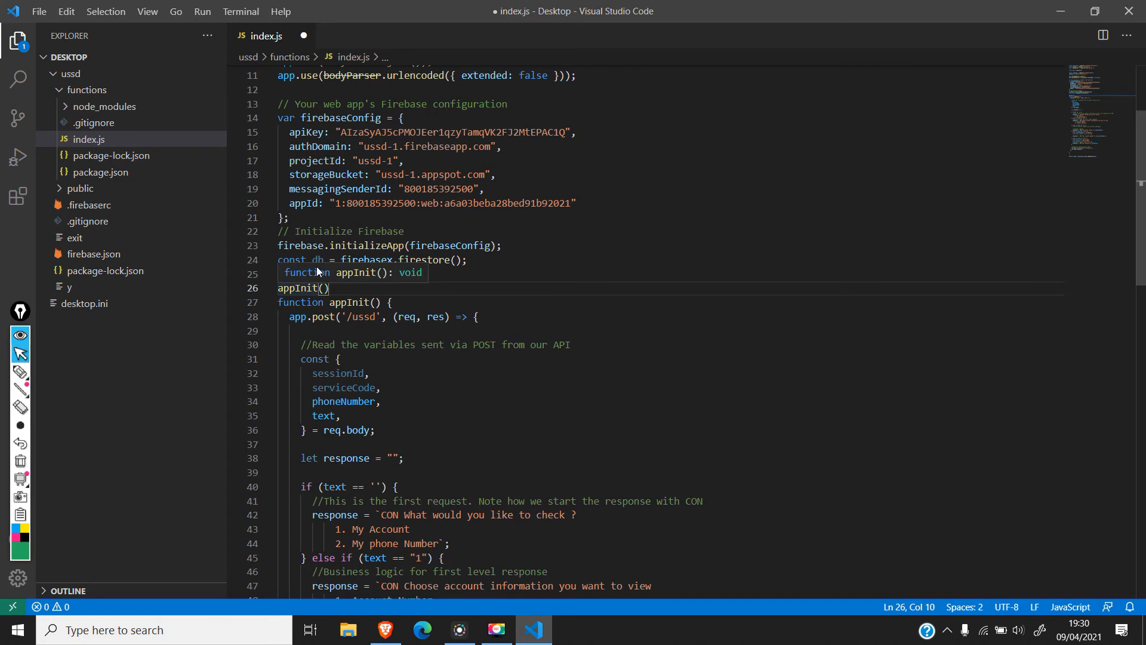
{"action": "key", "text": "ctrl+s"}
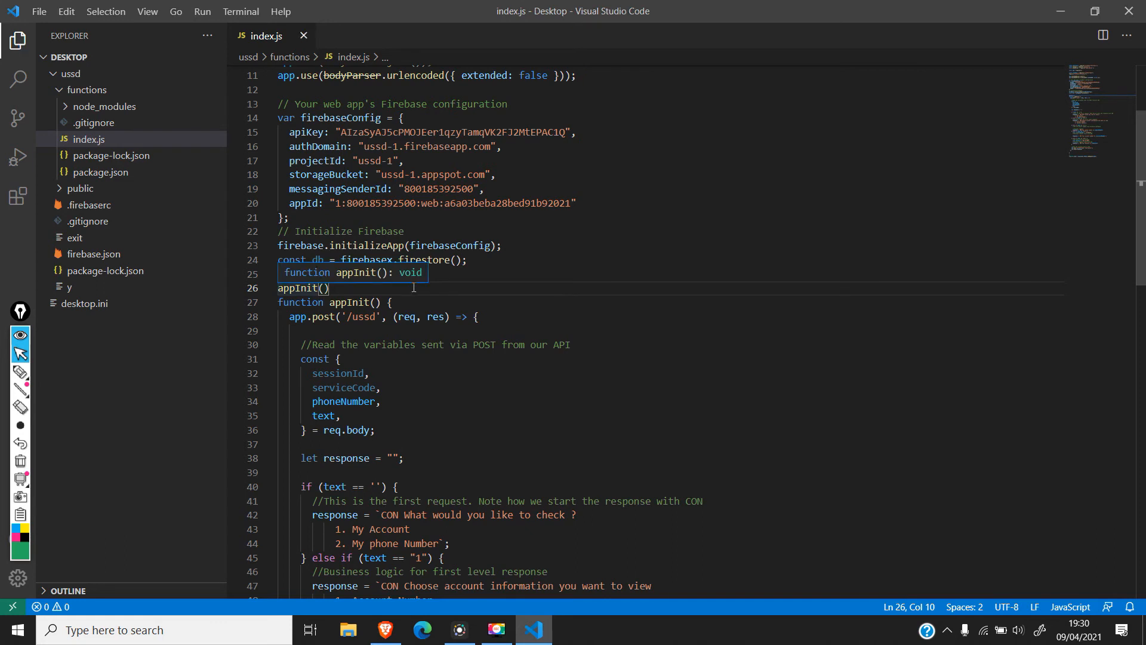
{"action": "type", "text": ";"}
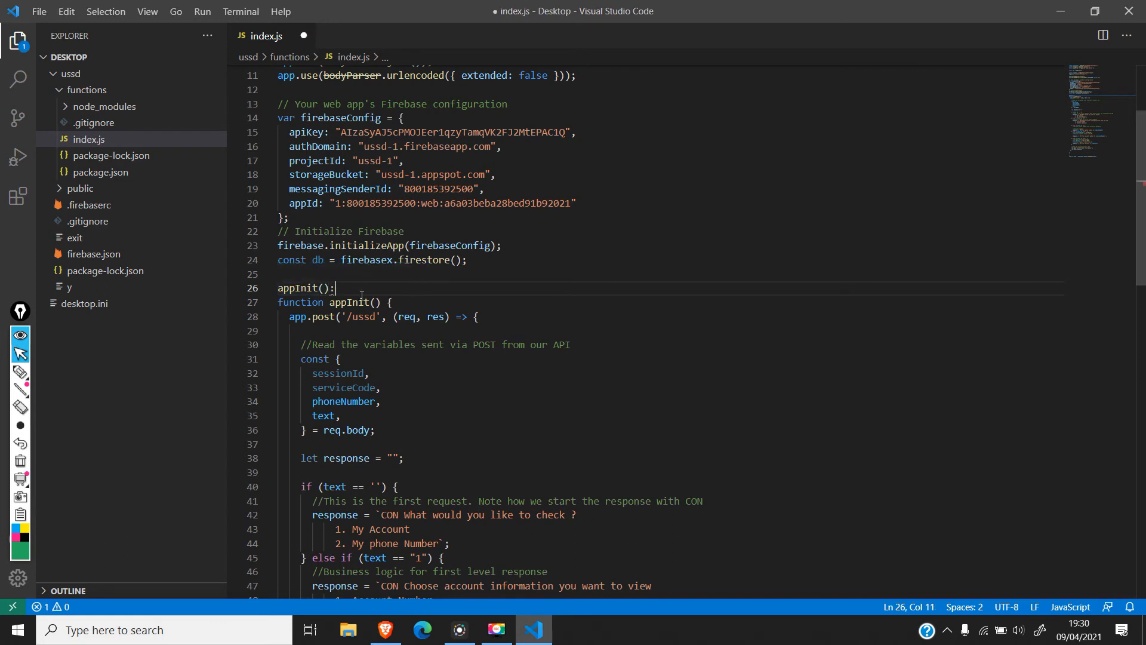
{"action": "key", "text": "ctrl+s"}
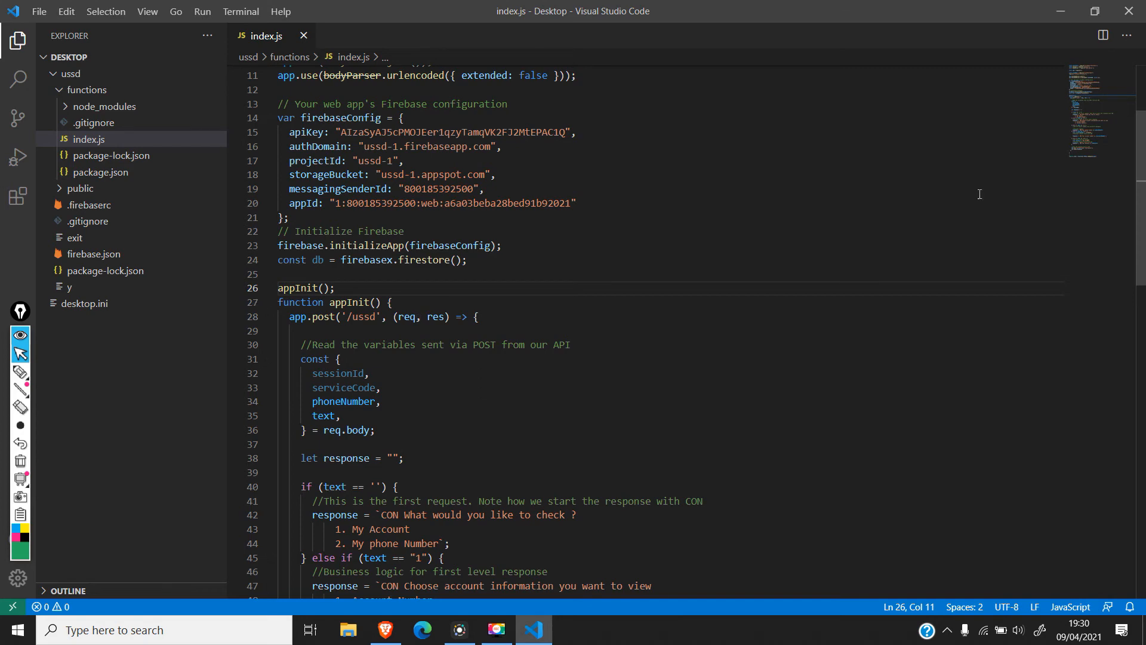
{"action": "scroll", "scroll_direction": "down", "scroll_amount": 3}
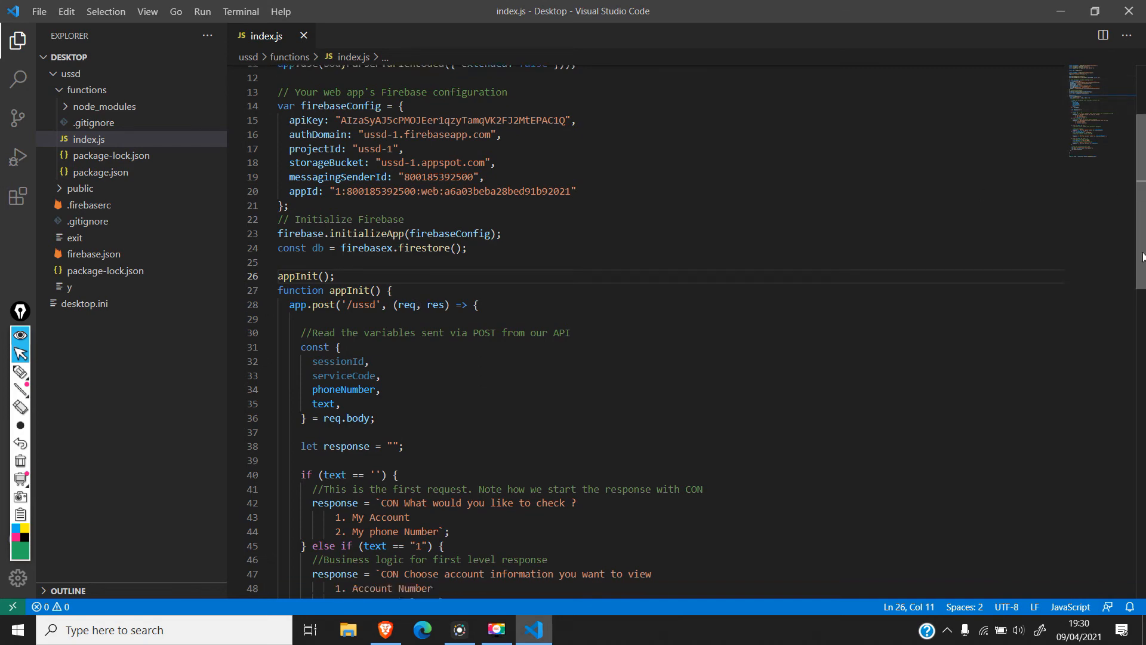
{"action": "scroll", "scroll_direction": "down", "scroll_amount": 3}
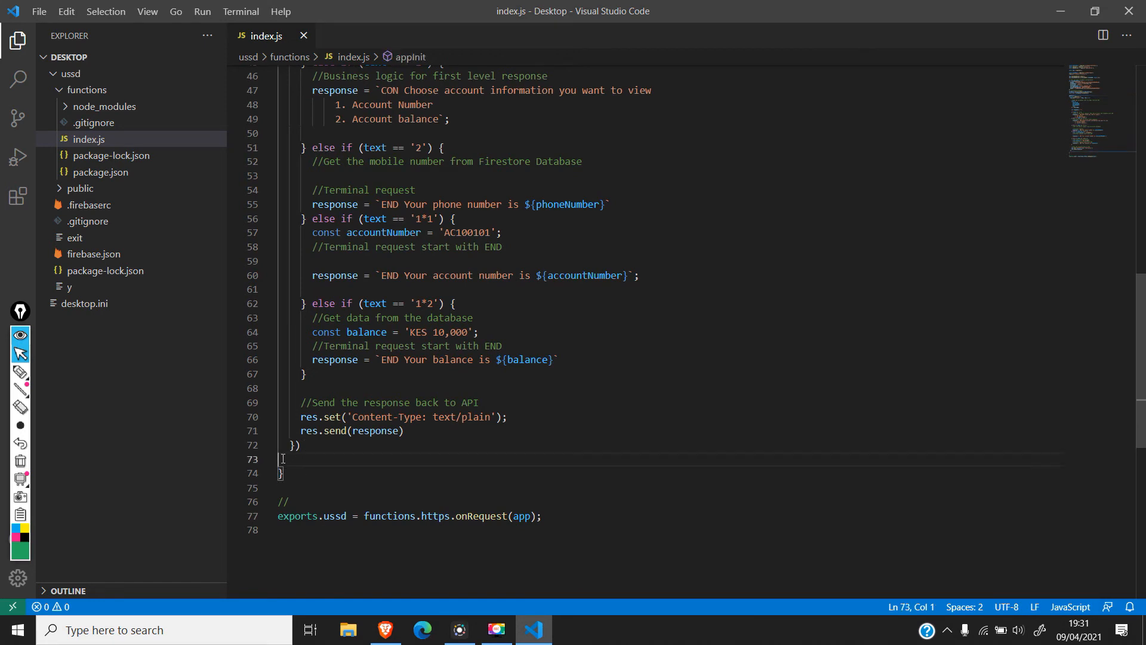
{"action": "key", "text": "Backspace"}
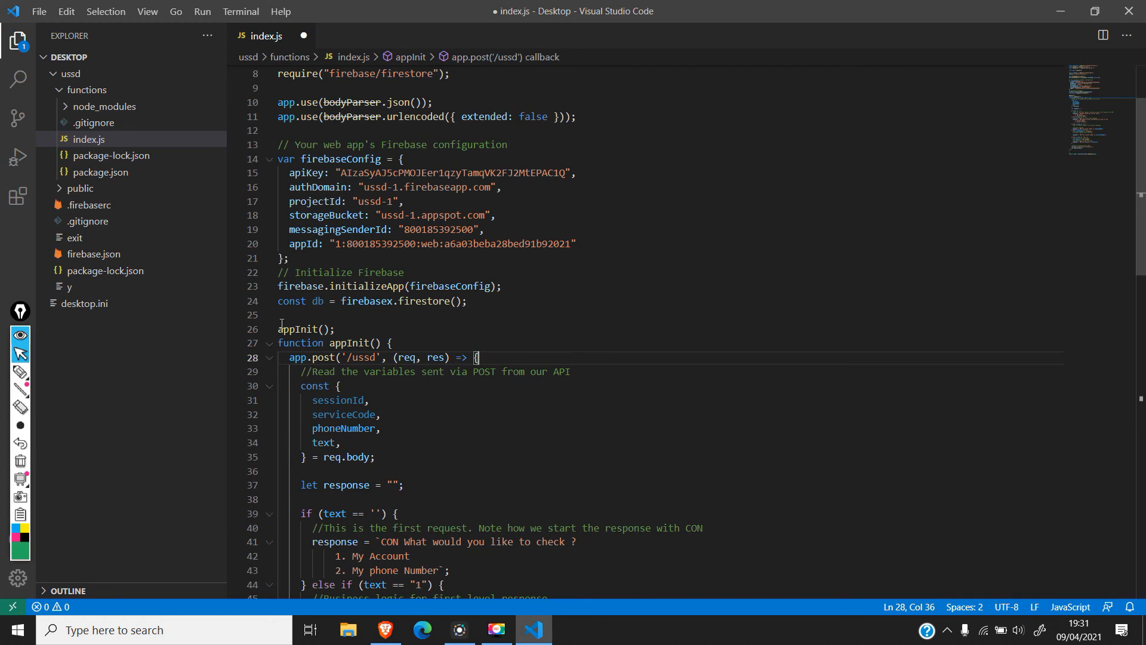
Step: Comment out the appInit() call and move exports.ussd inside appInit's closing brace
{"action": "type", "text": "/"}
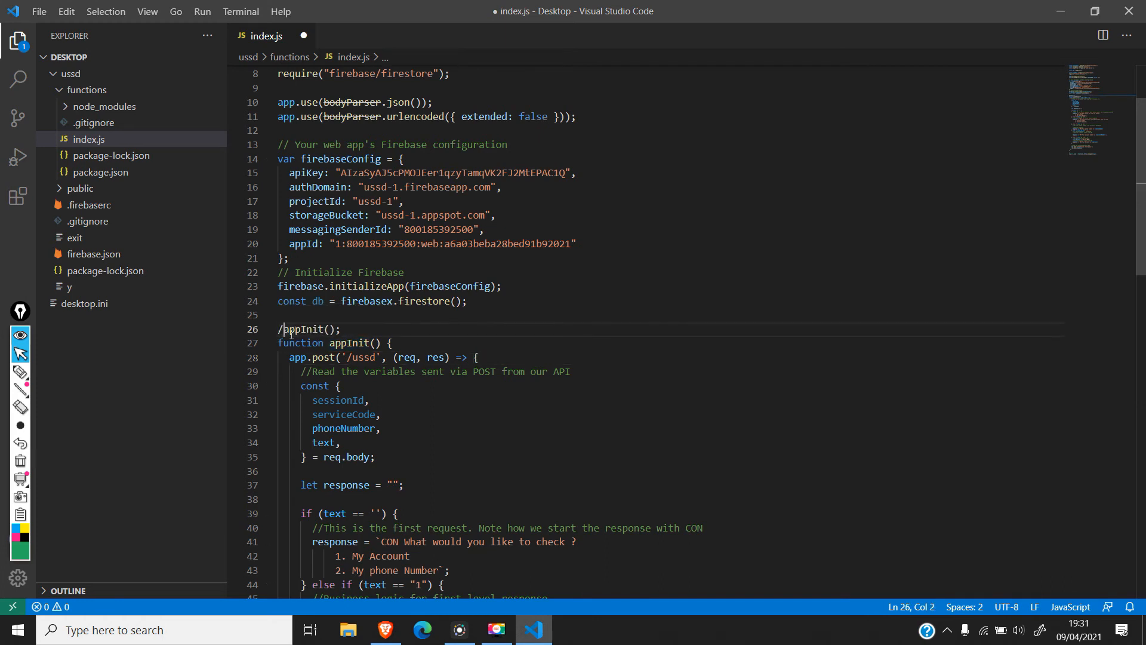
{"action": "type", "text": "/"}
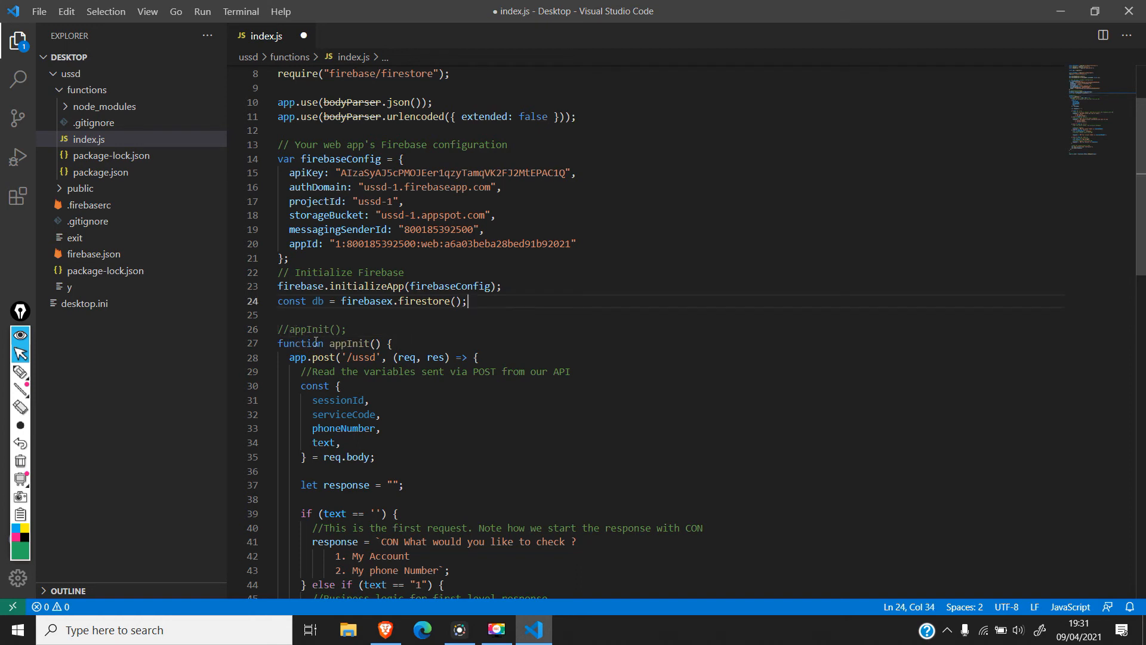
{"action": "scroll", "scroll_direction": "down", "scroll_amount": 3}
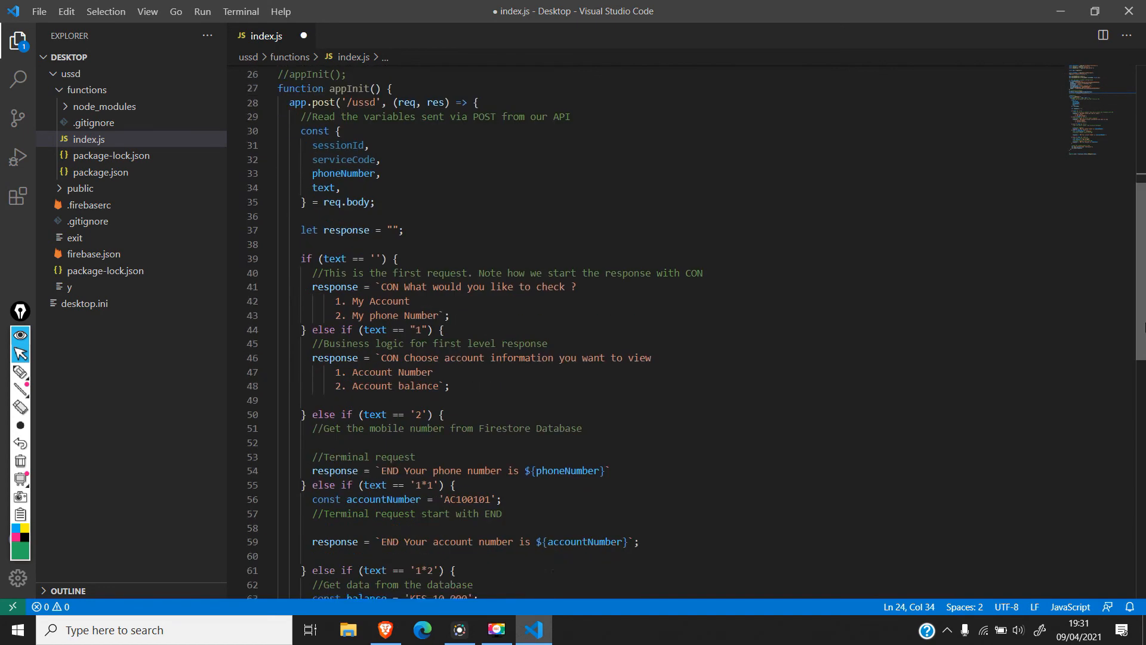
{"action": "scroll", "scroll_direction": "down", "scroll_amount": 3}
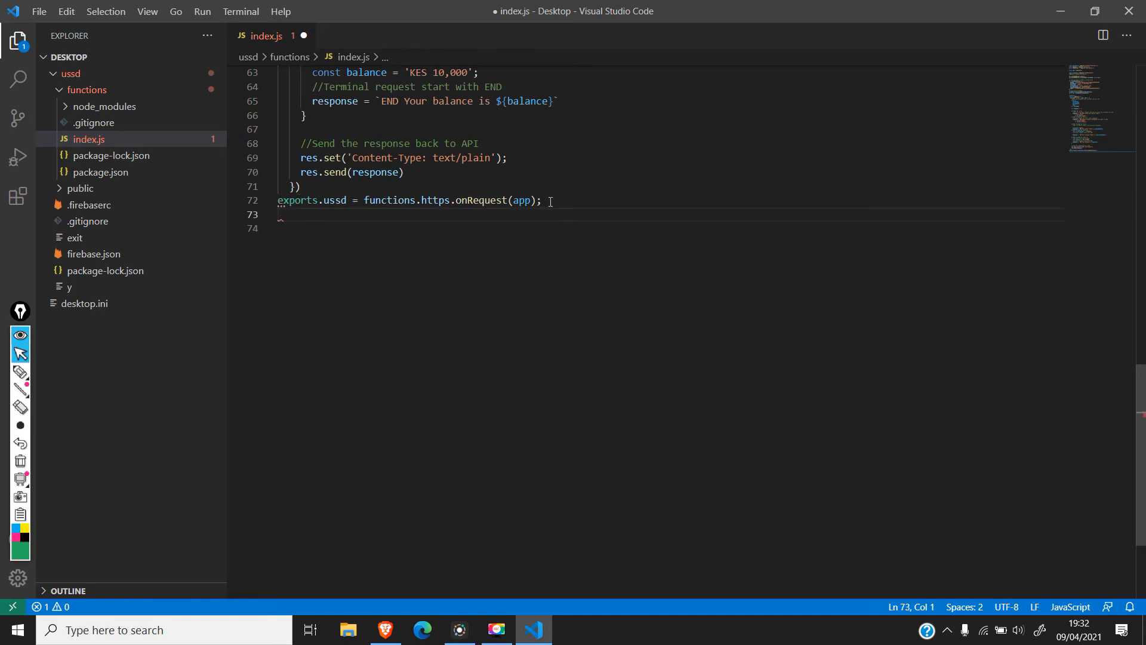
{"action": "type", "text": "}"}
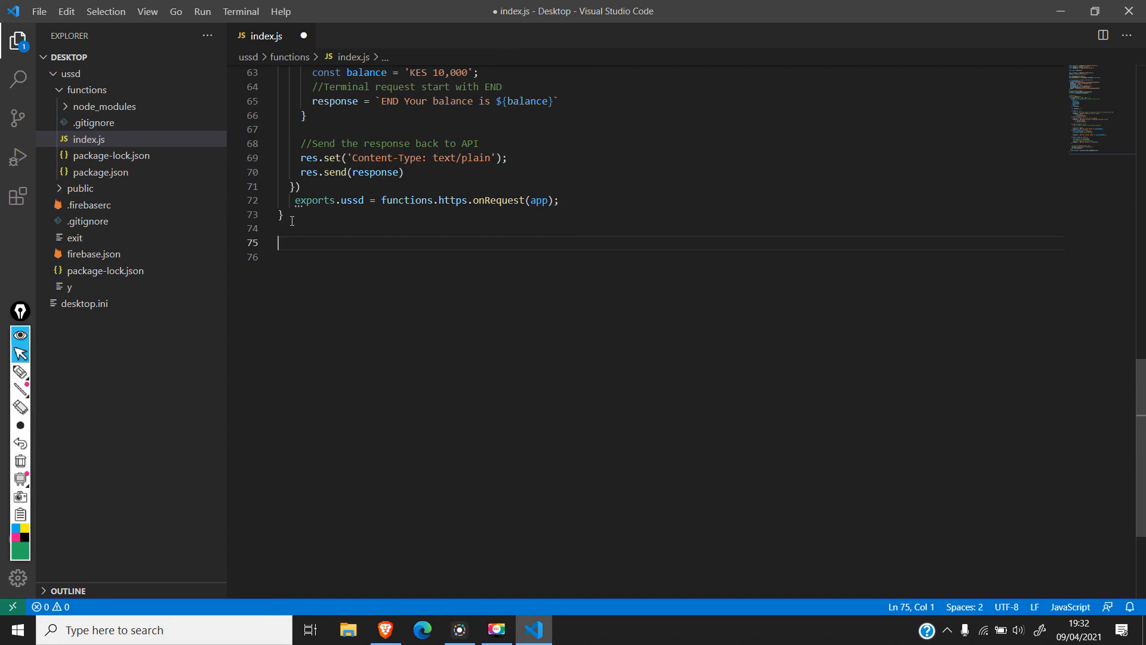
Step: Add an empty function readRec() {} stub below appInit
{"action": "type", "text": "function"}
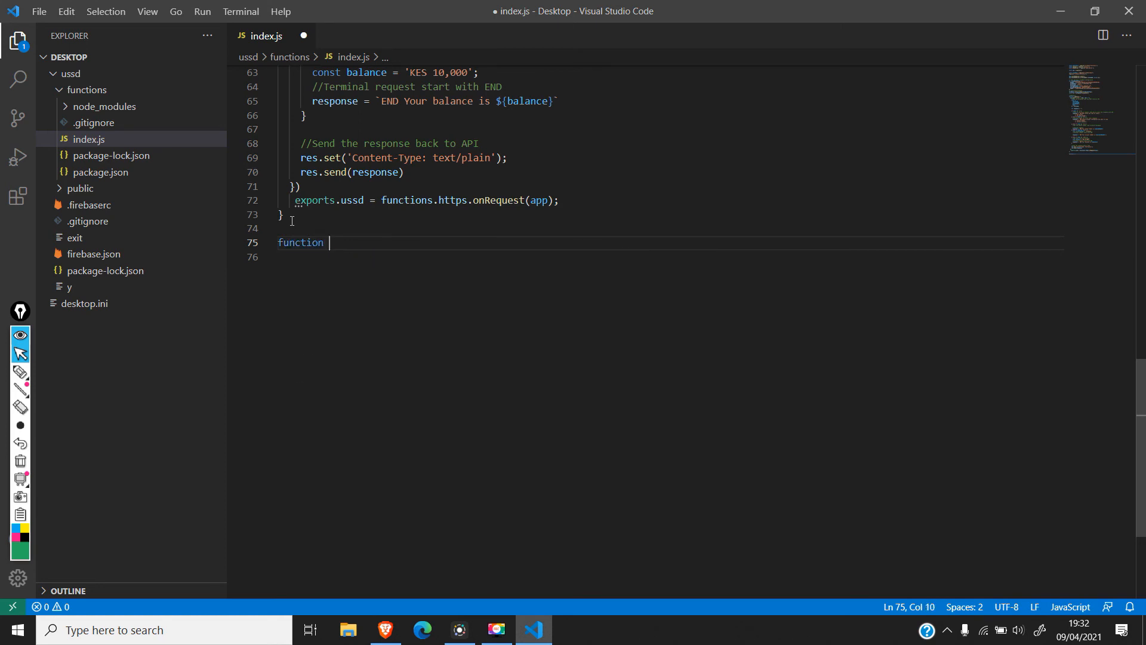
{"action": "type", "text": "read"}
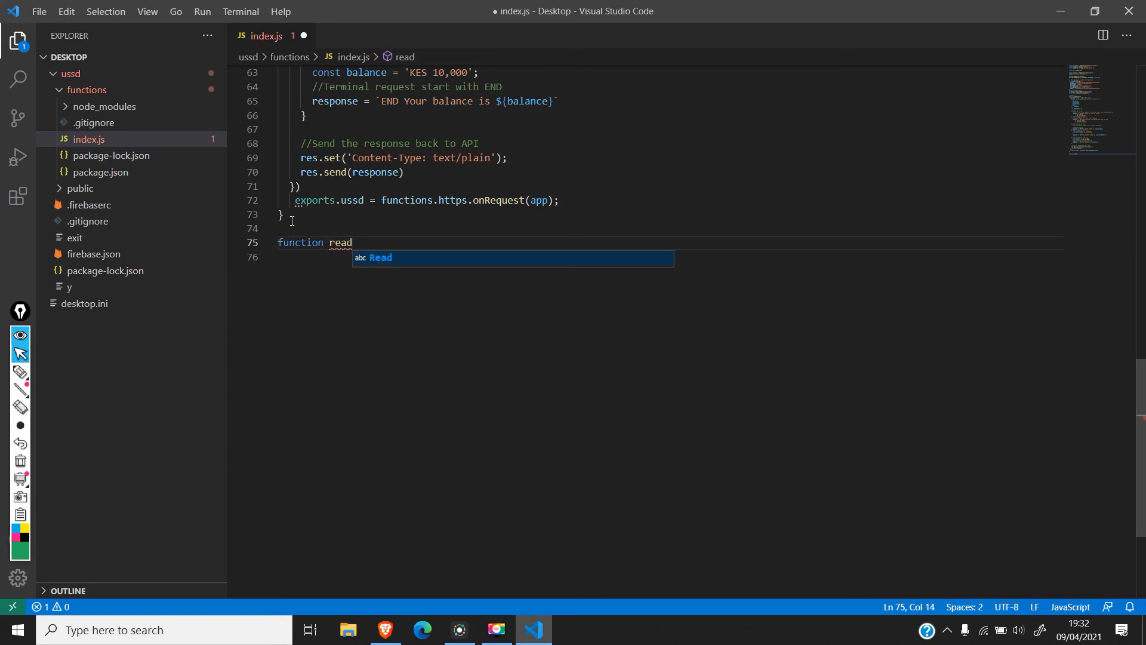
{"action": "type", "text": "Rec"}
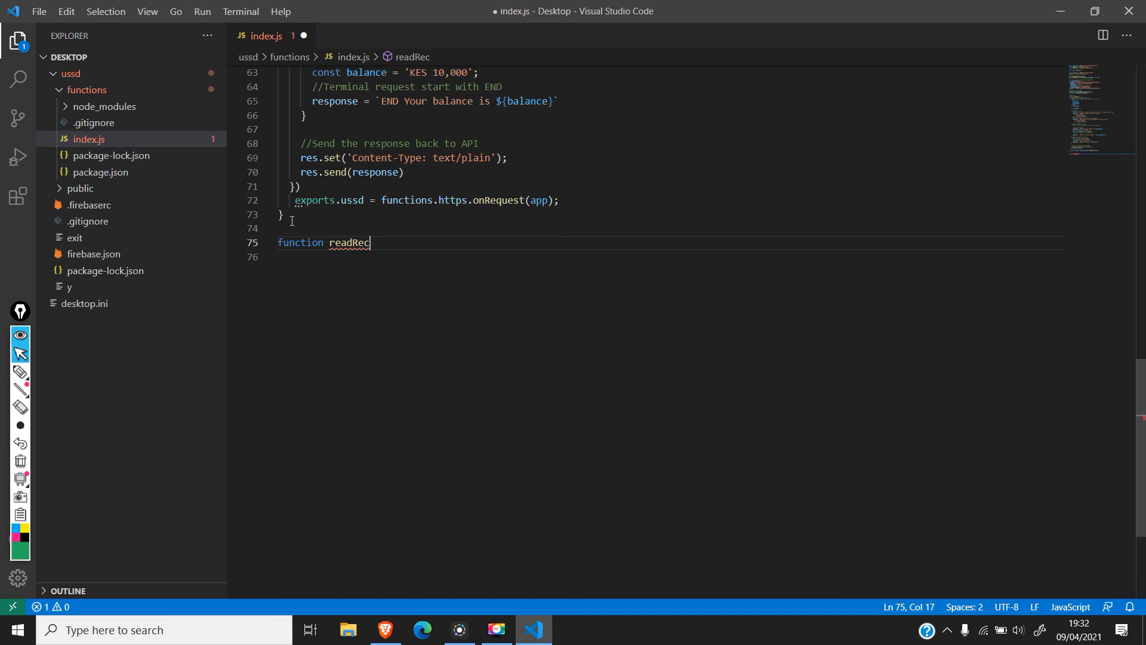
{"action": "type", "text": "()"}
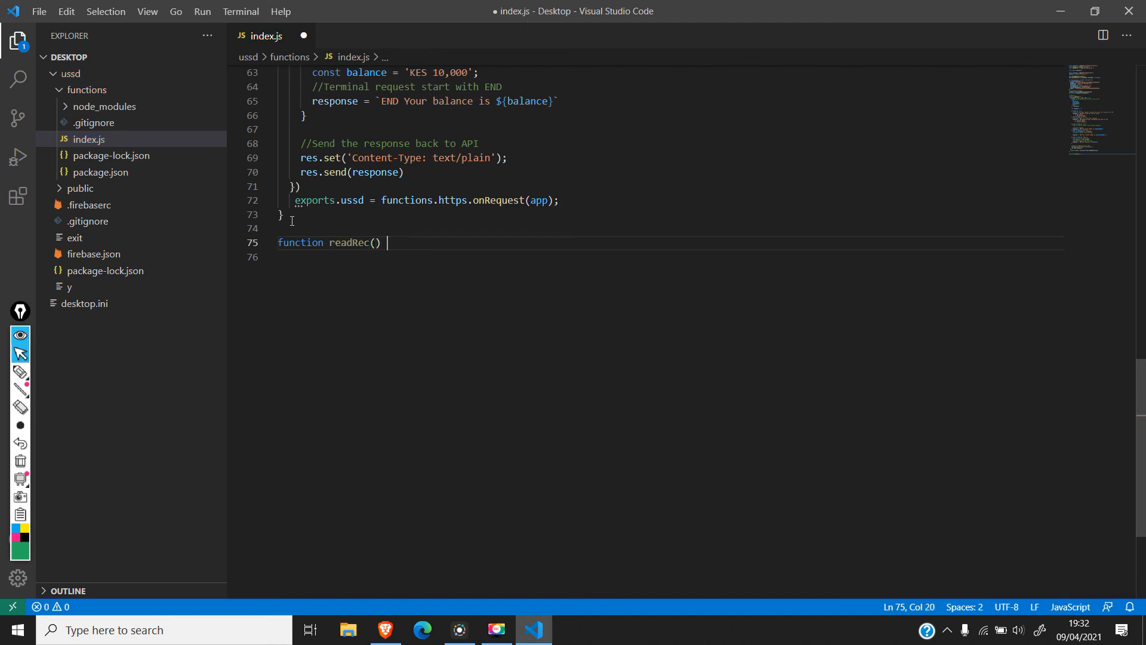
{"action": "type", "text": "{"}
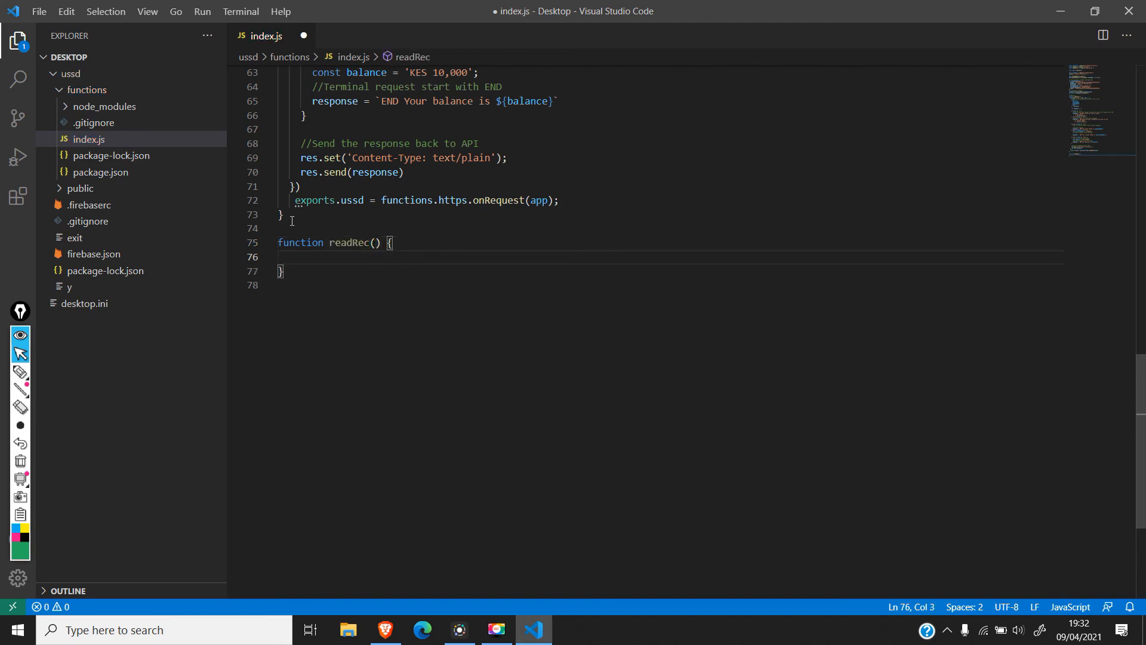
{"action": "left_click", "coordinate": [285, 271]}
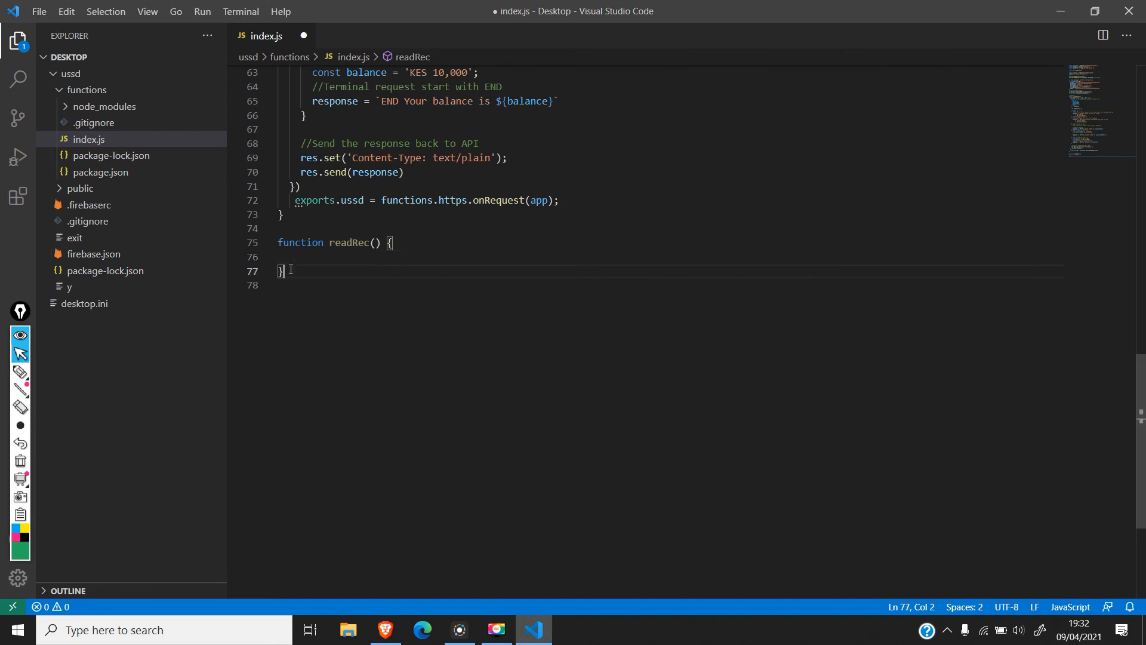
Step: Add empty createRec() {} and updateRec() {} function stubs
{"action": "type", "text": "func"}
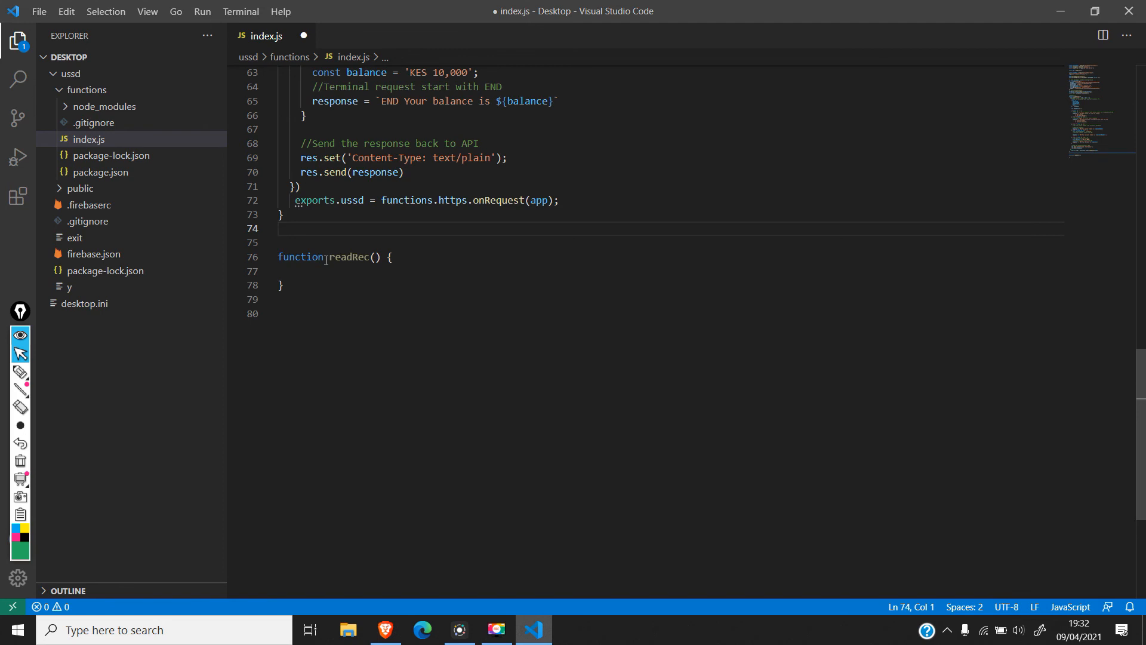
{"action": "type", "text": "function"}
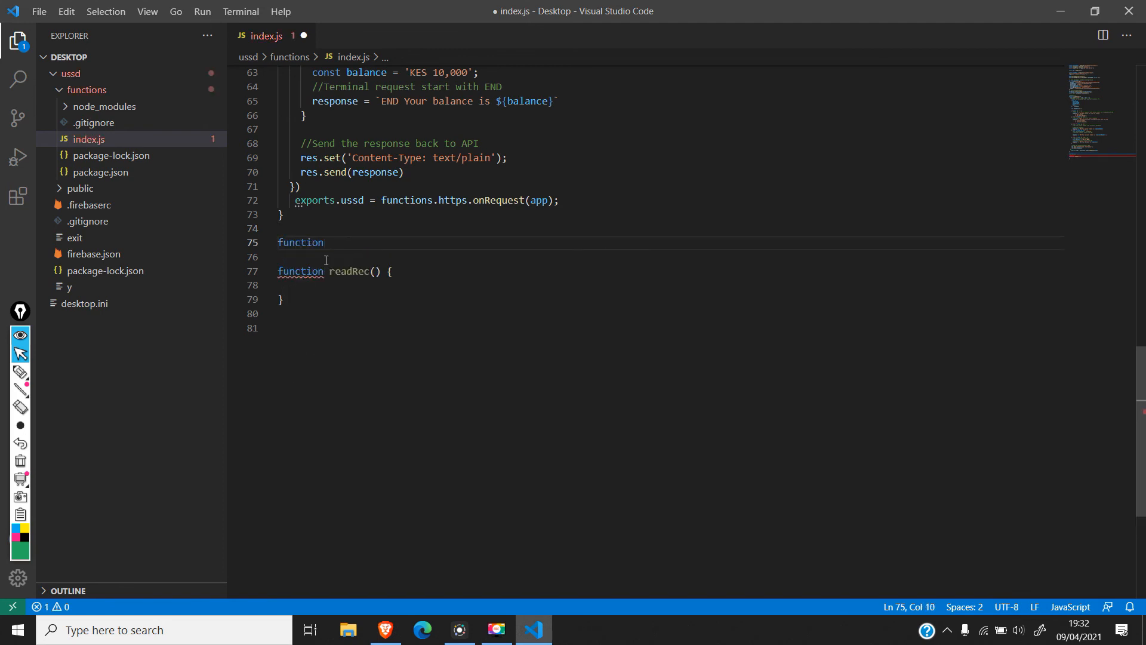
{"action": "type", "text": "create"}
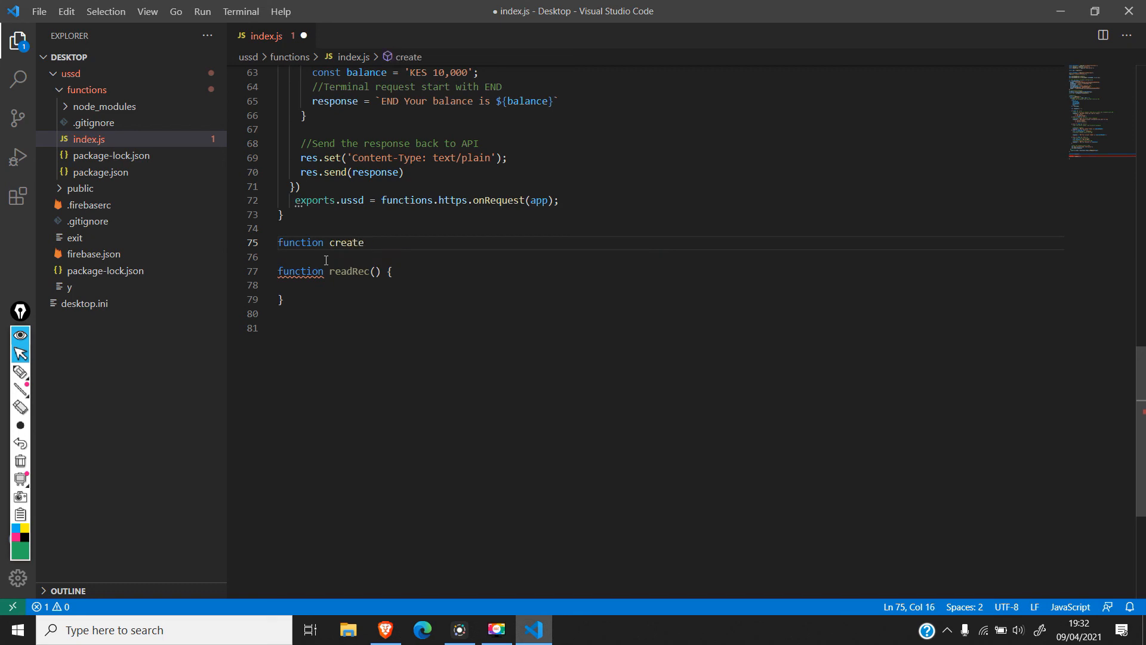
{"action": "type", "text": "Rec()"}
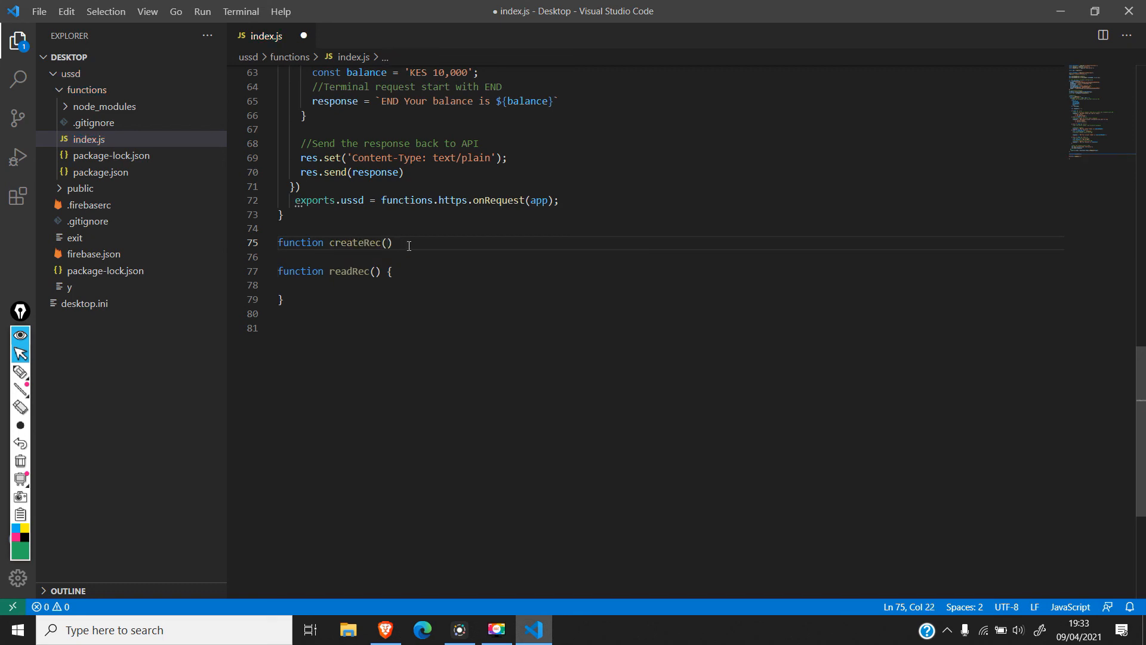
{"action": "type", "text": "function u"}
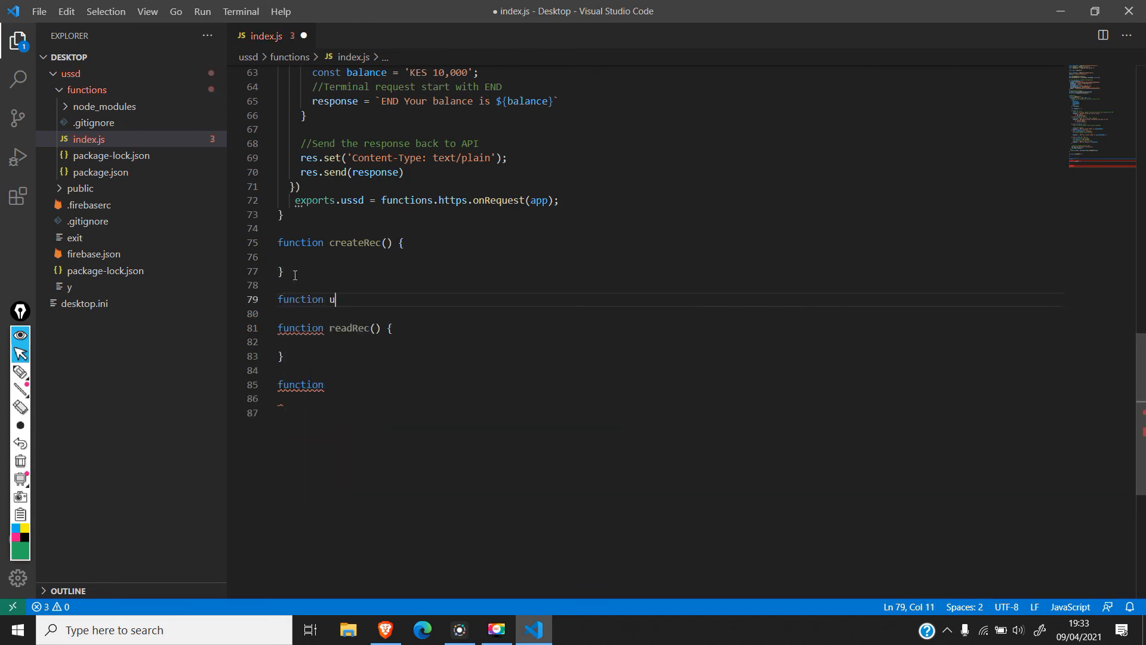
{"action": "type", "text": "pdateRec"}
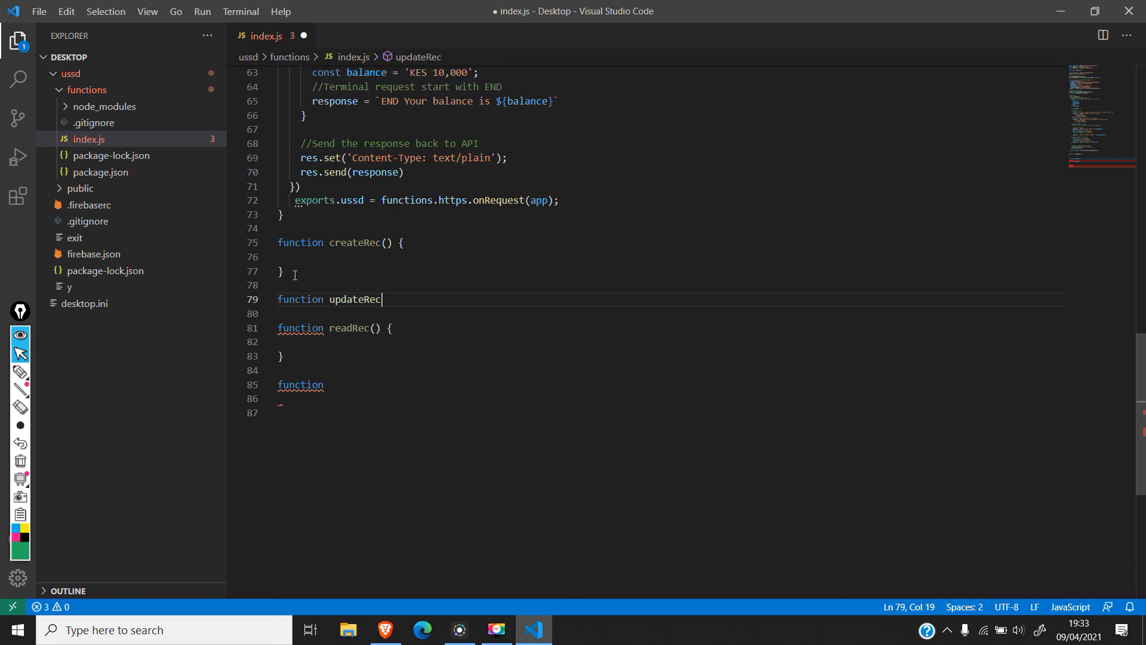
{"action": "type", "text": "() {"}
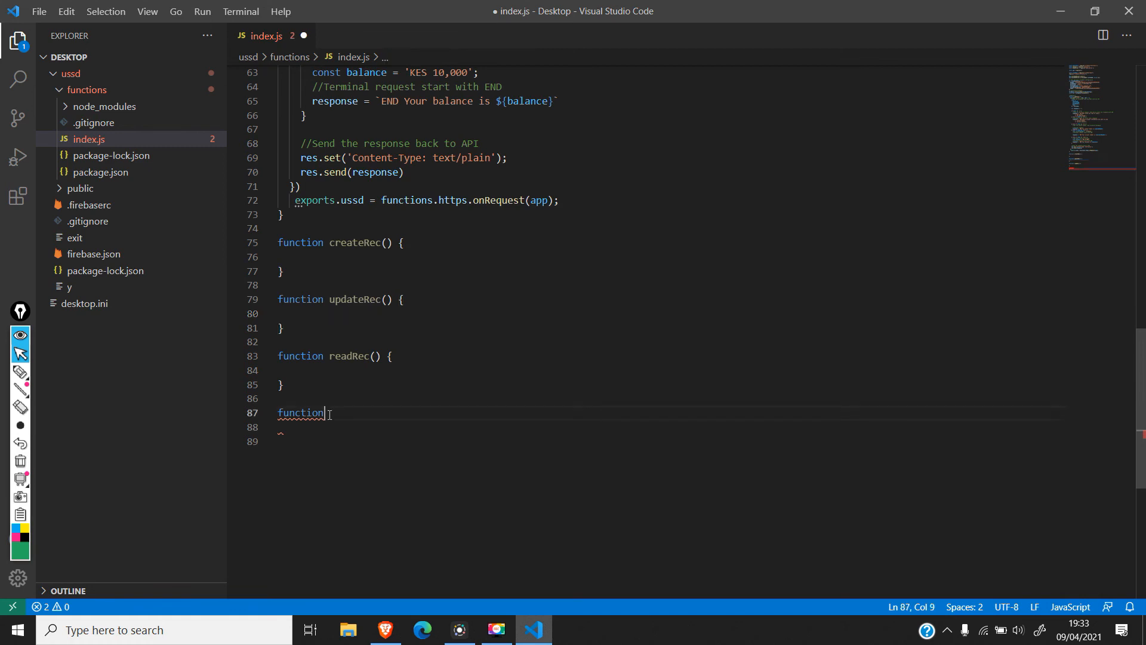
Step: Begin a deleteRec() function declaration at the end of index.js
{"action": "type", "text": "delete"}
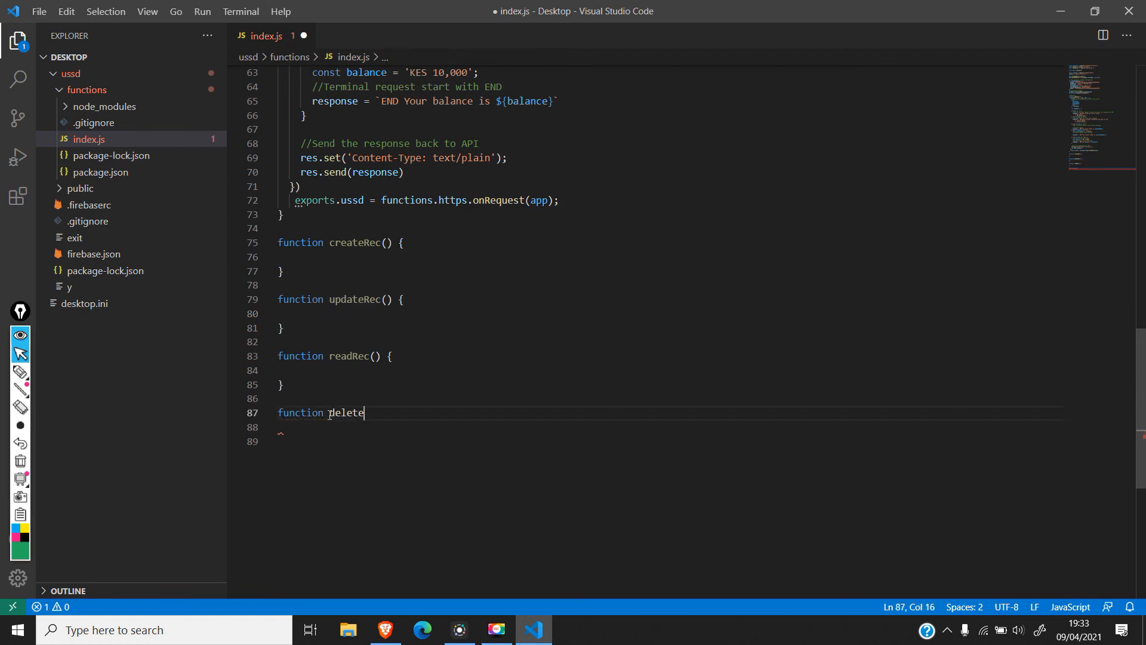
{"action": "type", "text": "c"}
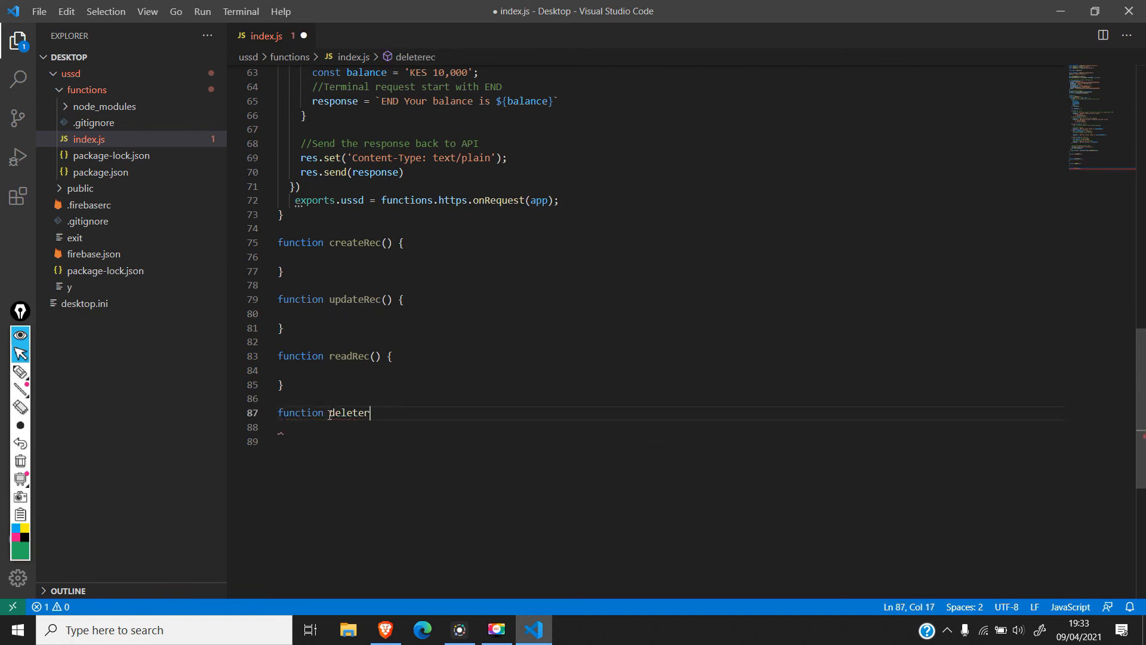
{"action": "type", "text": "Rec()"}
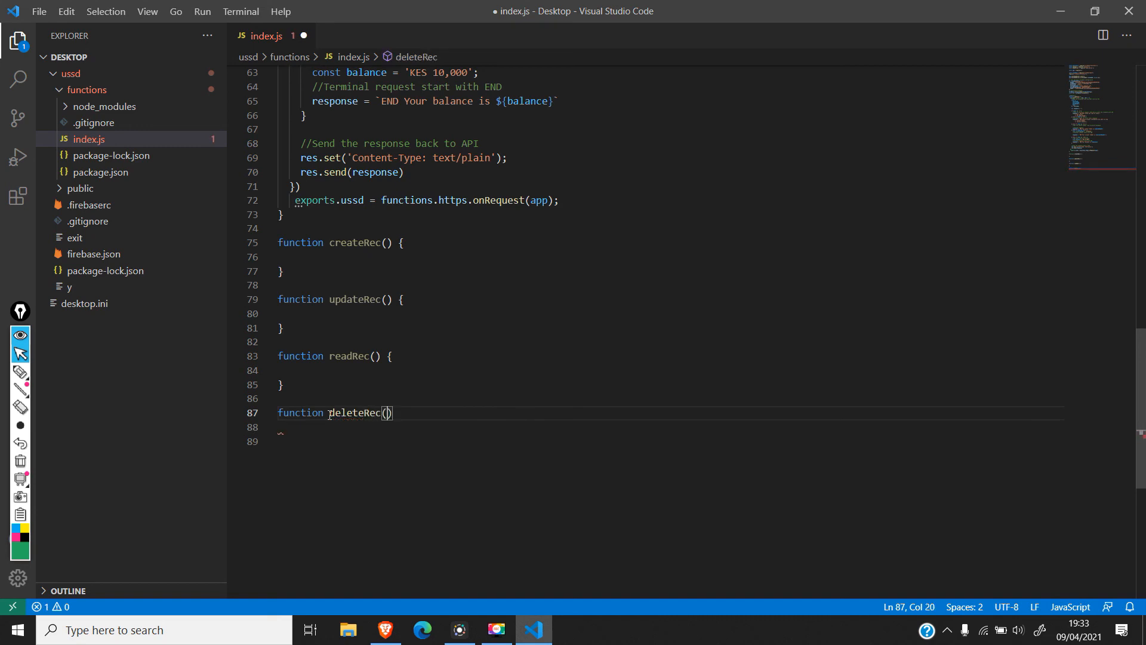